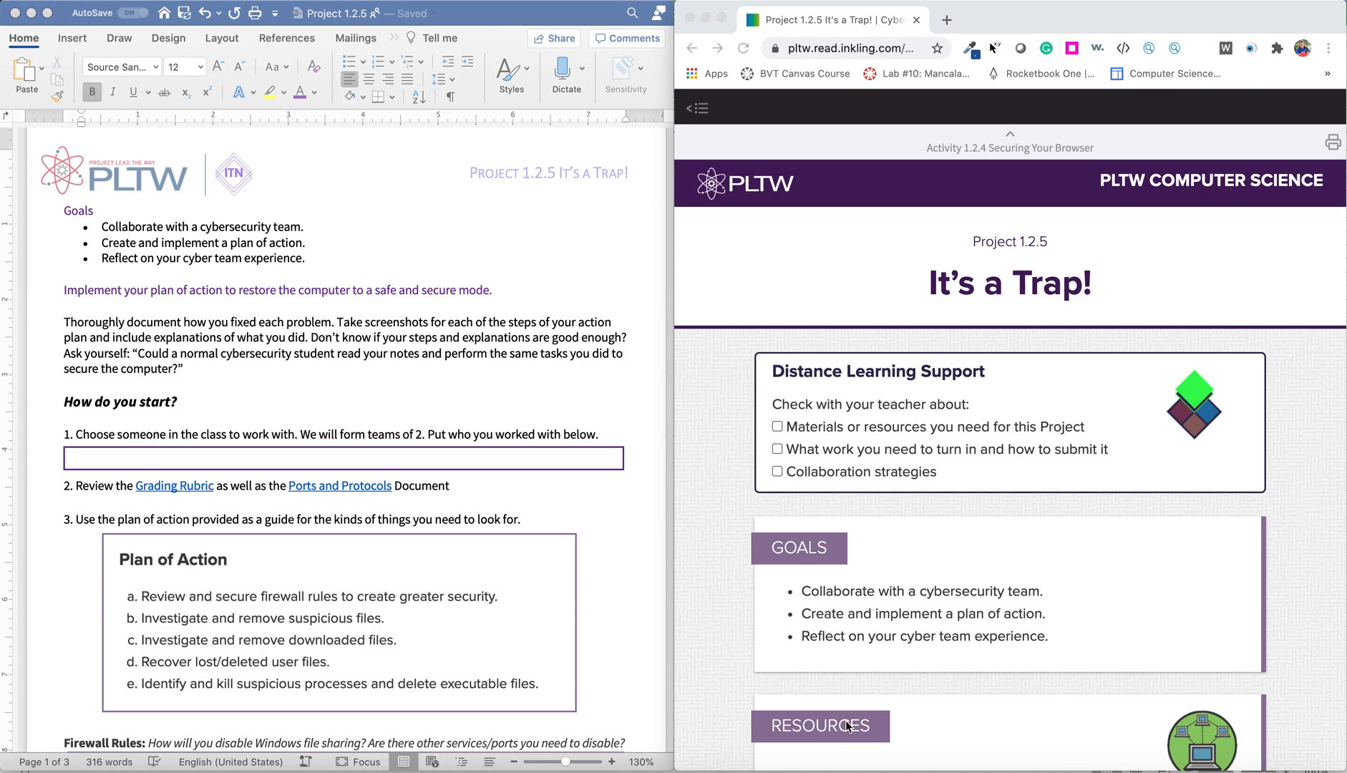
{"action": "mouse_move", "coordinate": [129, 243]}
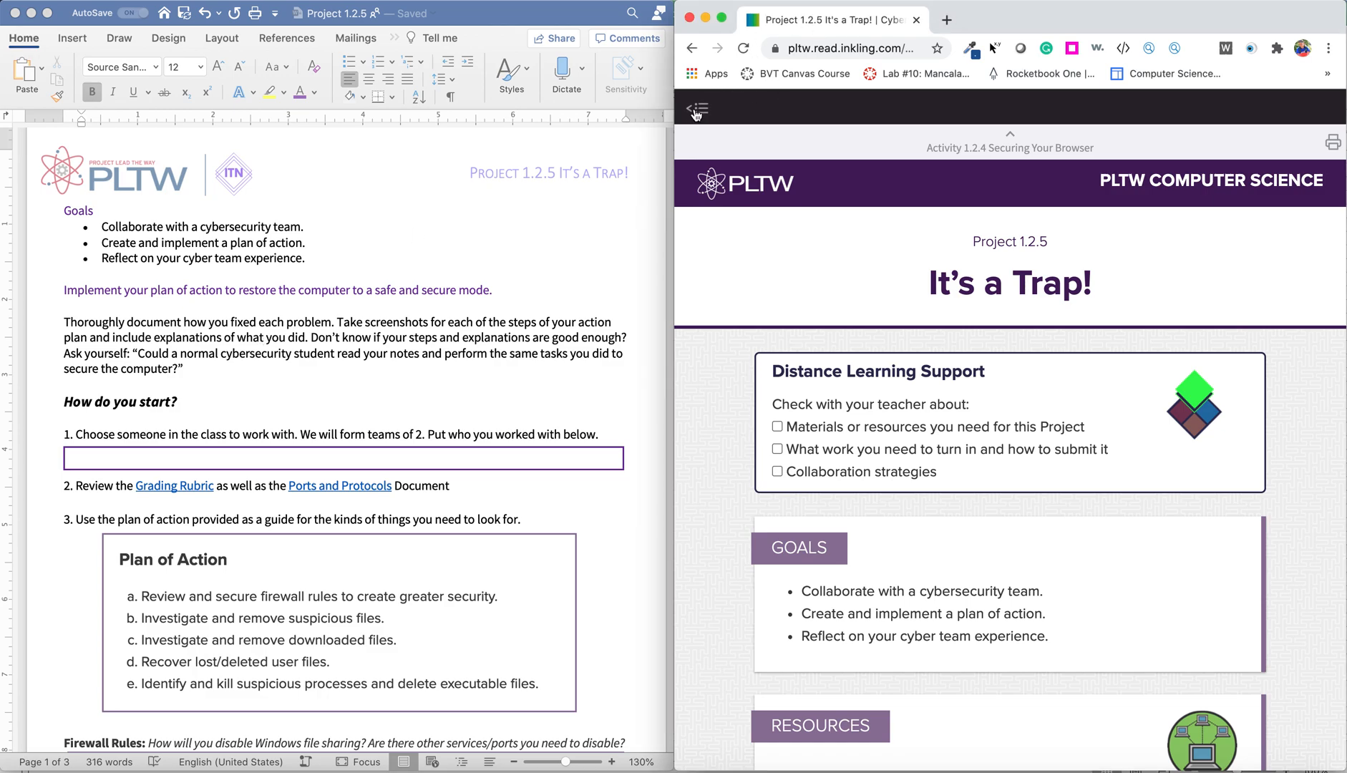
Step: Glance through the Inkling course contents, then return to the project page
{"action": "left_click", "coordinate": [695, 110]}
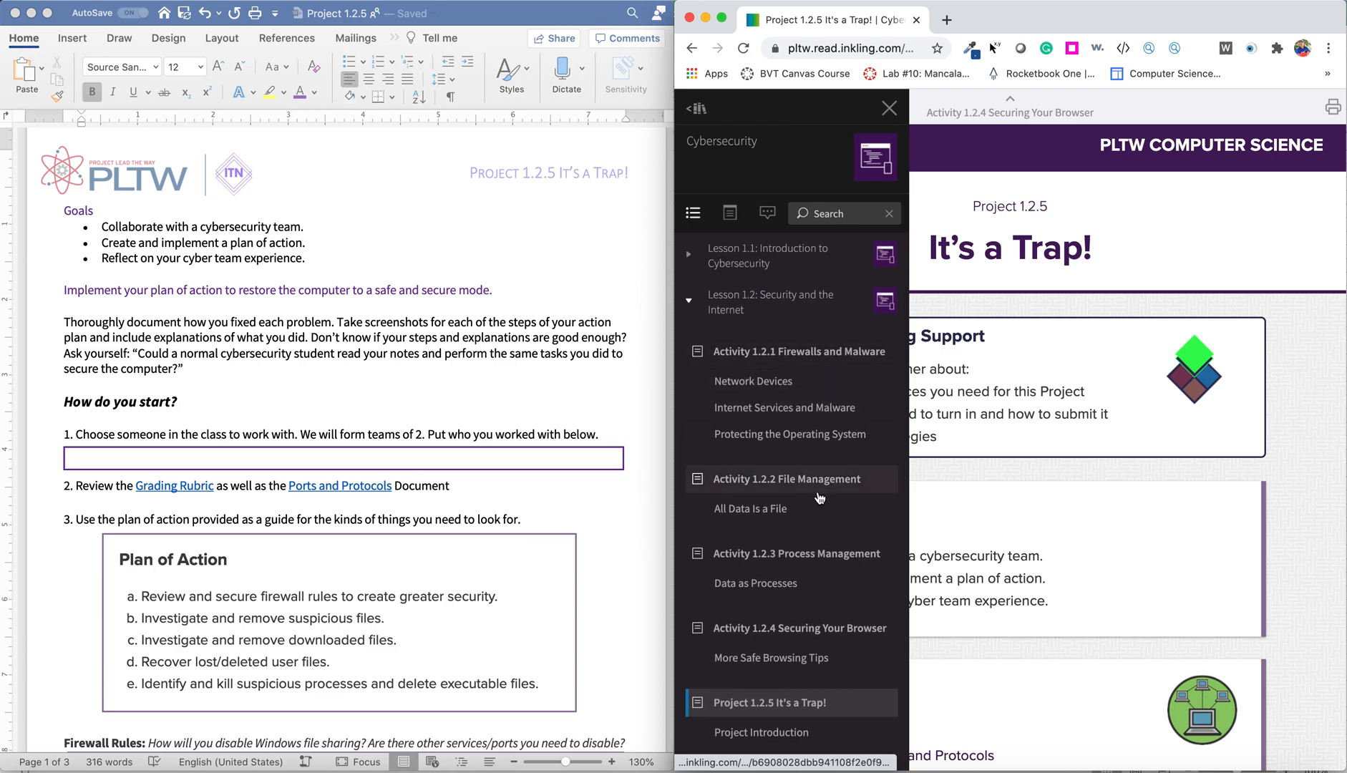
{"action": "scroll", "scroll_direction": "down", "scroll_amount": 3}
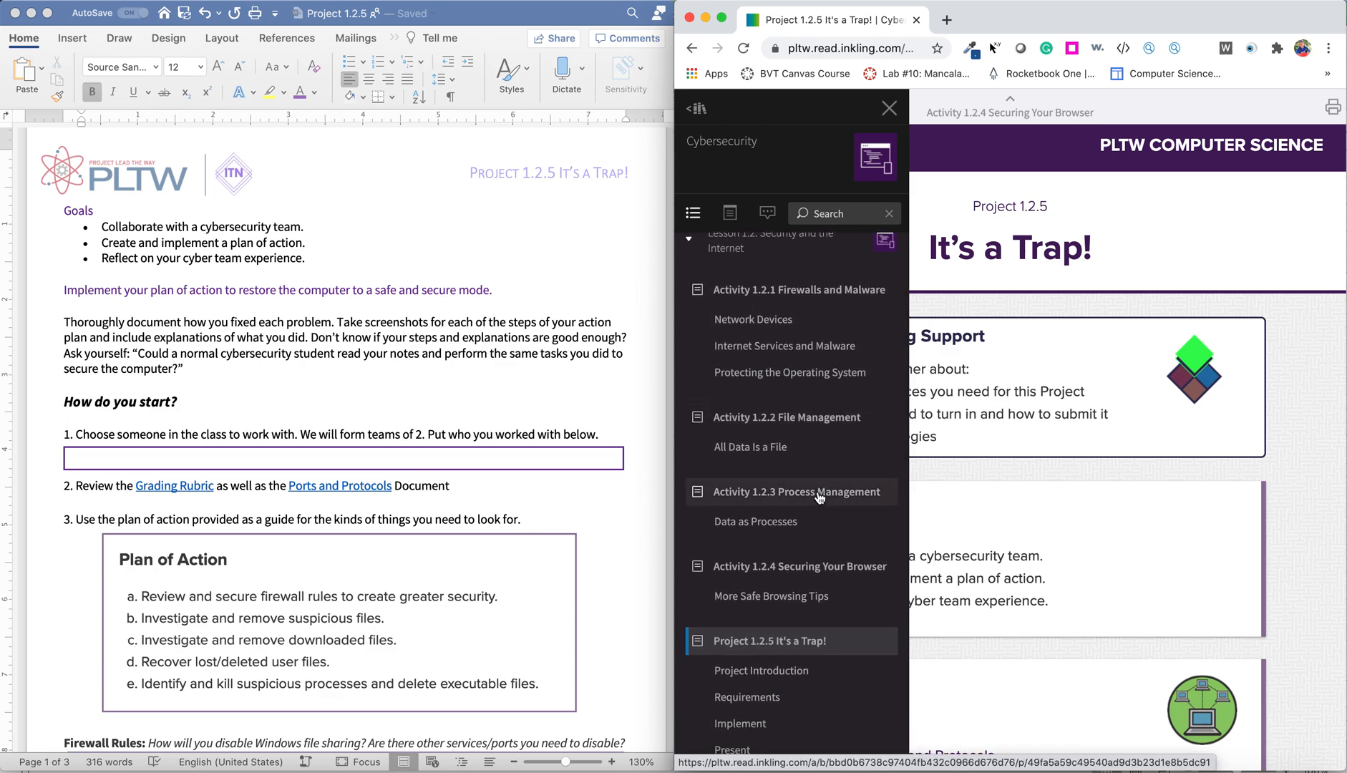
{"action": "left_click", "coordinate": [890, 108]}
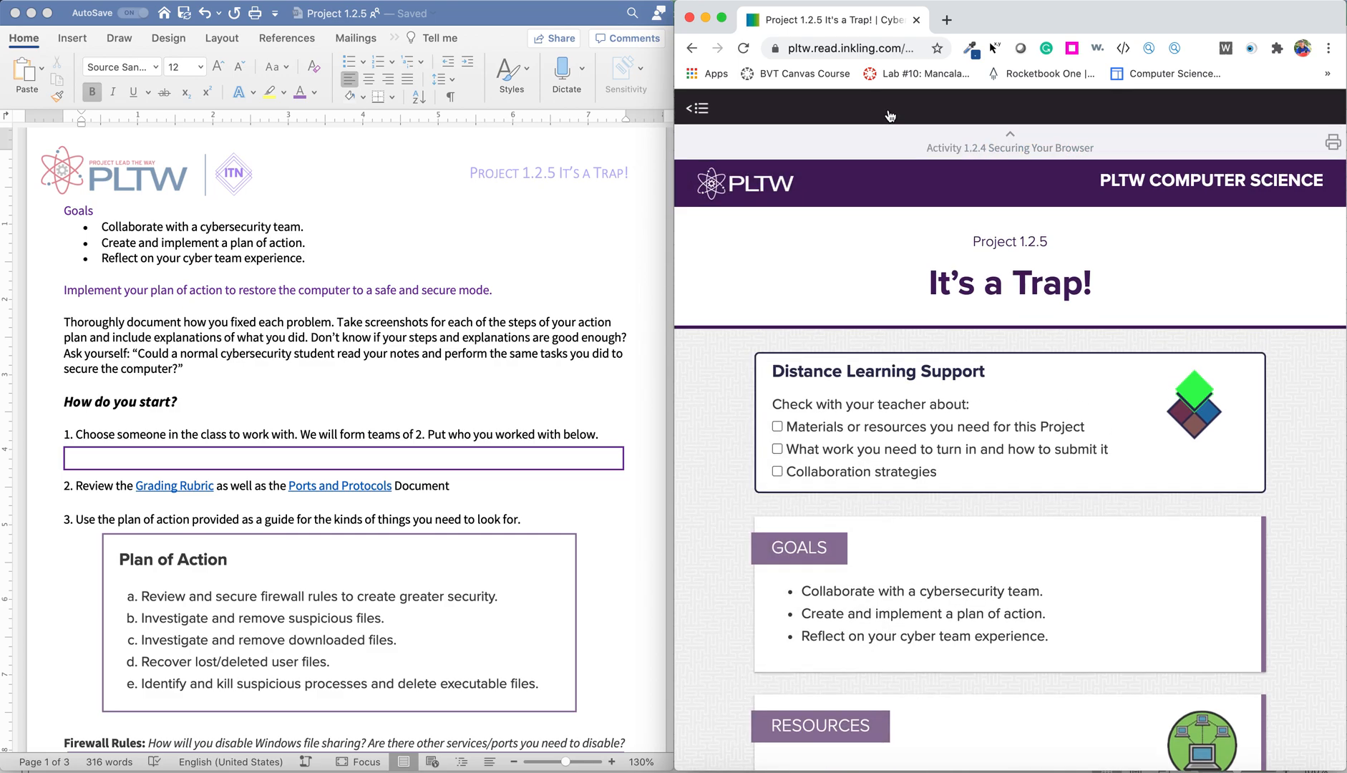
Step: Scroll the project page to the Resources links and Project Introduction
{"action": "scroll", "scroll_direction": "down", "scroll_amount": 3}
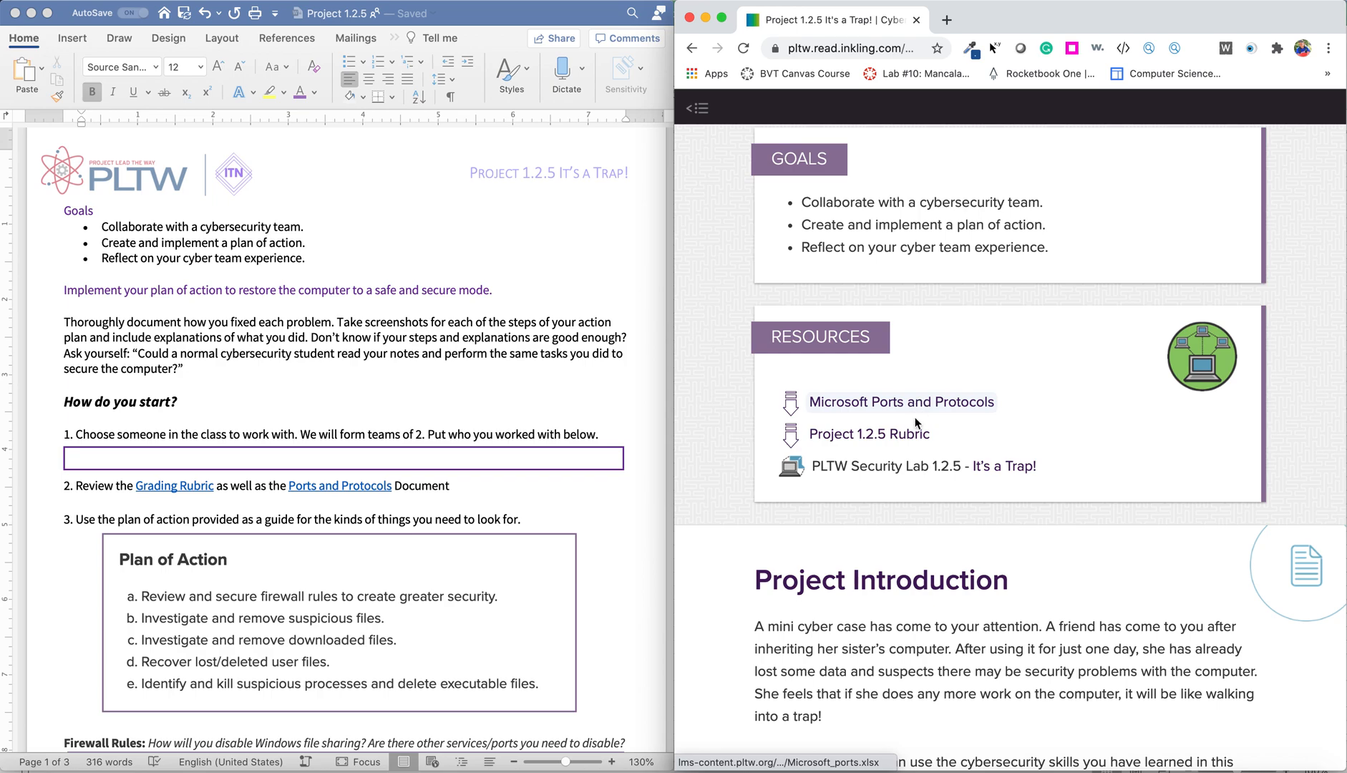
{"action": "scroll", "scroll_direction": "down", "scroll_amount": 3}
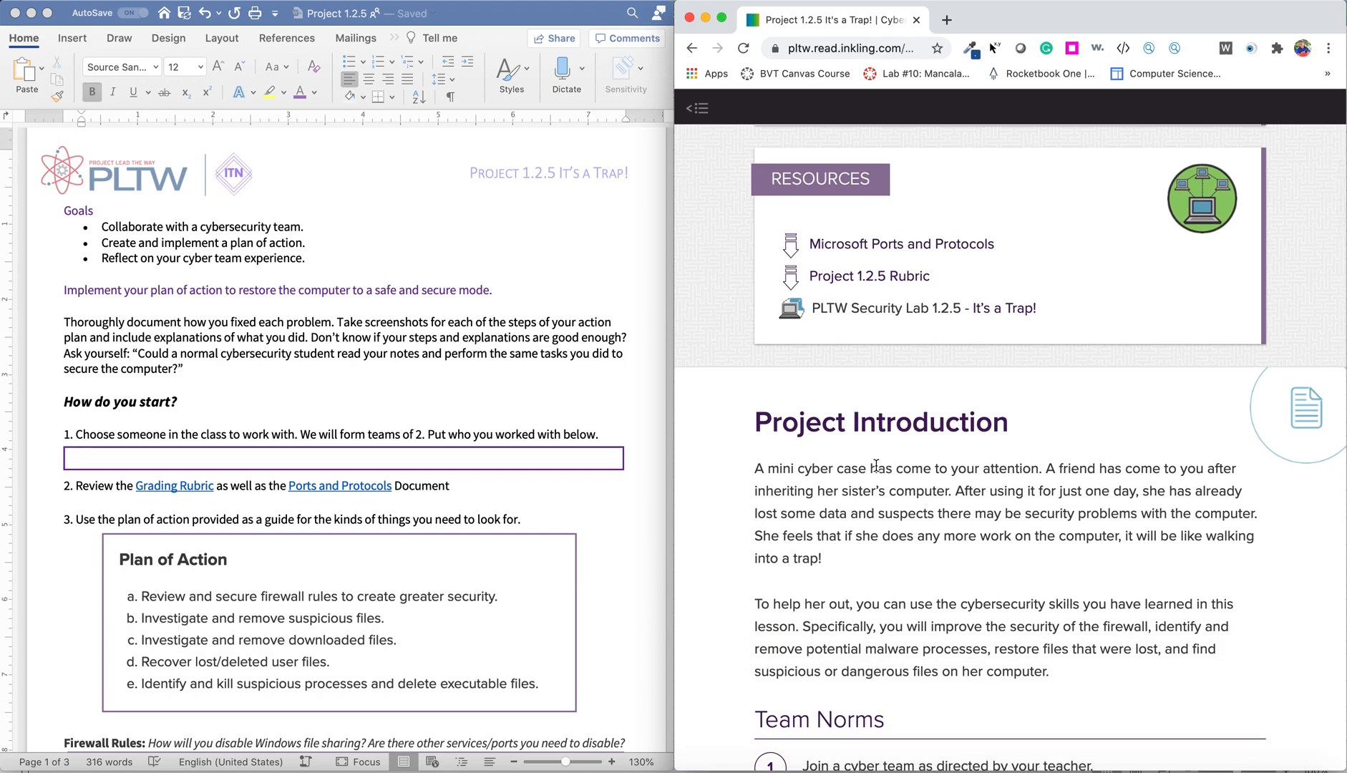
{"action": "mouse_move", "coordinate": [1067, 567]}
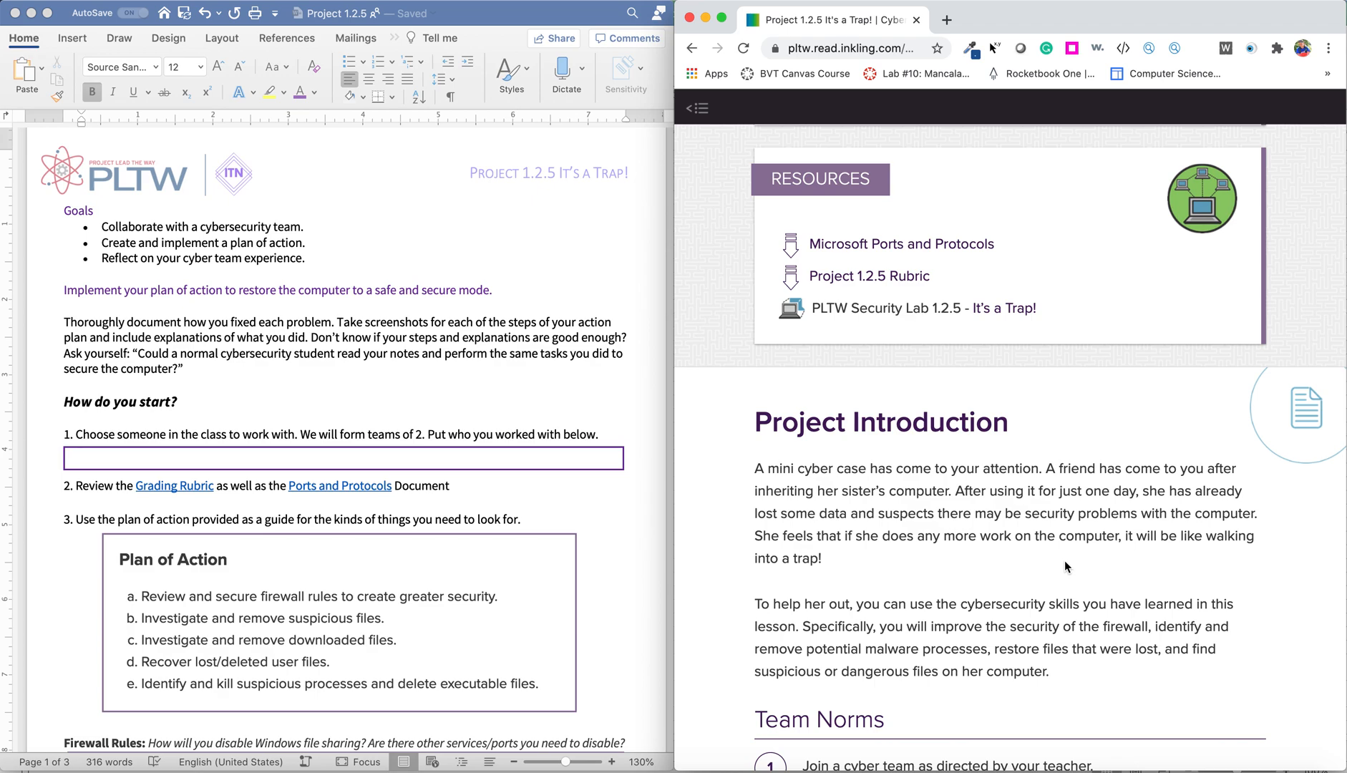
{"action": "mouse_move", "coordinate": [986, 570]}
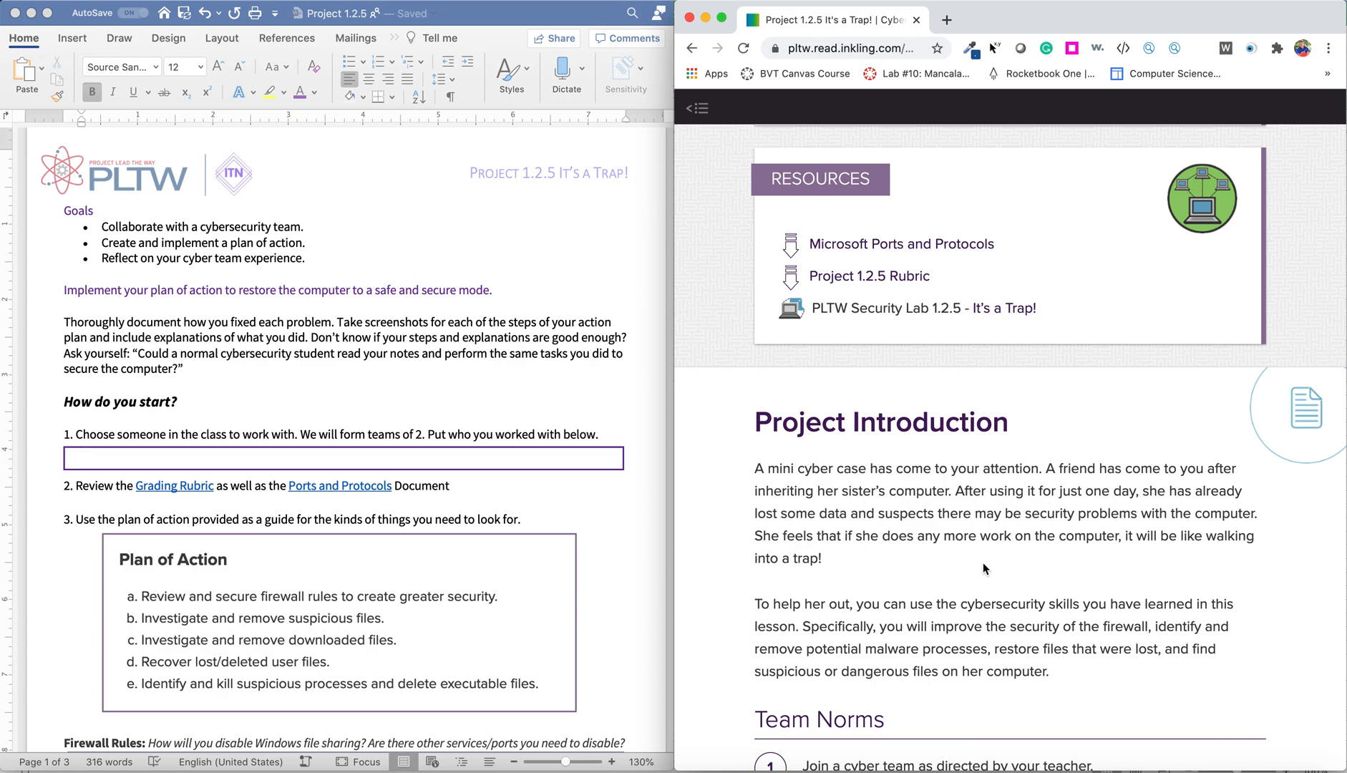
{"action": "scroll", "scroll_direction": "down", "scroll_amount": 3}
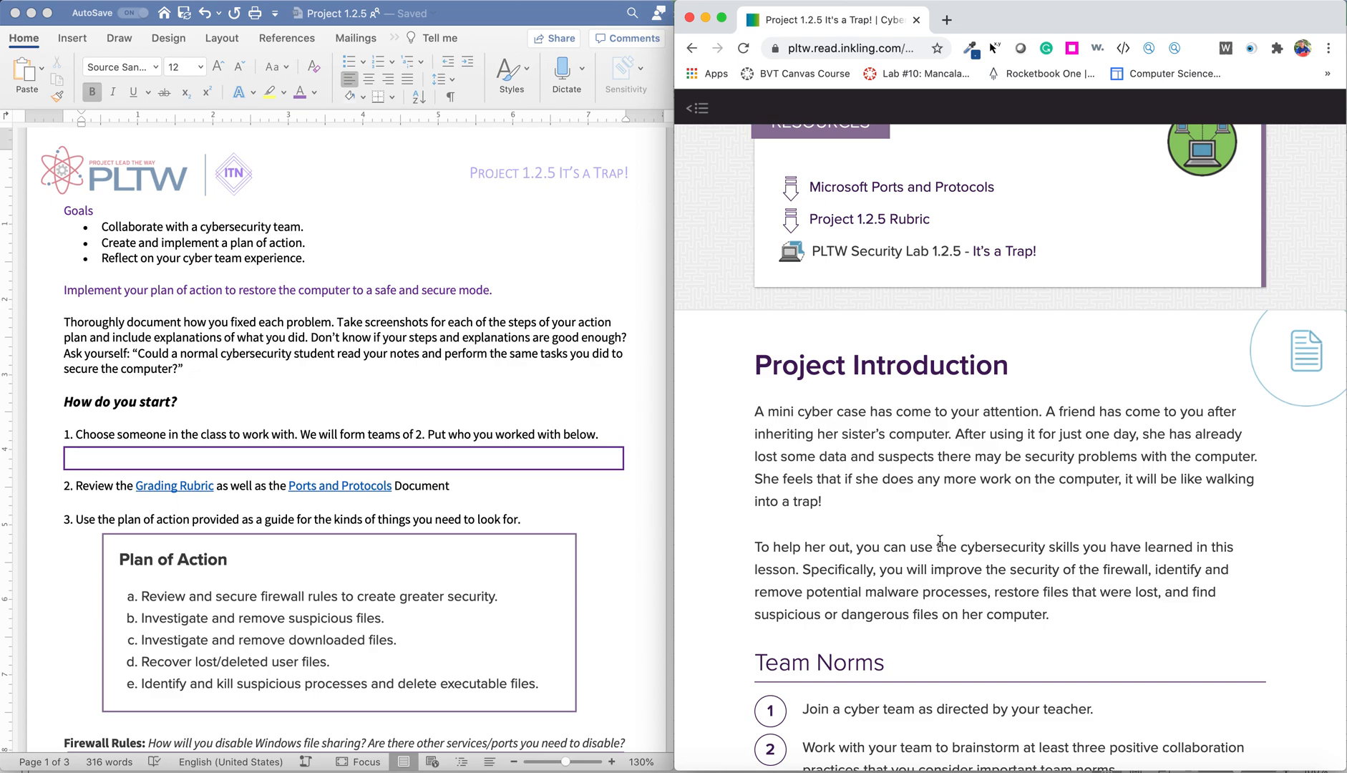
{"action": "mouse_move", "coordinate": [904, 549]}
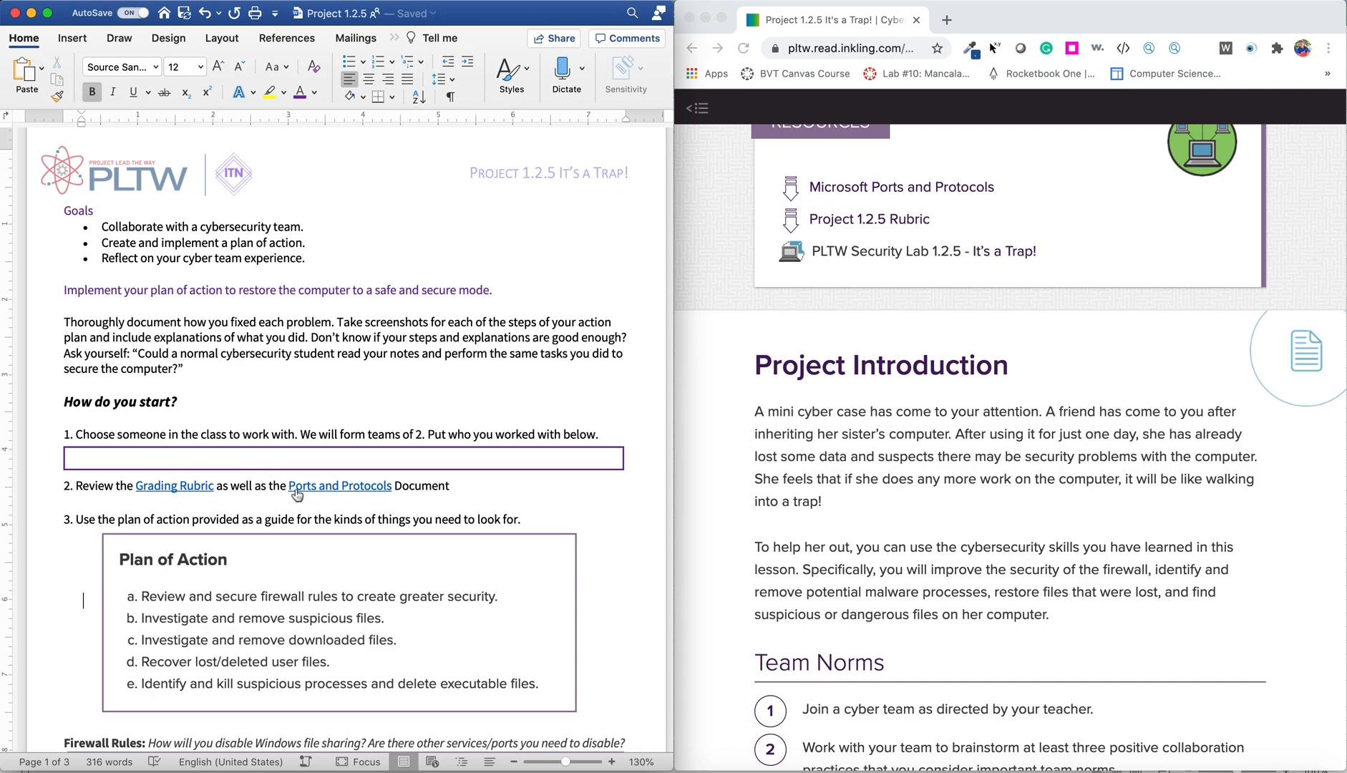
{"action": "mouse_move", "coordinate": [361, 492]}
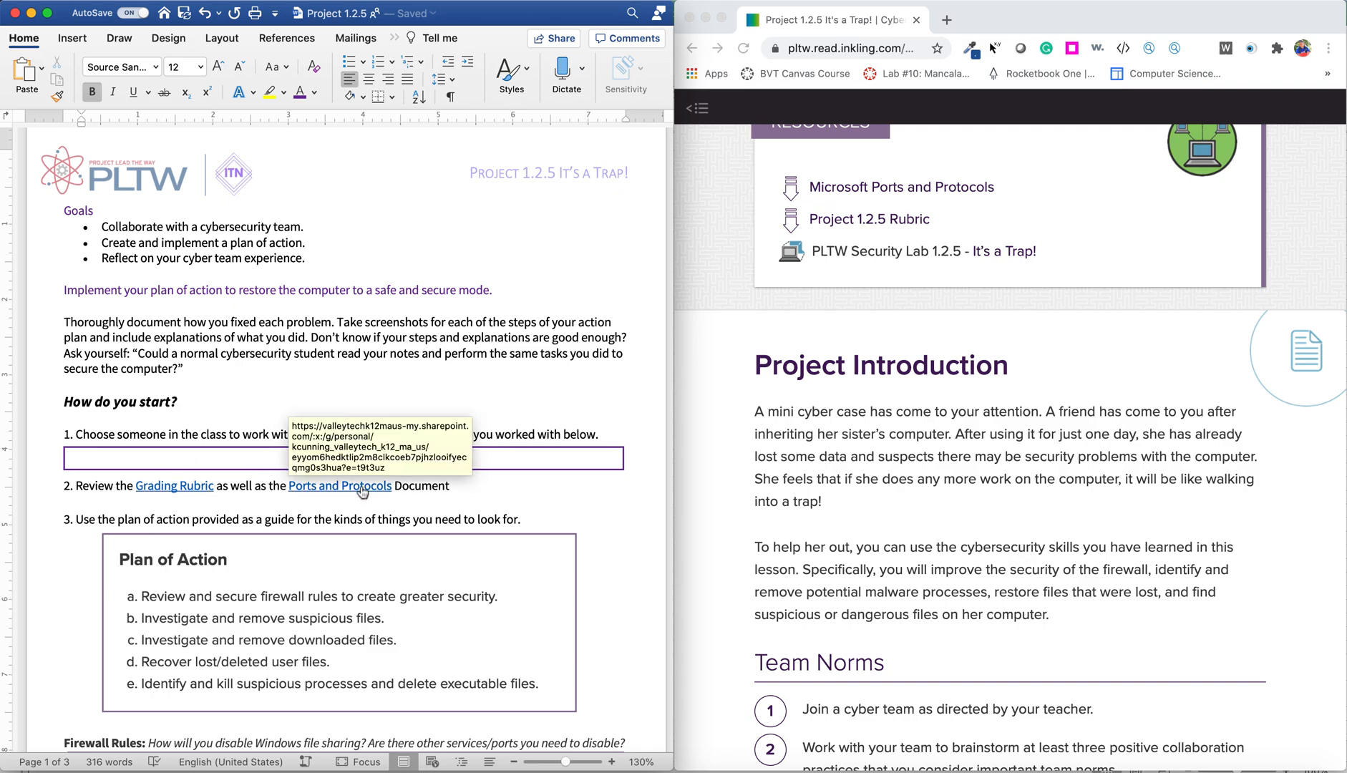
{"action": "mouse_move", "coordinate": [842, 322]}
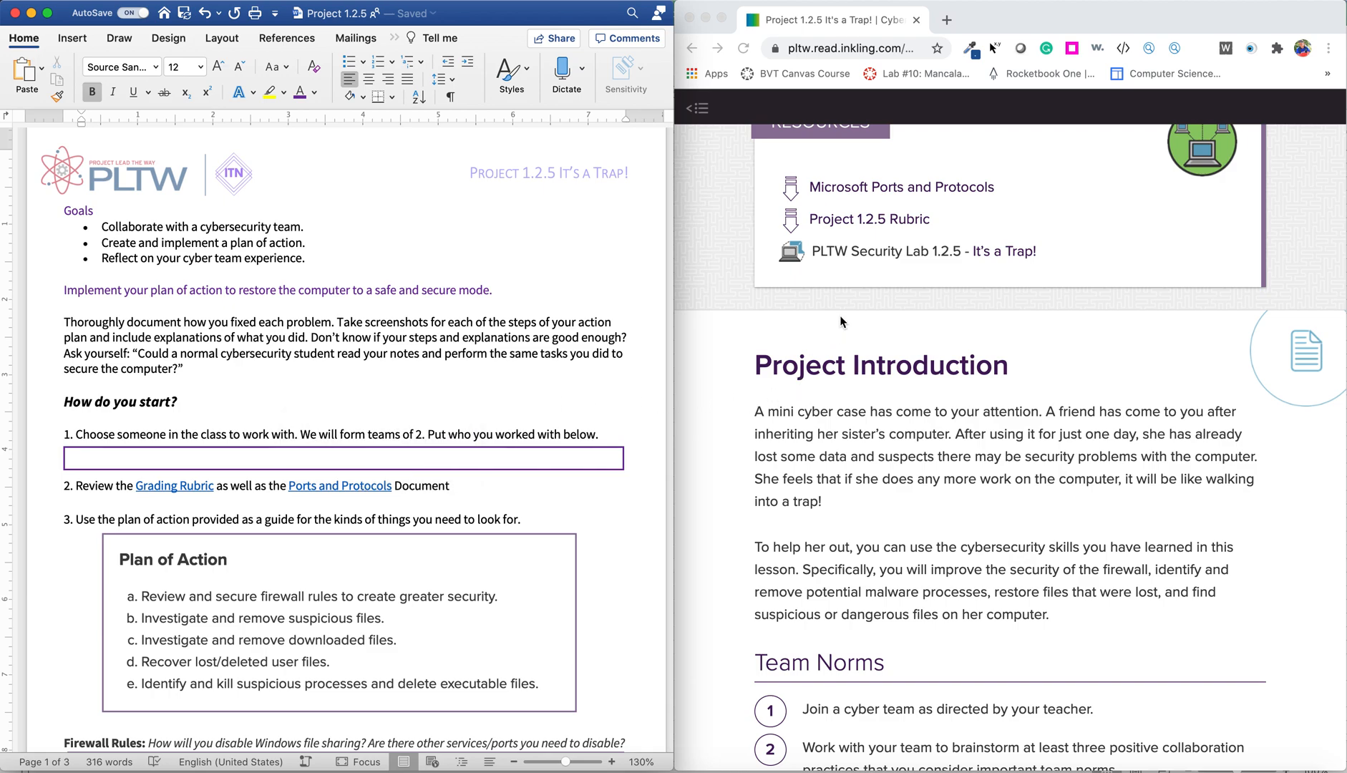
{"action": "scroll", "scroll_direction": "up", "scroll_amount": 3}
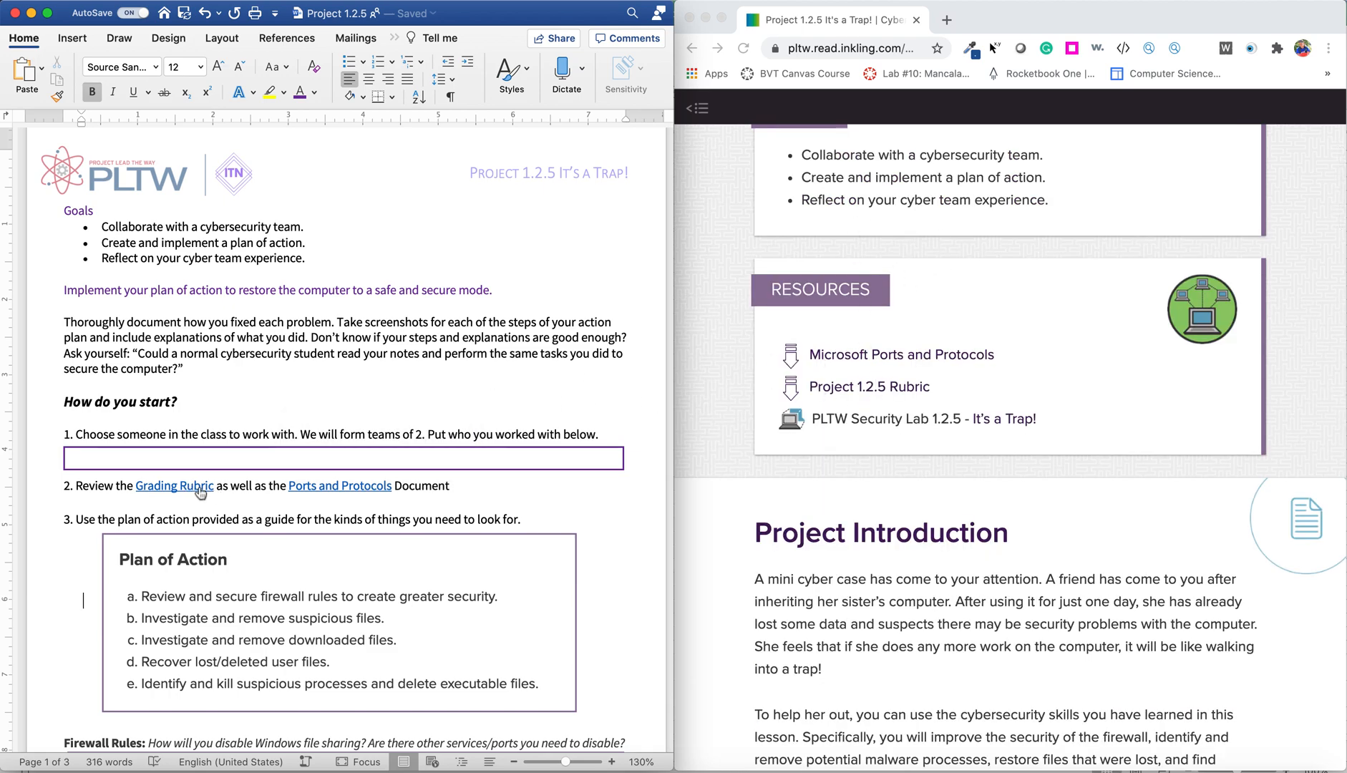
{"action": "mouse_move", "coordinate": [475, 507]}
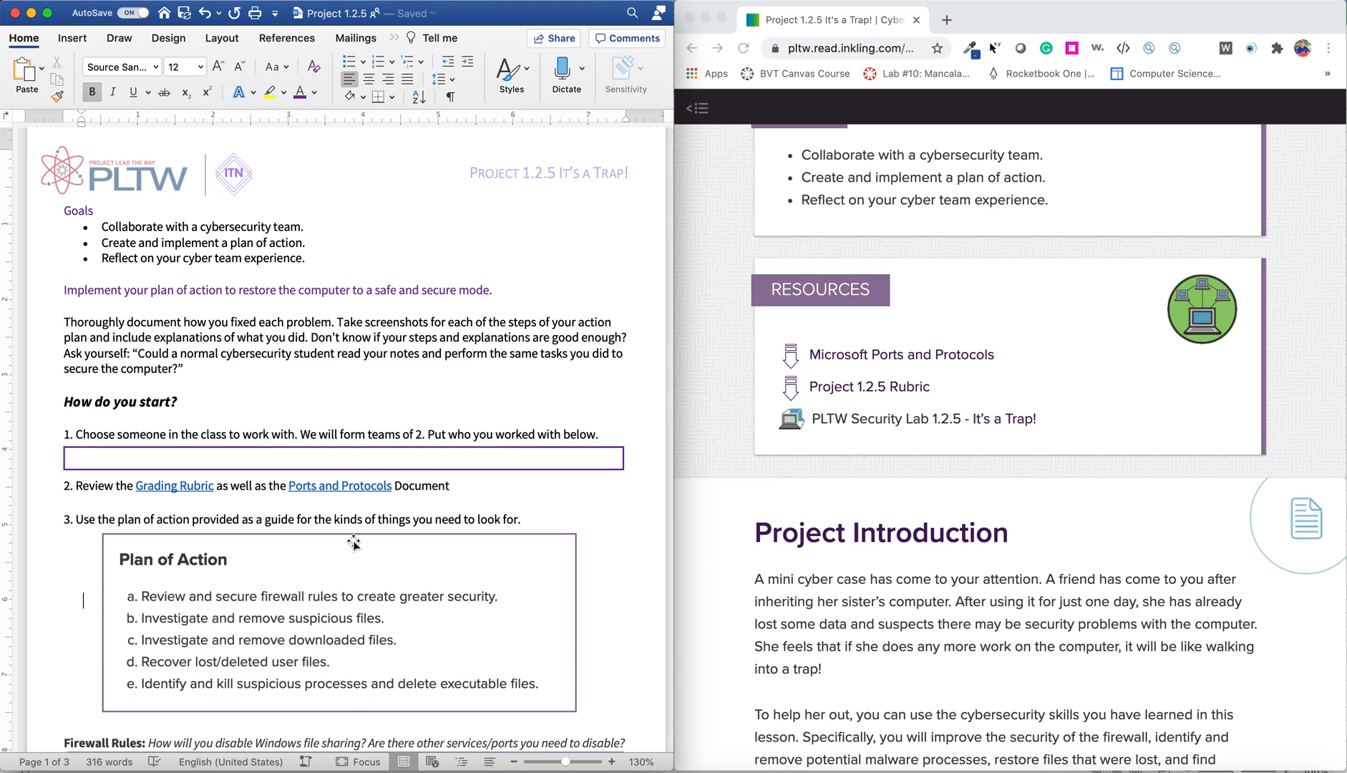
Step: Show the worksheet's Firewall Rules box beside Inkling's Team Norms and Requirements
{"action": "scroll", "scroll_direction": "down", "scroll_amount": 3}
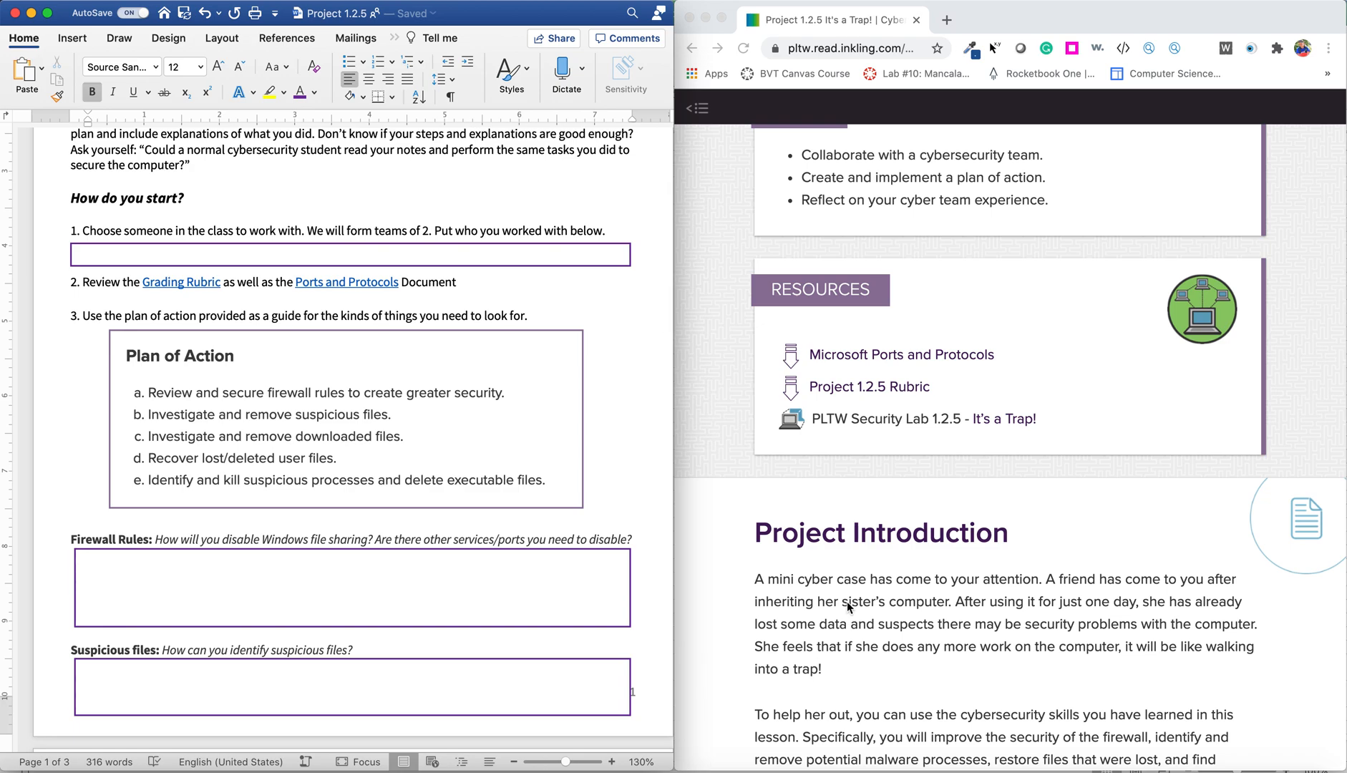
{"action": "scroll", "scroll_direction": "down", "scroll_amount": 3}
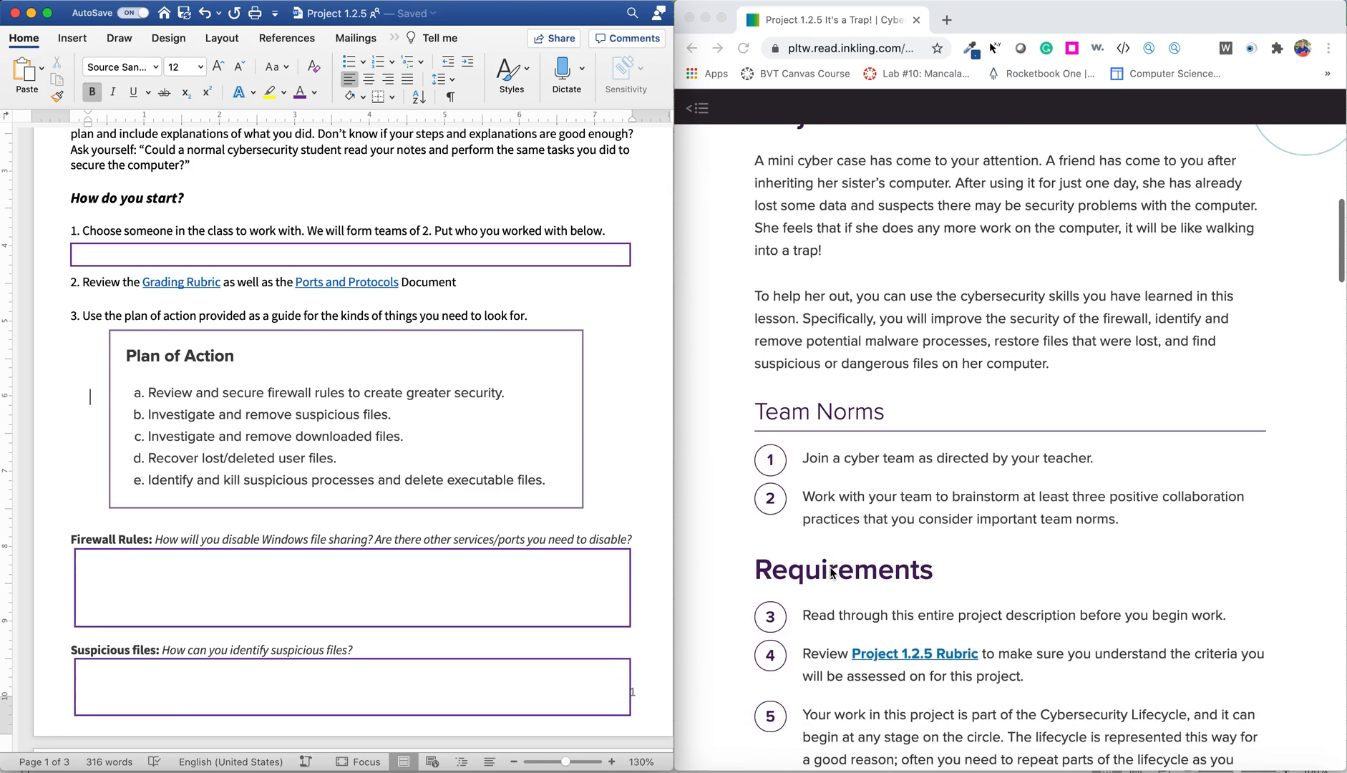
{"action": "mouse_move", "coordinate": [660, 497]}
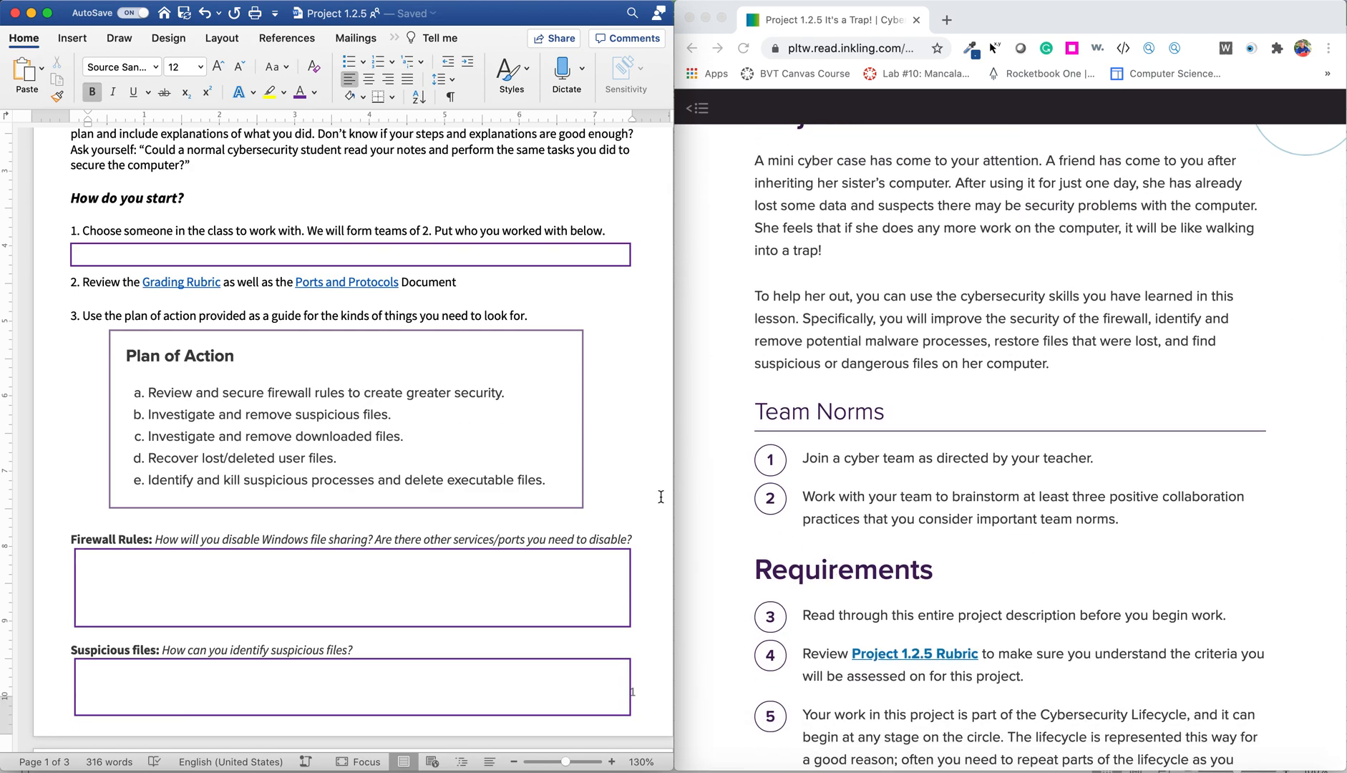
{"action": "mouse_move", "coordinate": [649, 489]}
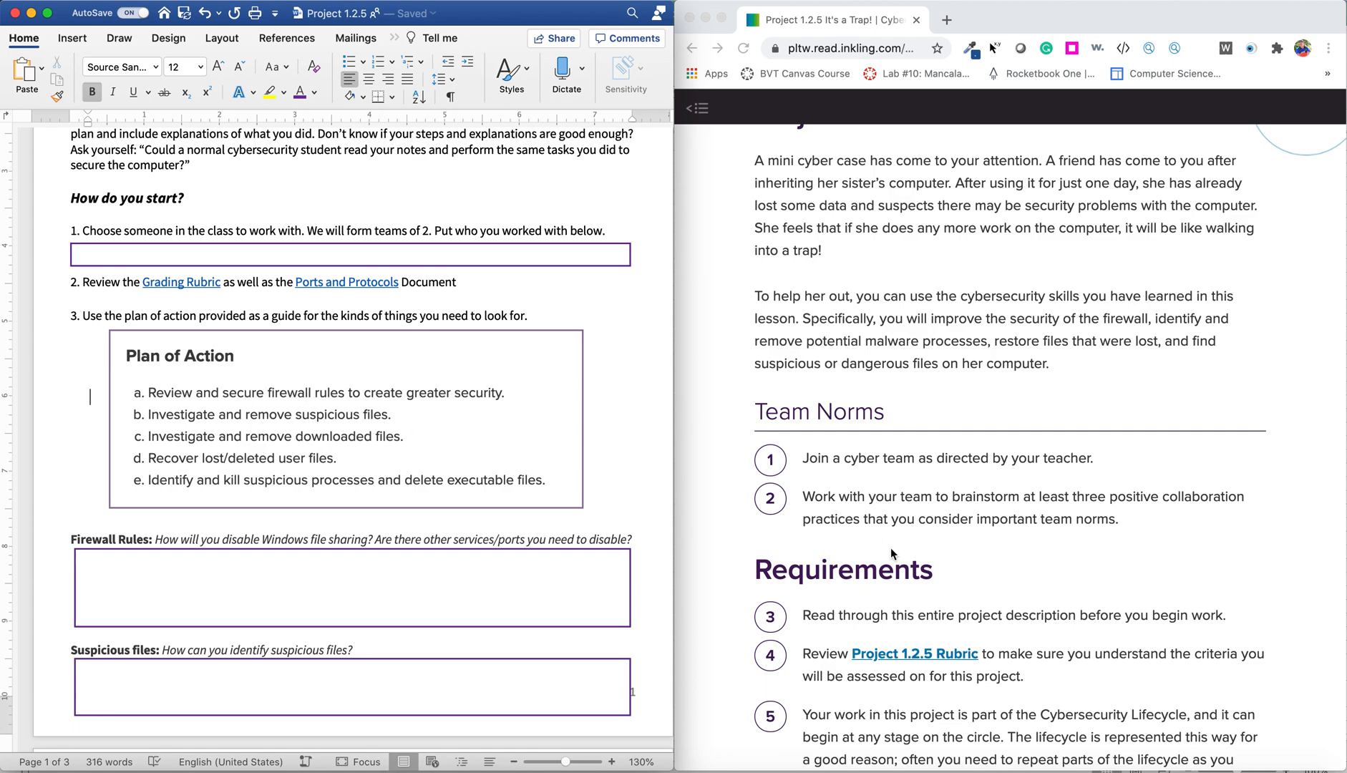
{"action": "mouse_move", "coordinate": [420, 489]}
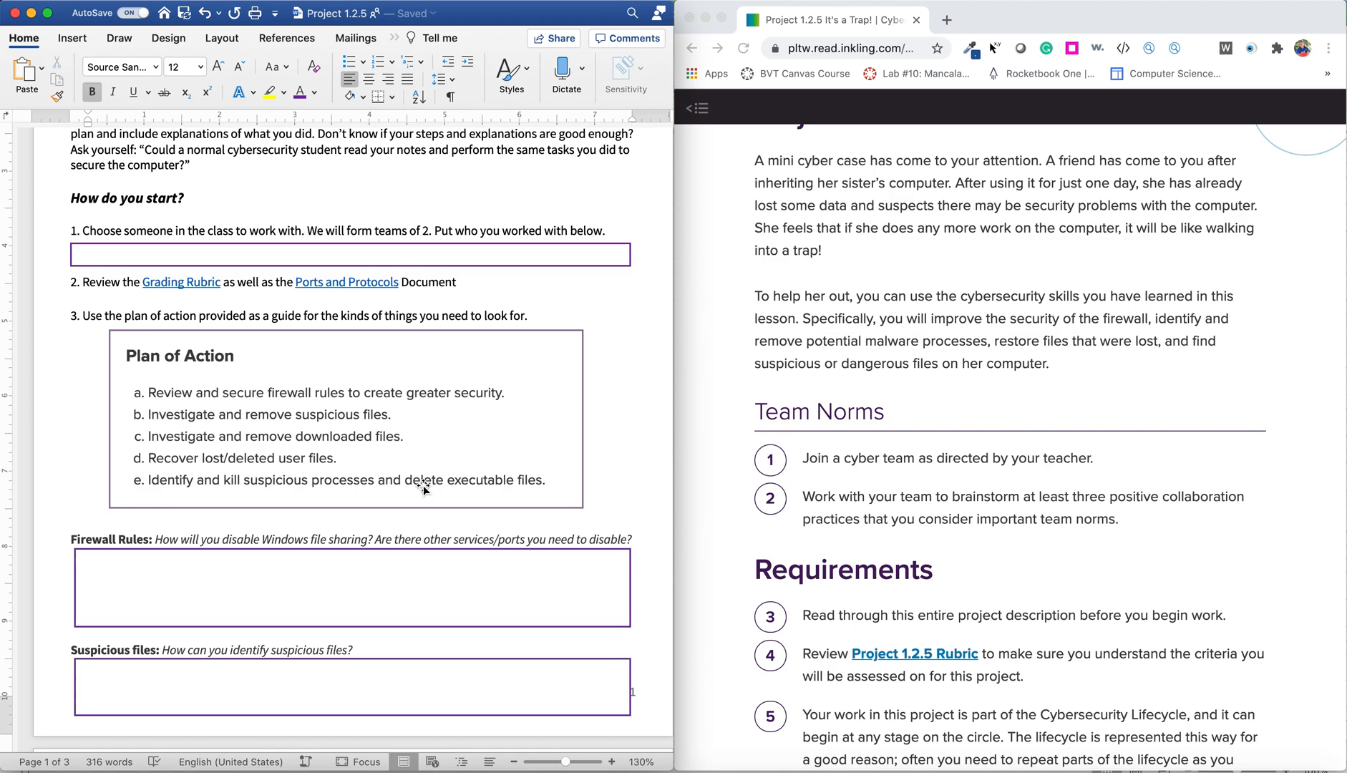
{"action": "left_click", "coordinate": [89, 396]}
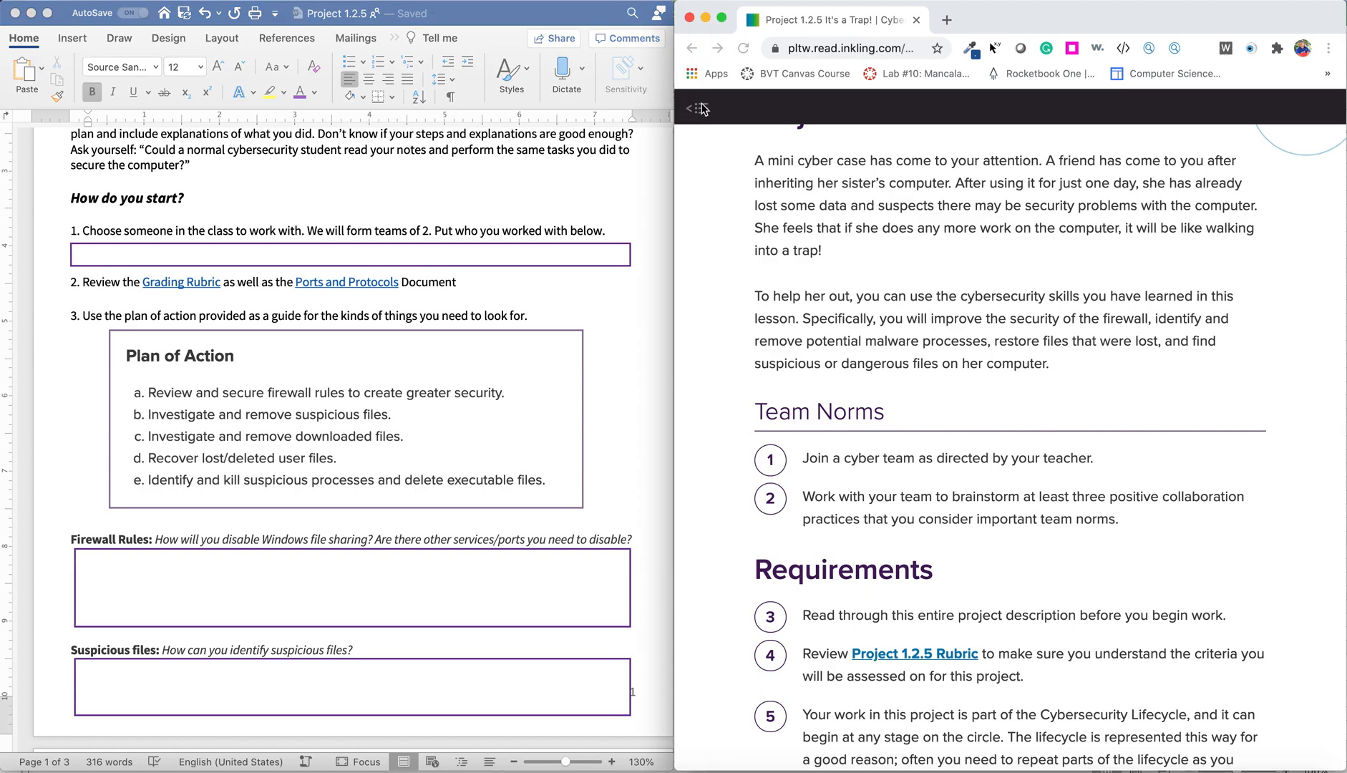
Step: Open the Inkling table of contents listing Lesson 1.2 through Project 1.2.5
{"action": "left_click", "coordinate": [695, 108]}
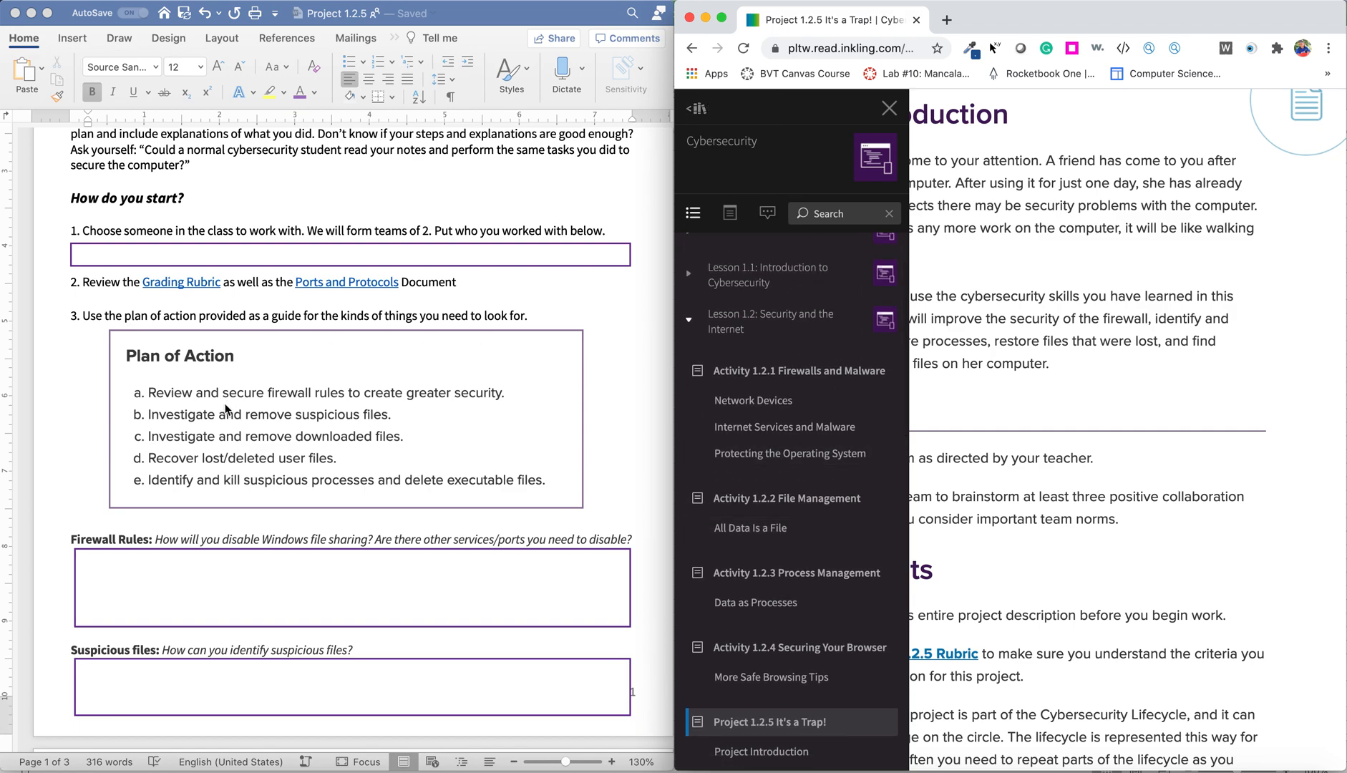
{"action": "mouse_move", "coordinate": [456, 413]}
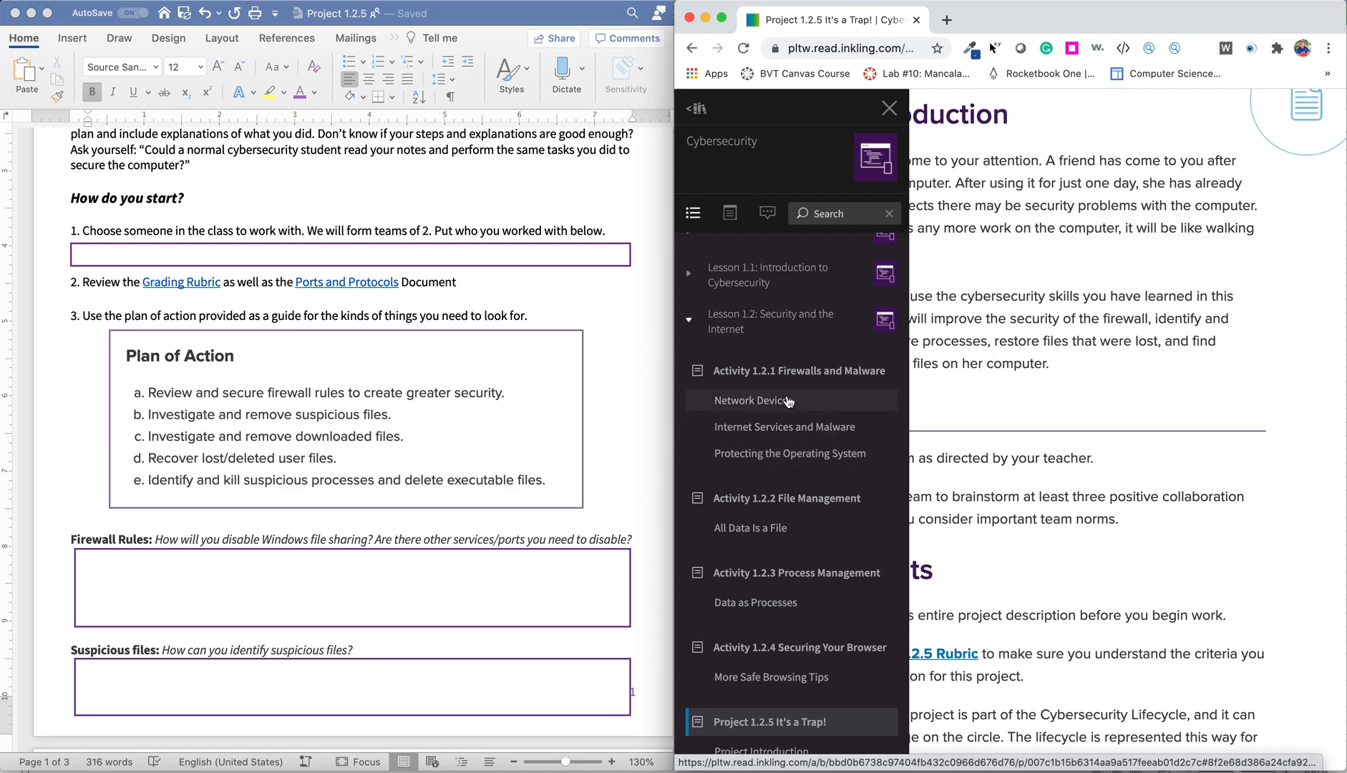
{"action": "mouse_move", "coordinate": [773, 370]}
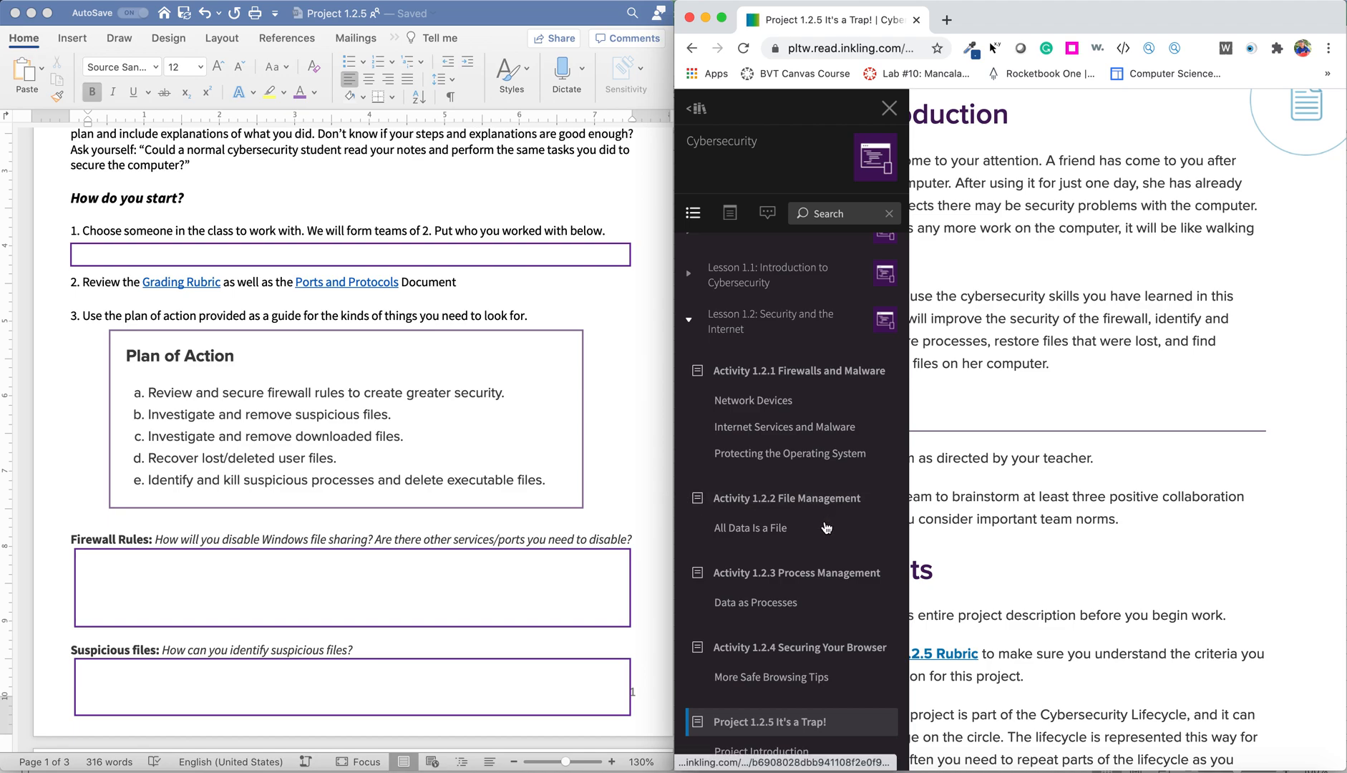
{"action": "mouse_move", "coordinate": [797, 520]}
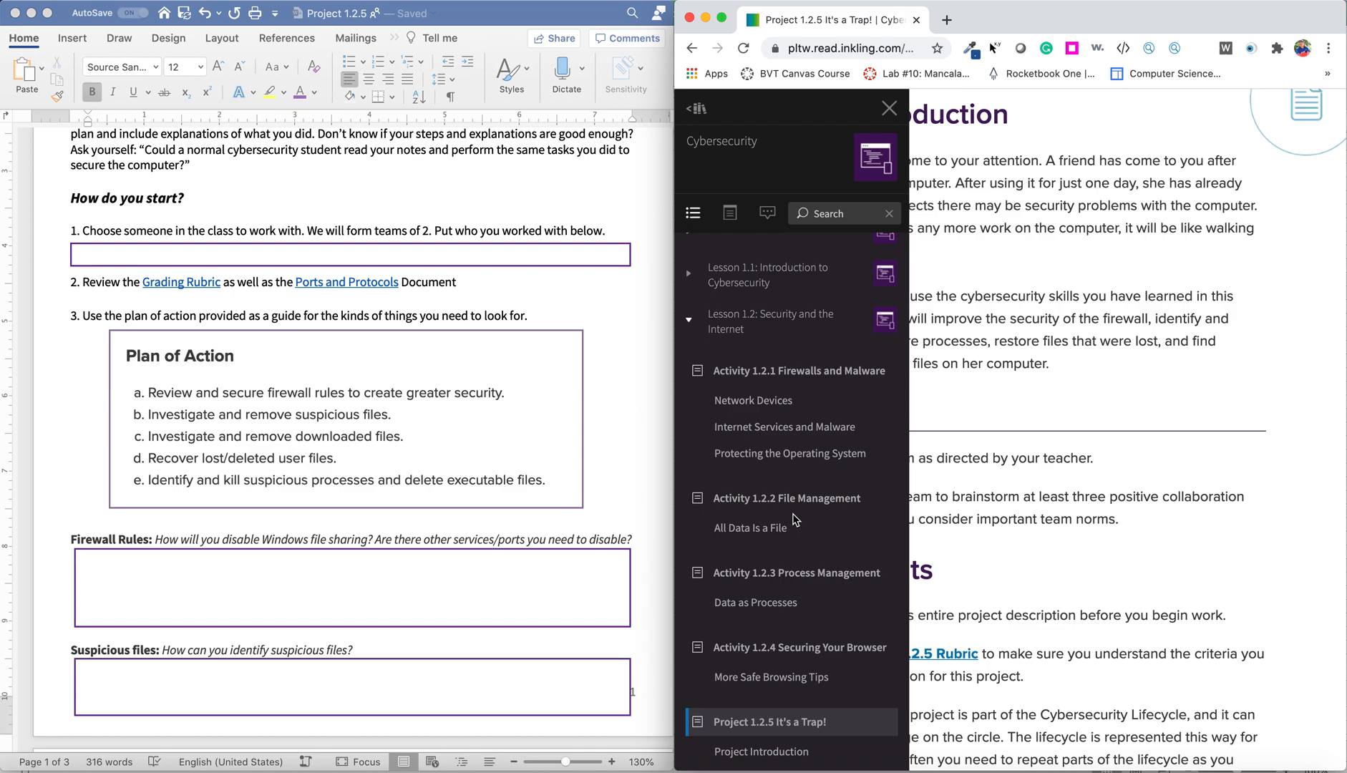
{"action": "mouse_move", "coordinate": [221, 486]}
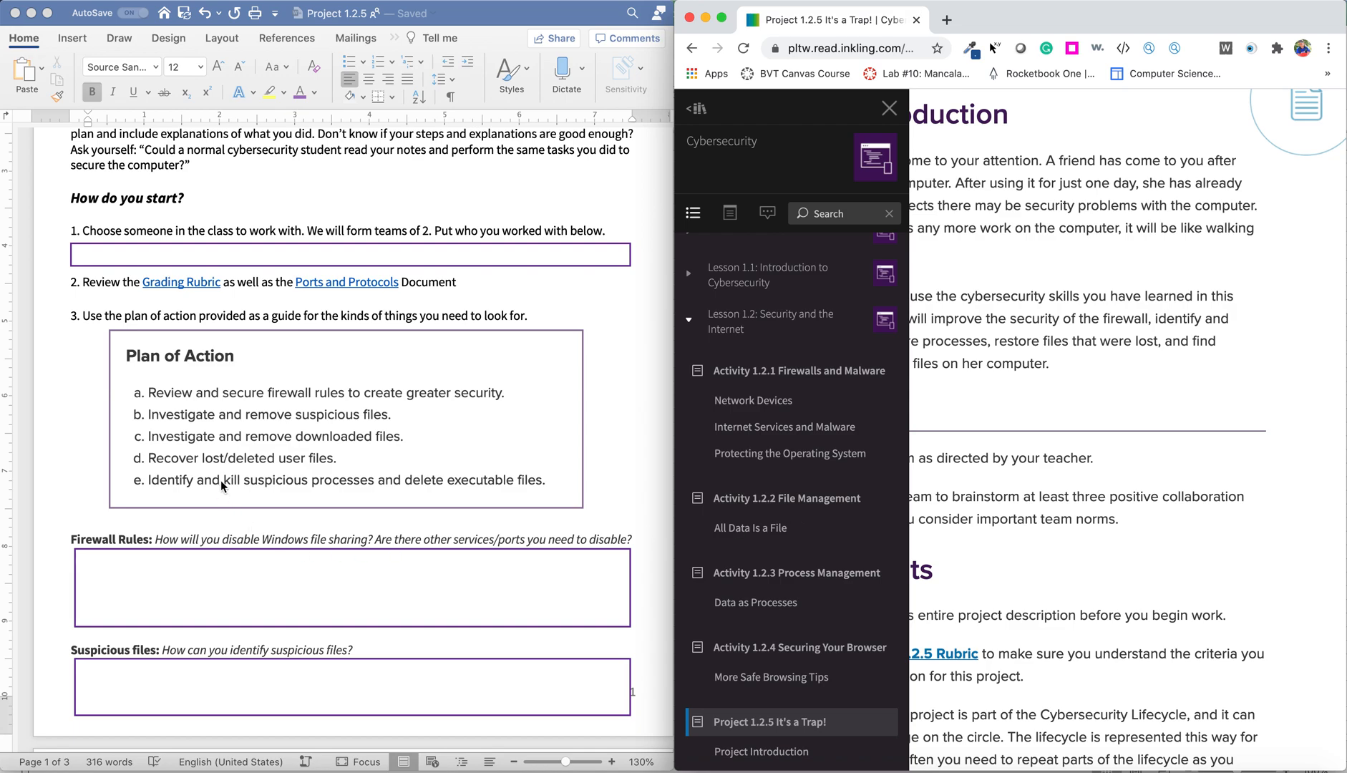
{"action": "mouse_move", "coordinate": [492, 452]}
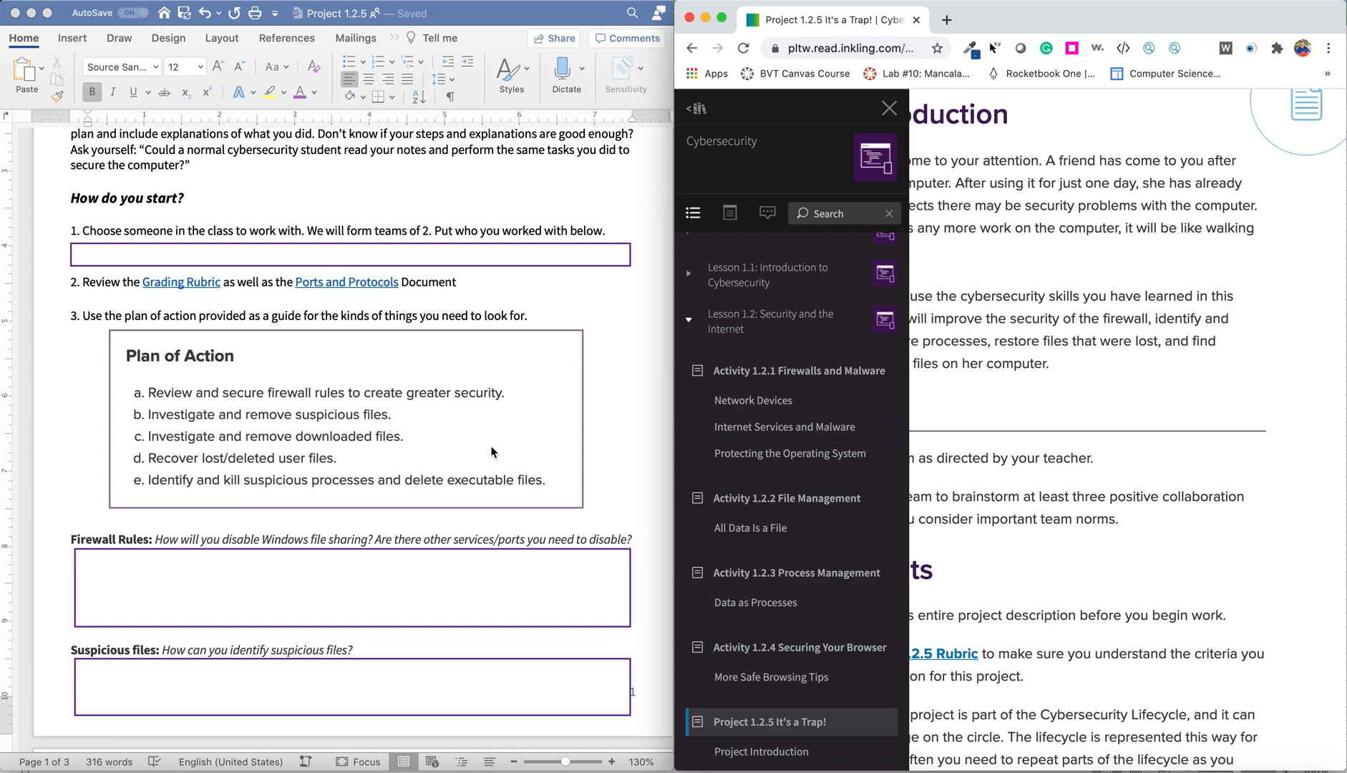
{"action": "mouse_move", "coordinate": [781, 498]}
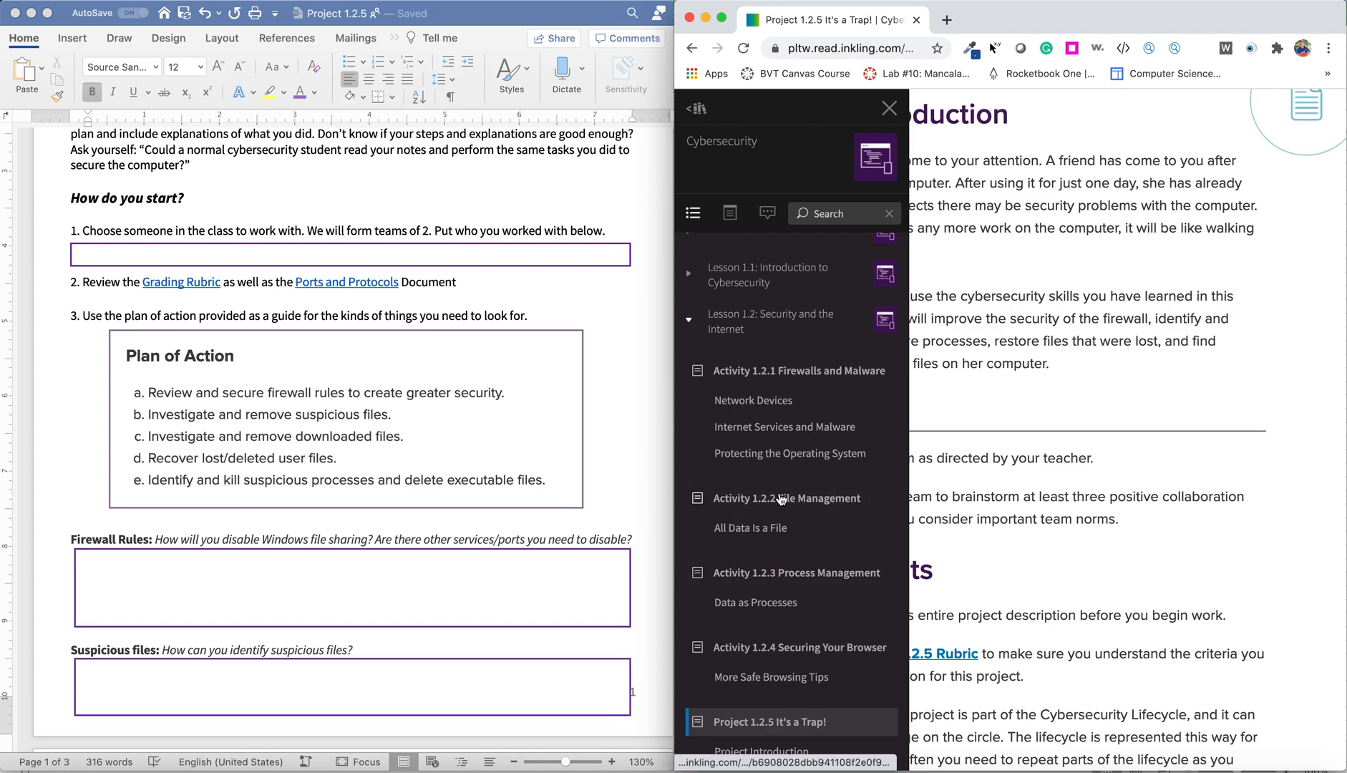
{"action": "mouse_move", "coordinate": [787, 499]}
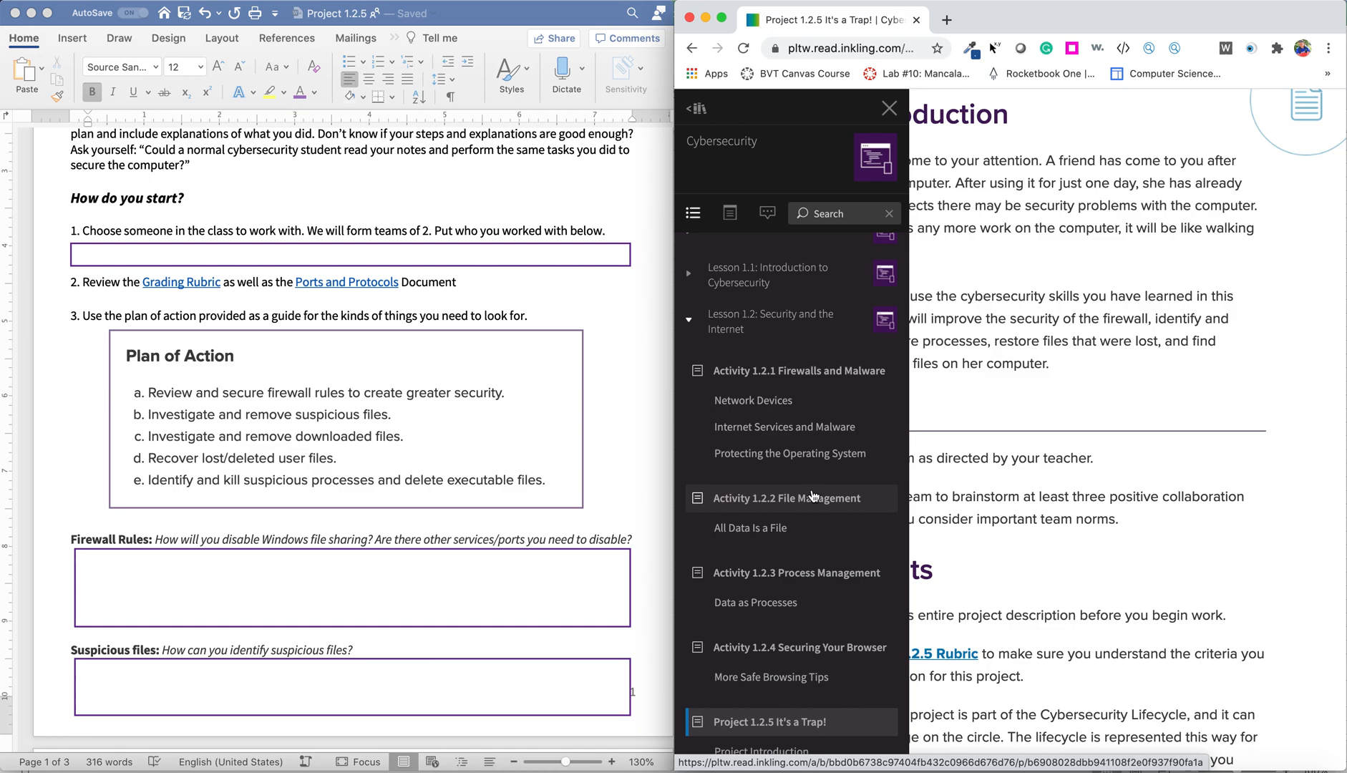
{"action": "mouse_move", "coordinate": [421, 453]}
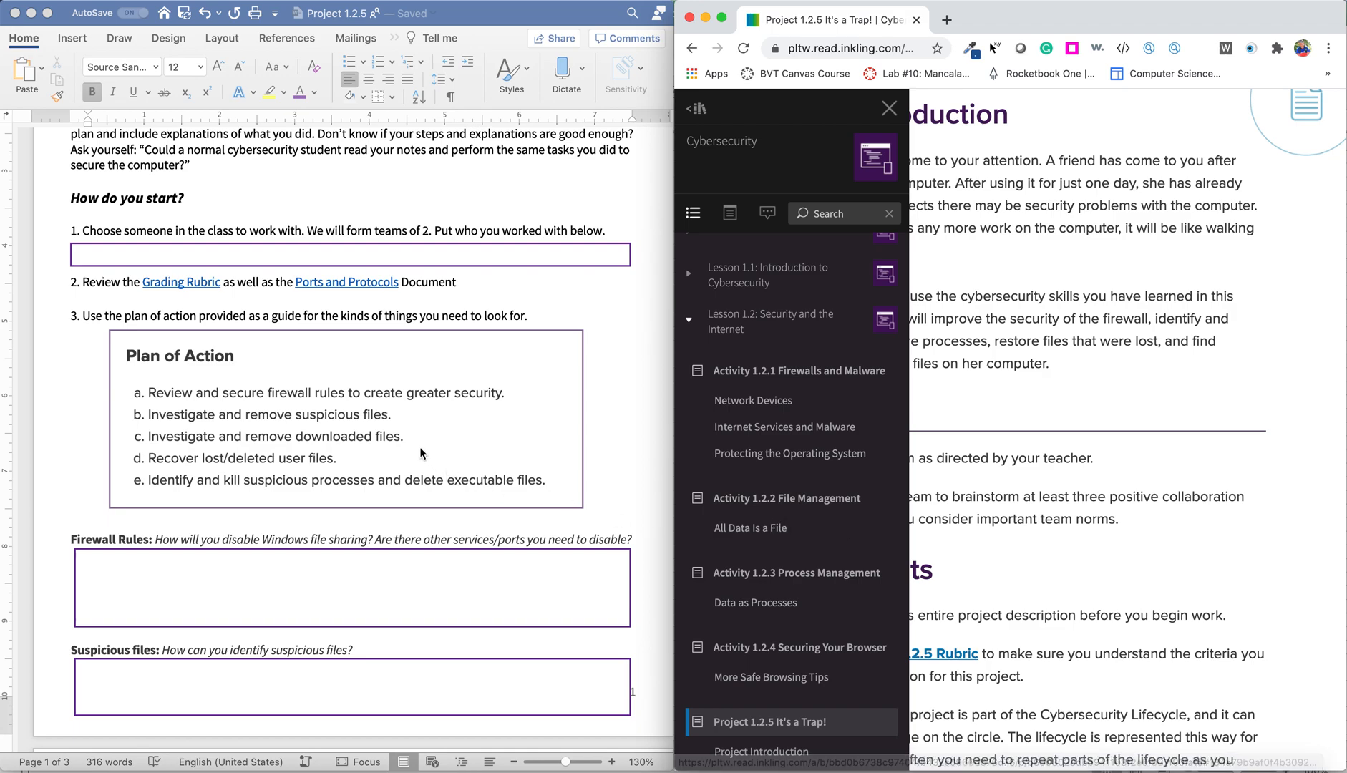
{"action": "mouse_move", "coordinate": [315, 454]}
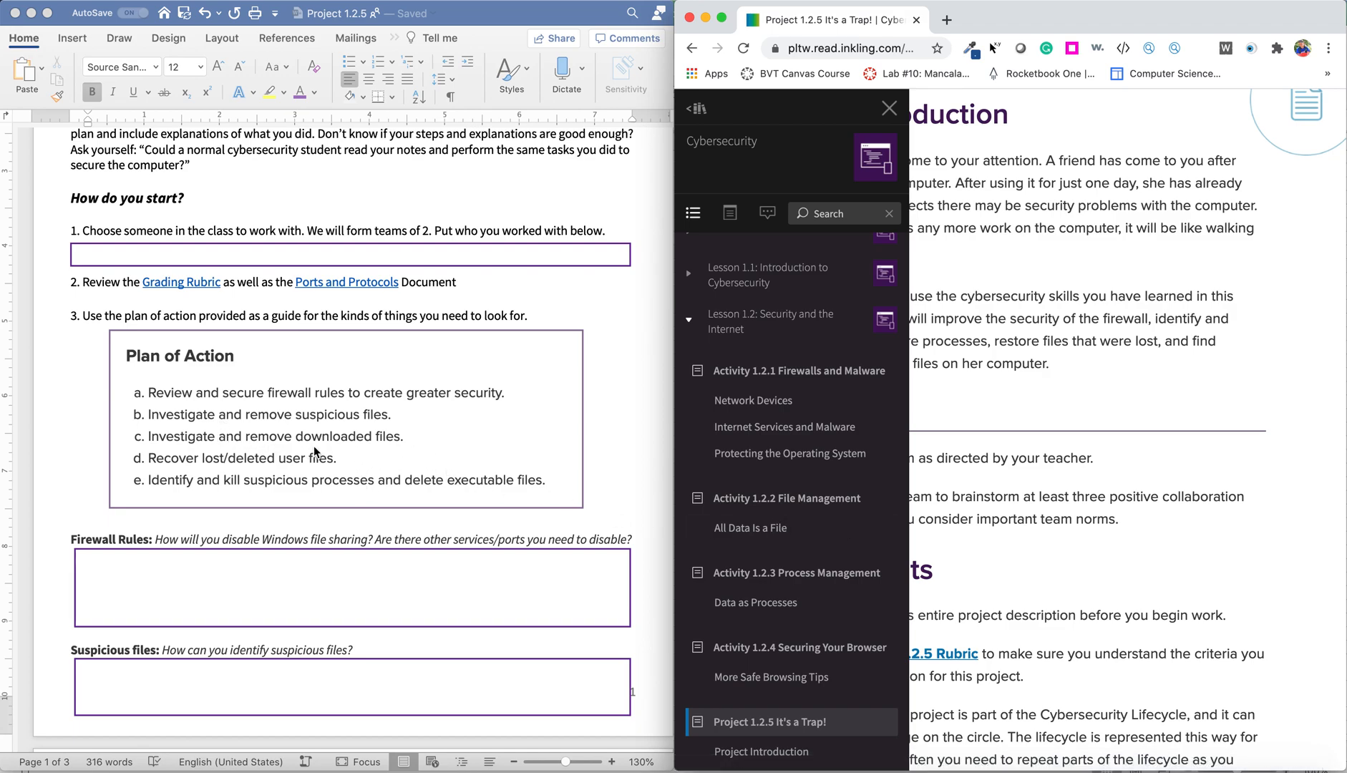
{"action": "mouse_move", "coordinate": [755, 602]}
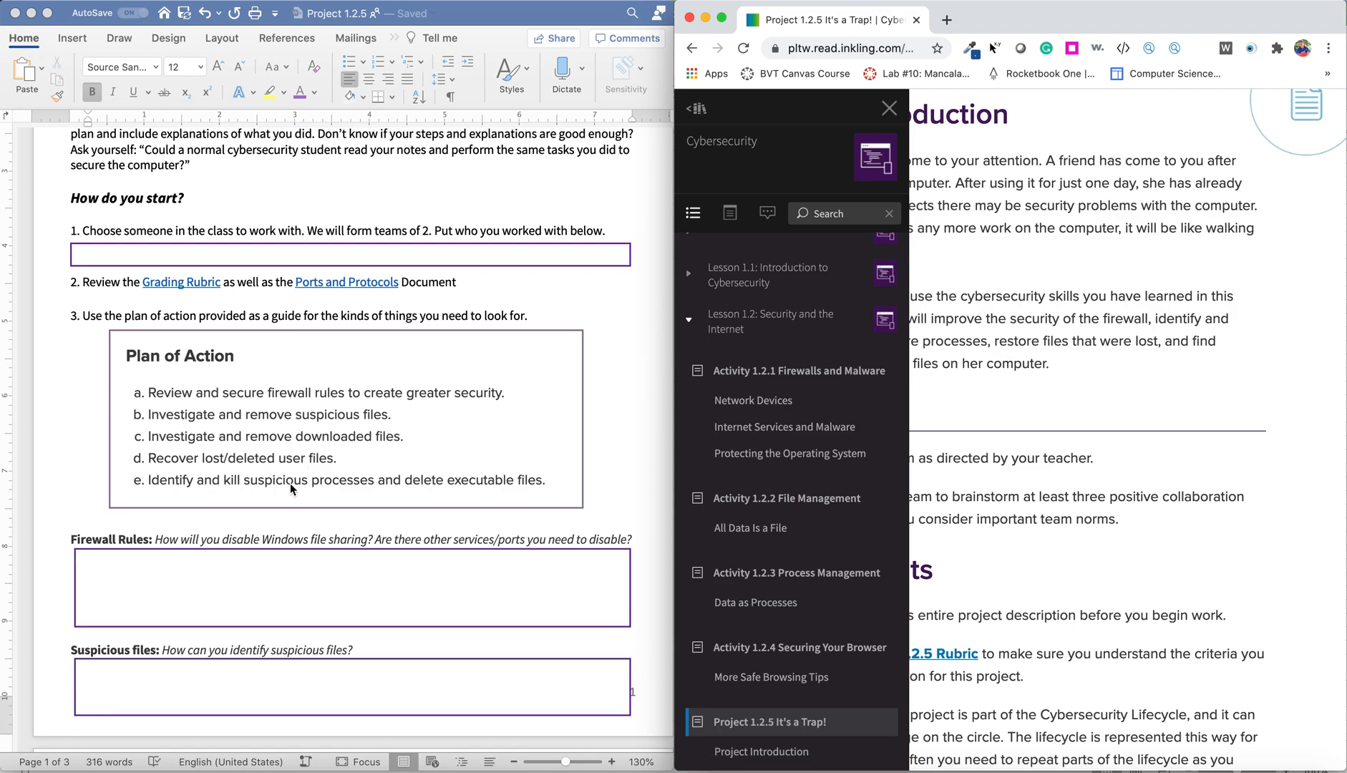
{"action": "mouse_move", "coordinate": [755, 602]}
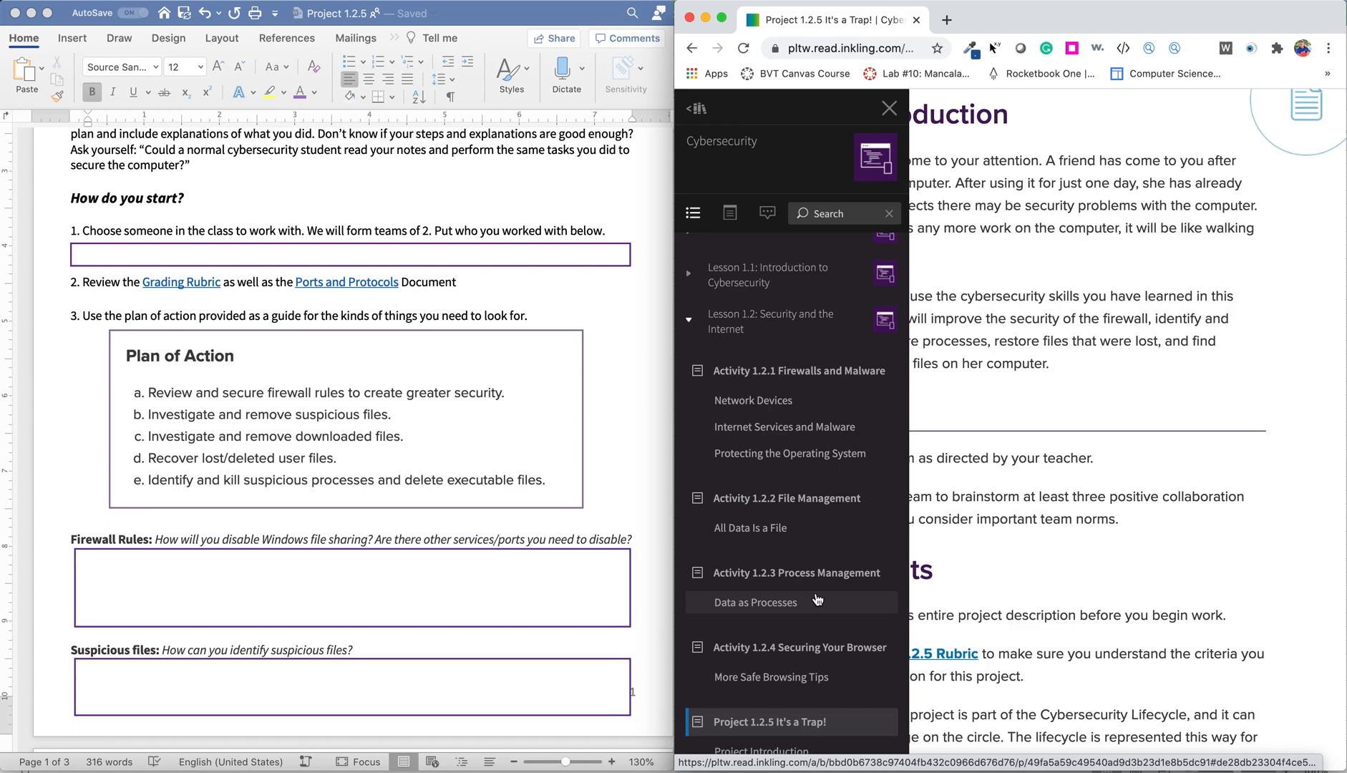
{"action": "mouse_move", "coordinate": [830, 612]}
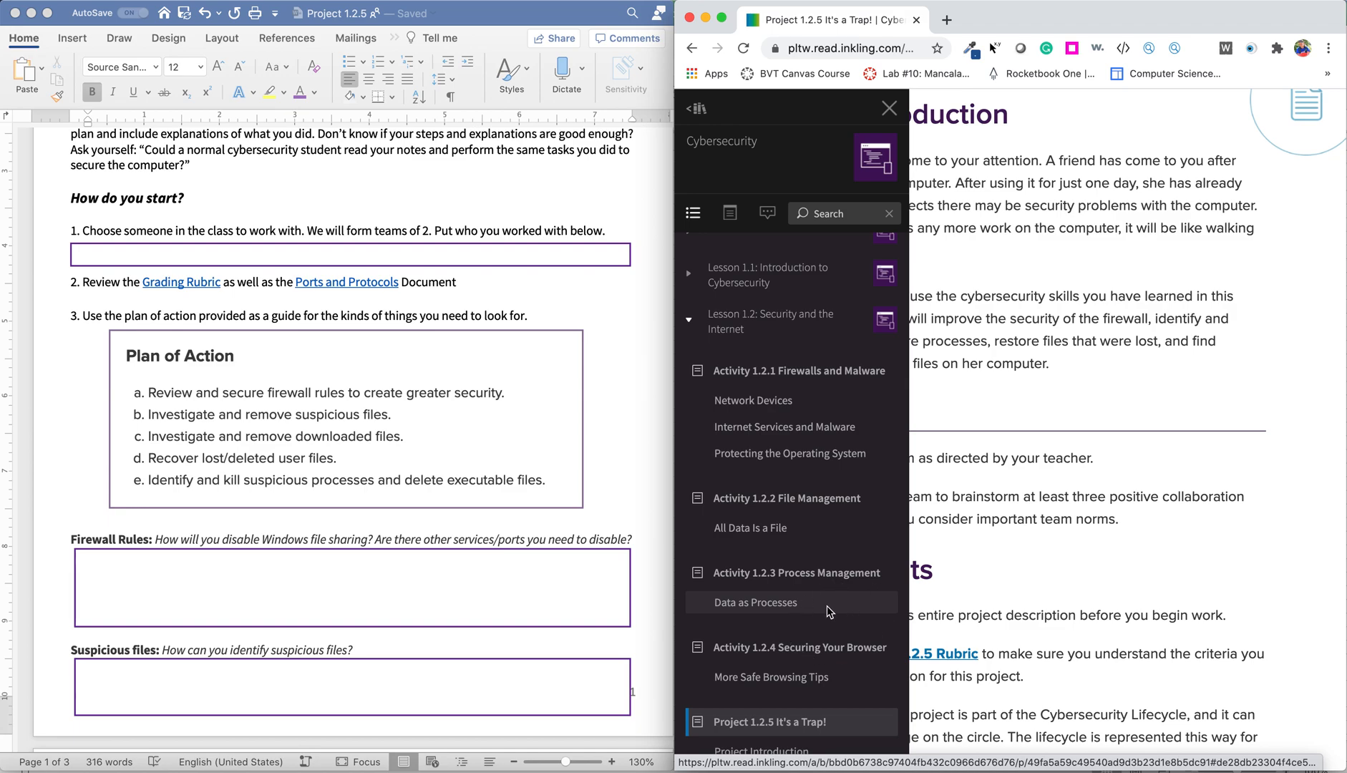
{"action": "mouse_move", "coordinate": [831, 591]}
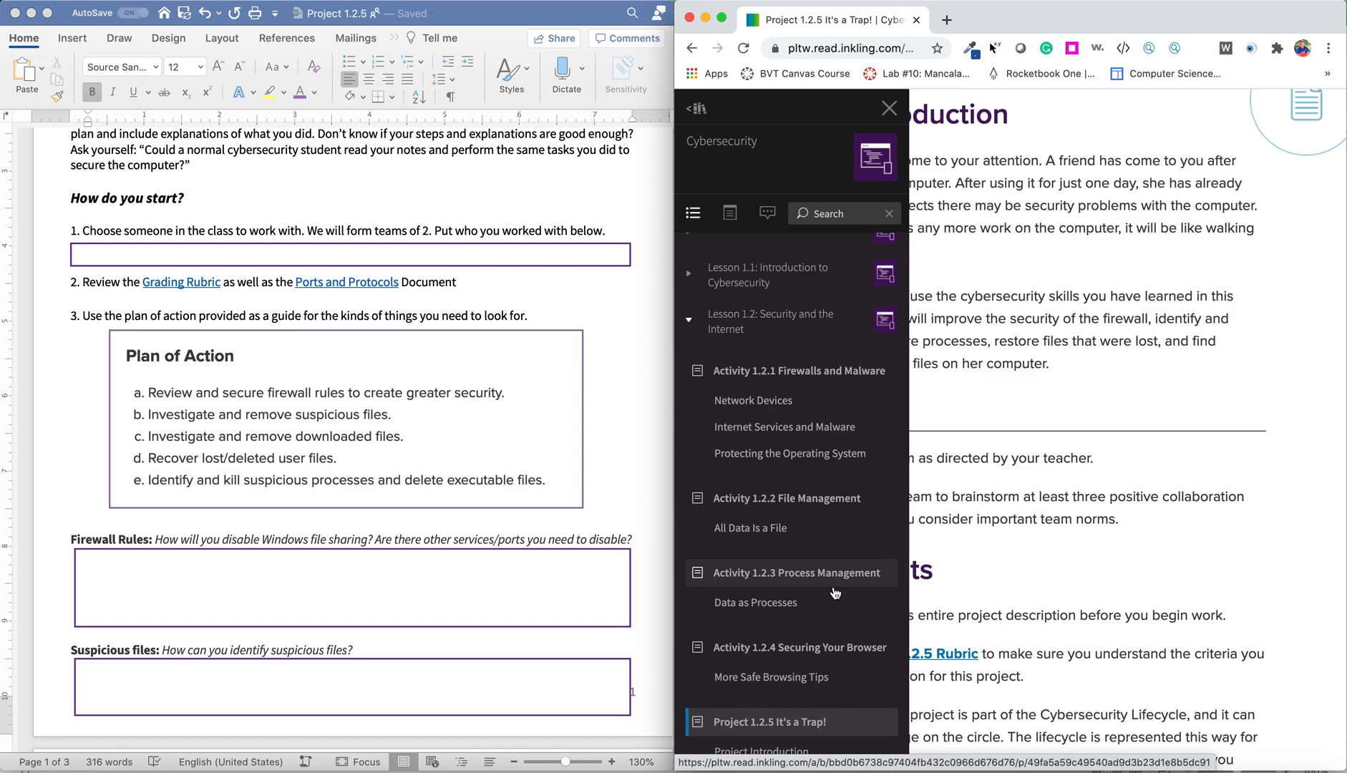
{"action": "mouse_move", "coordinate": [803, 564]}
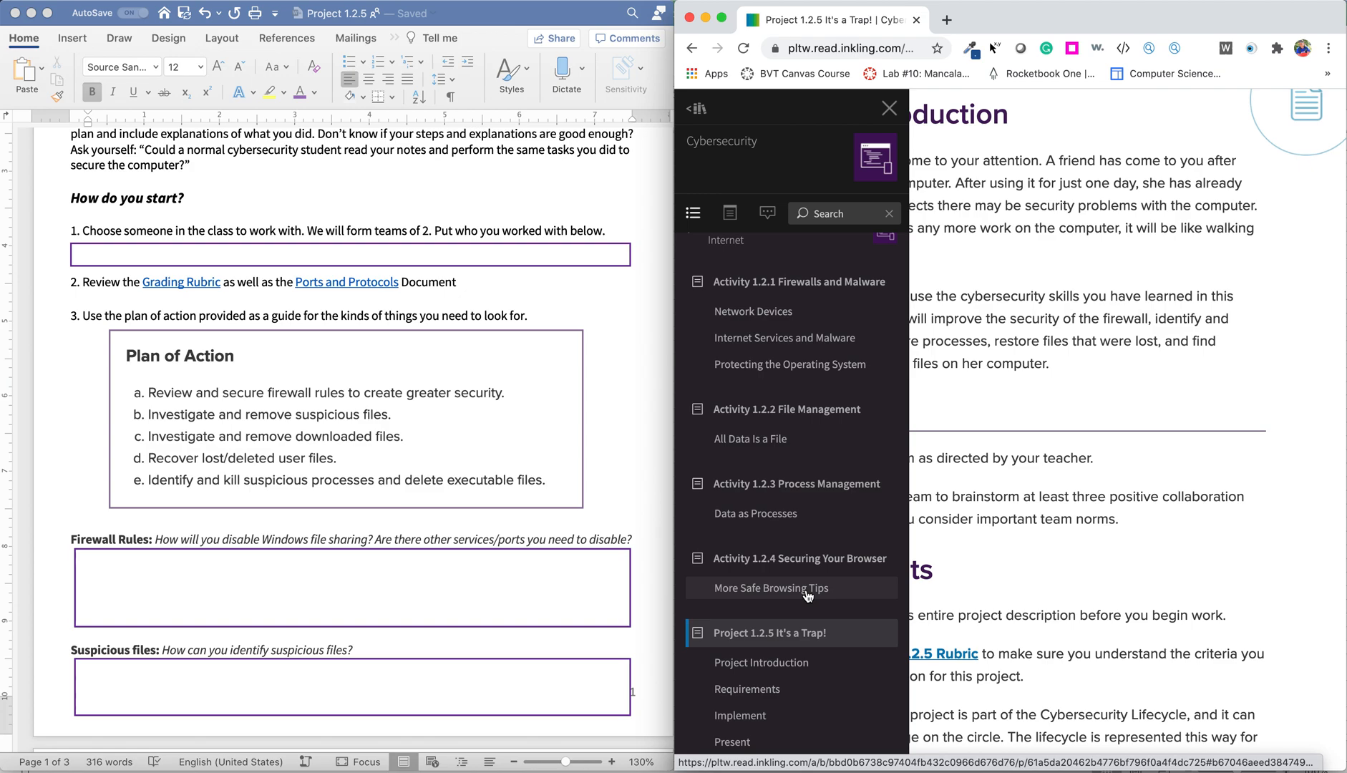
{"action": "mouse_move", "coordinate": [384, 648]}
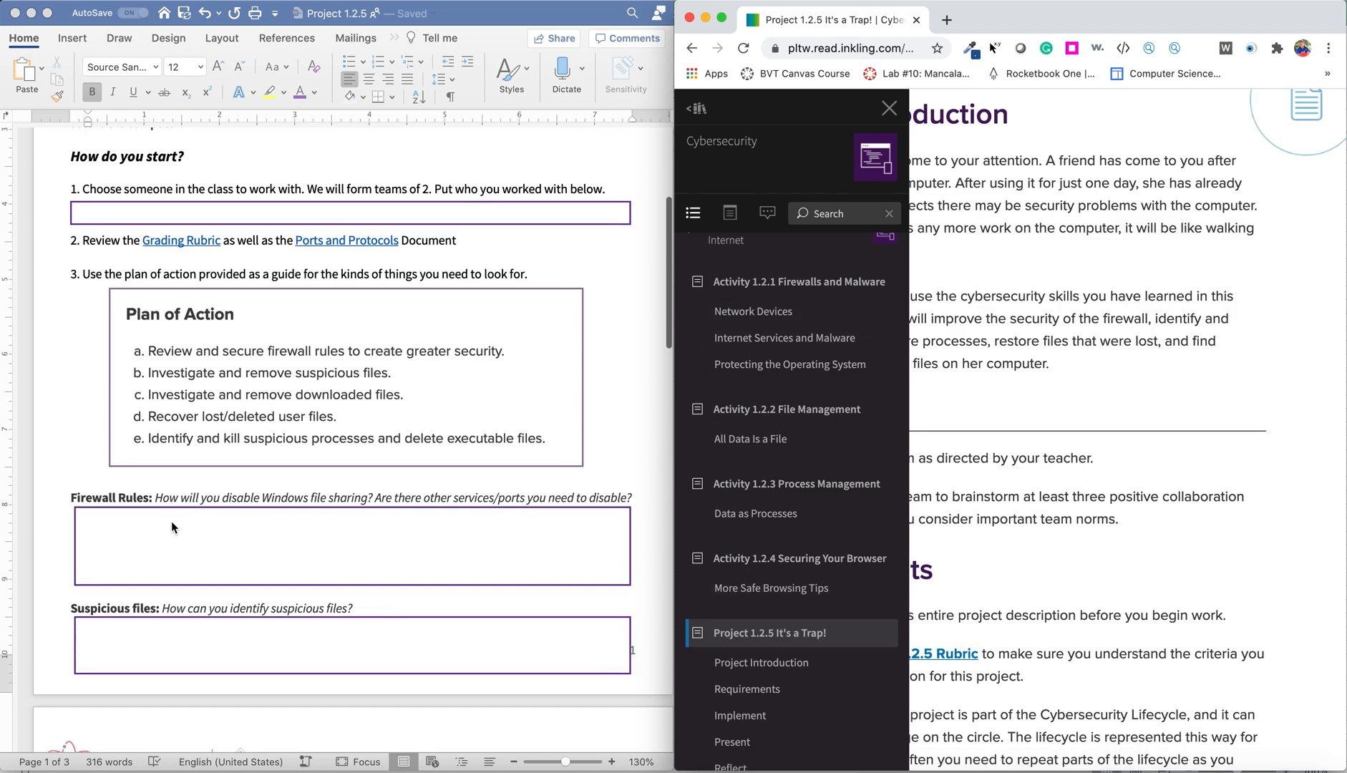
Step: Scroll to page 2's Downloaded files, Lost/deleted user files and Suspicious processes boxes
{"action": "scroll", "scroll_direction": "down", "scroll_amount": 3}
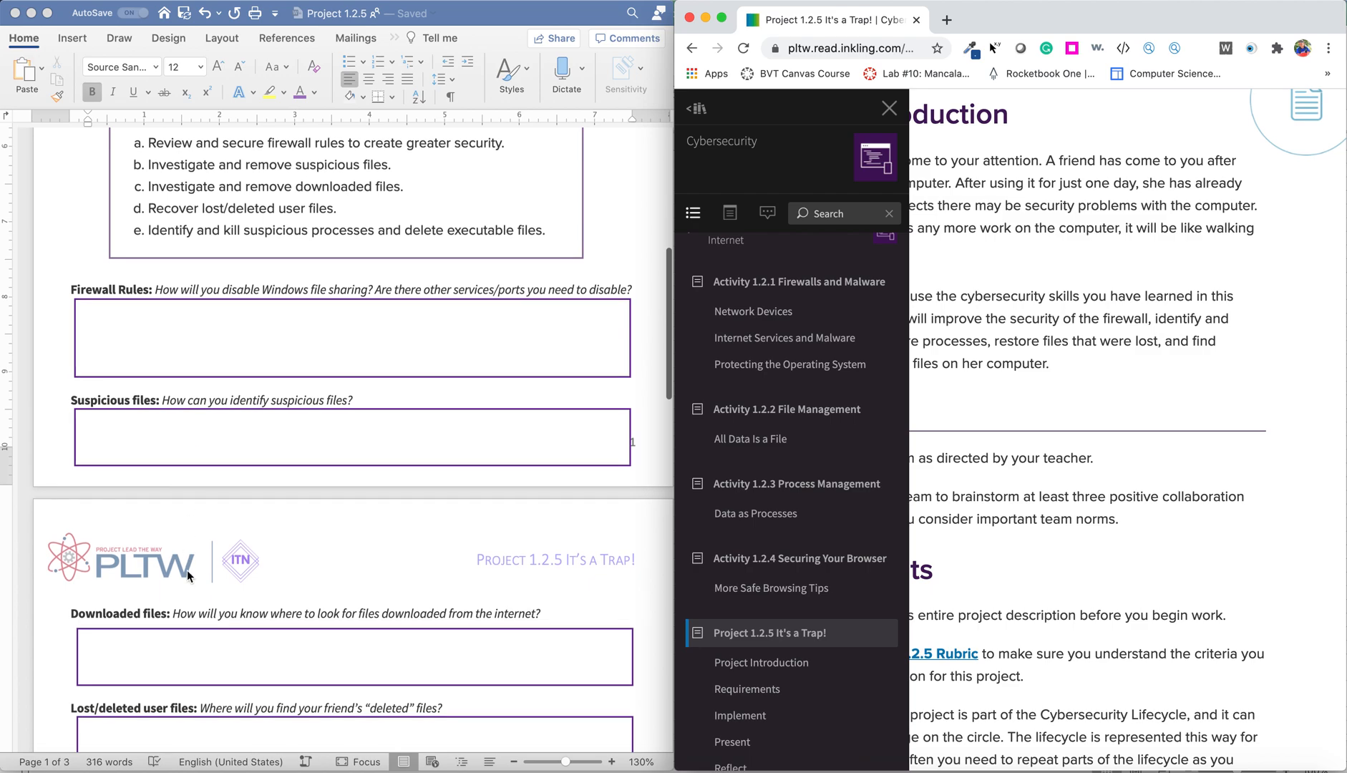
{"action": "scroll", "scroll_direction": "down", "scroll_amount": 3}
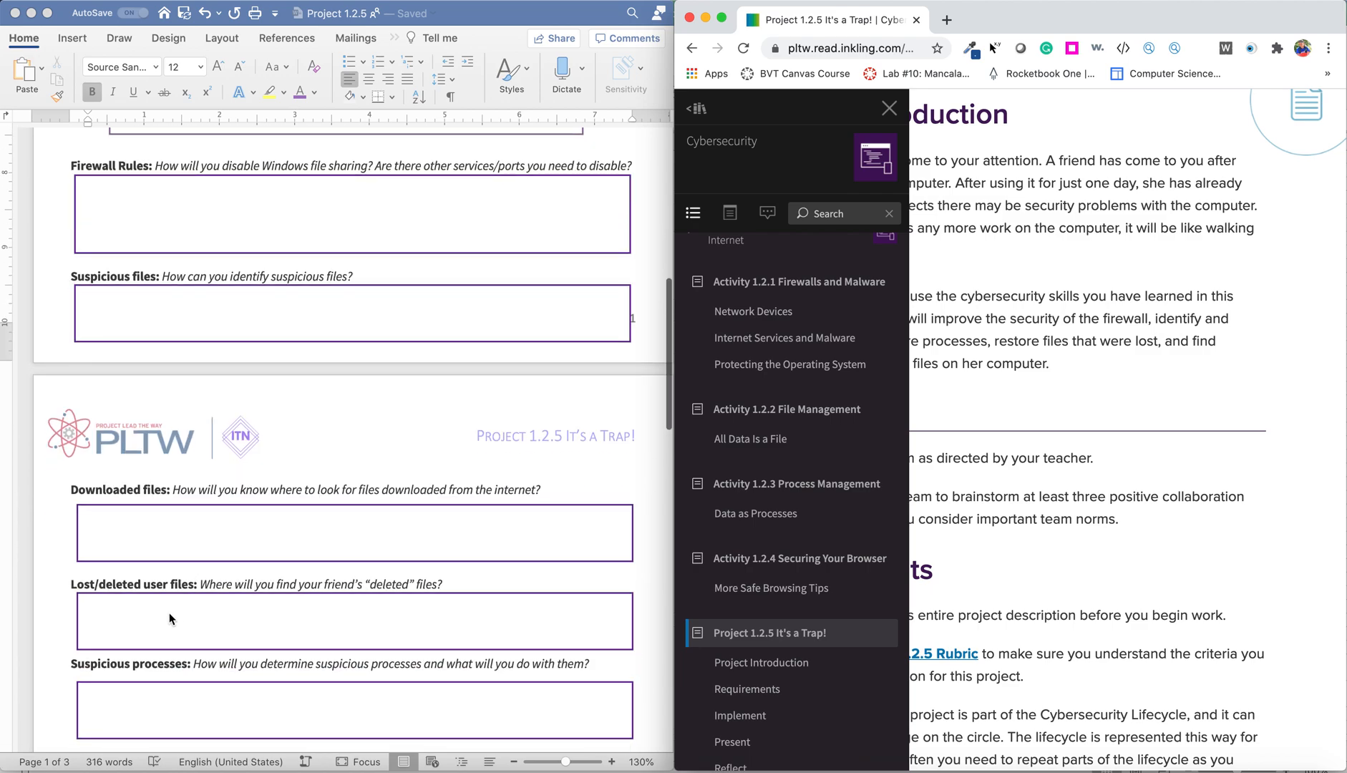
{"action": "scroll", "scroll_direction": "down", "scroll_amount": 3}
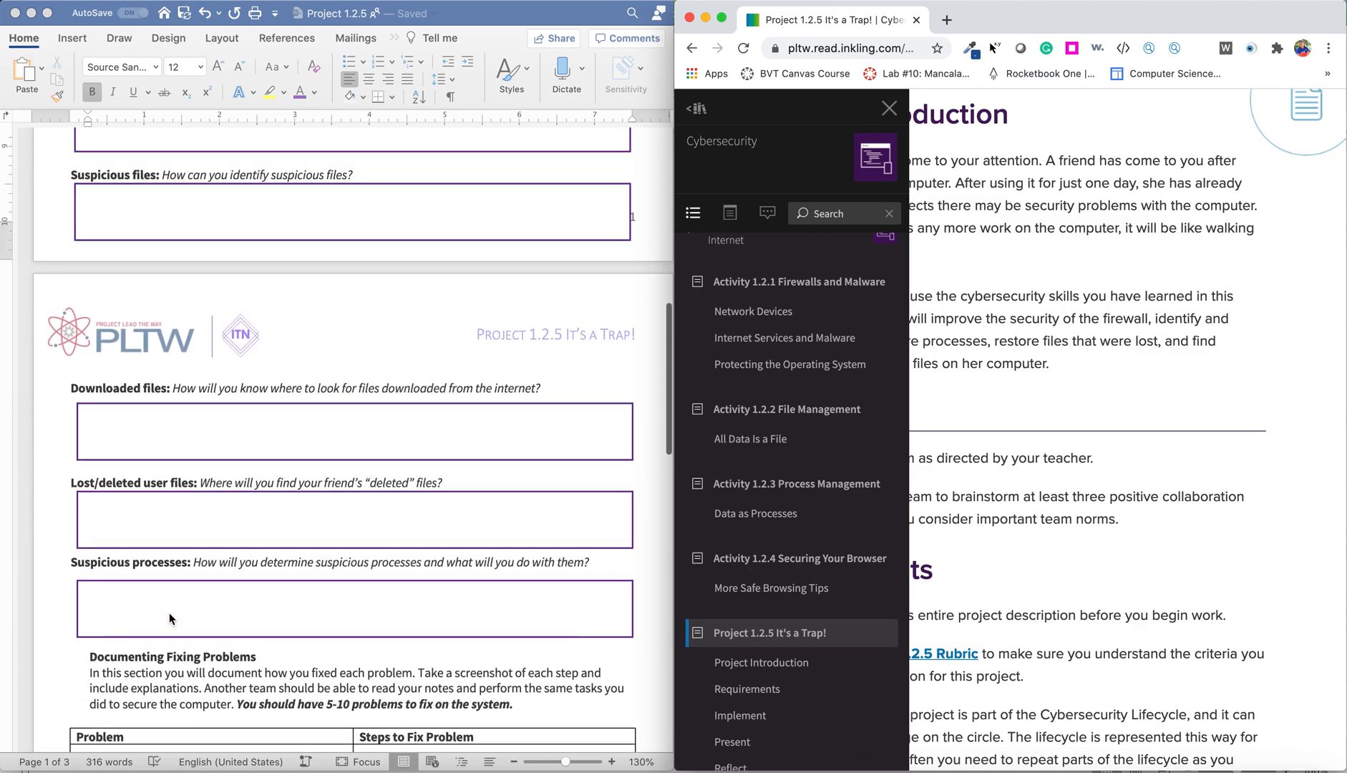
{"action": "scroll", "scroll_direction": "up", "scroll_amount": 3}
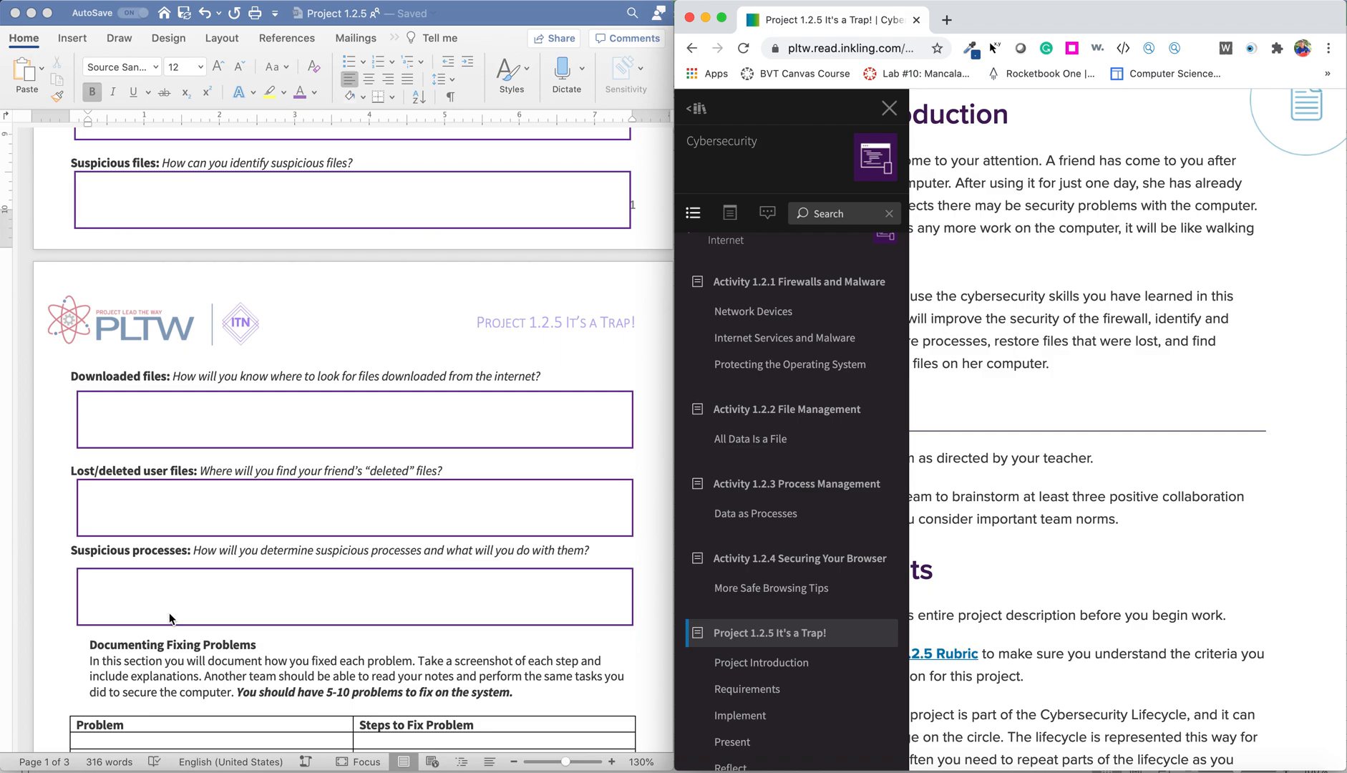
{"action": "scroll", "scroll_direction": "down", "scroll_amount": 3}
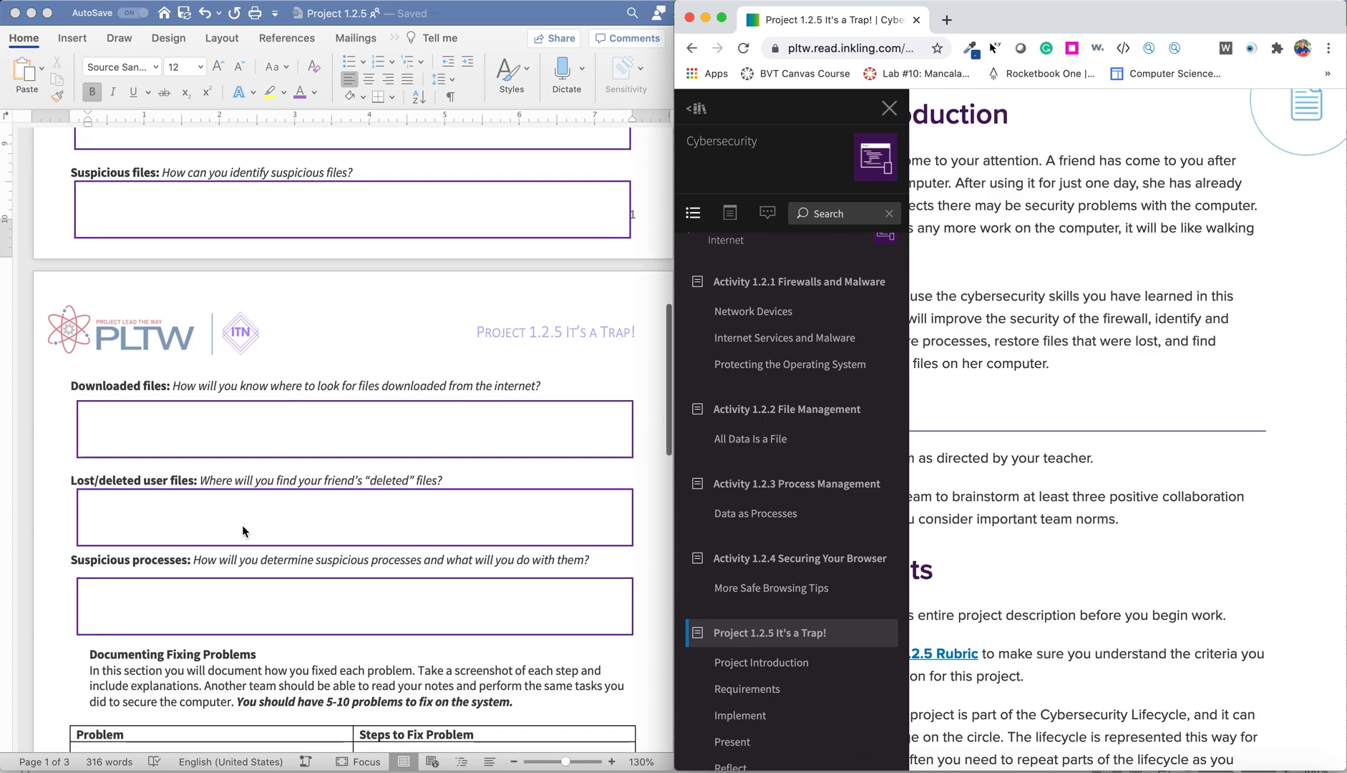
{"action": "scroll", "scroll_direction": "up", "scroll_amount": 3}
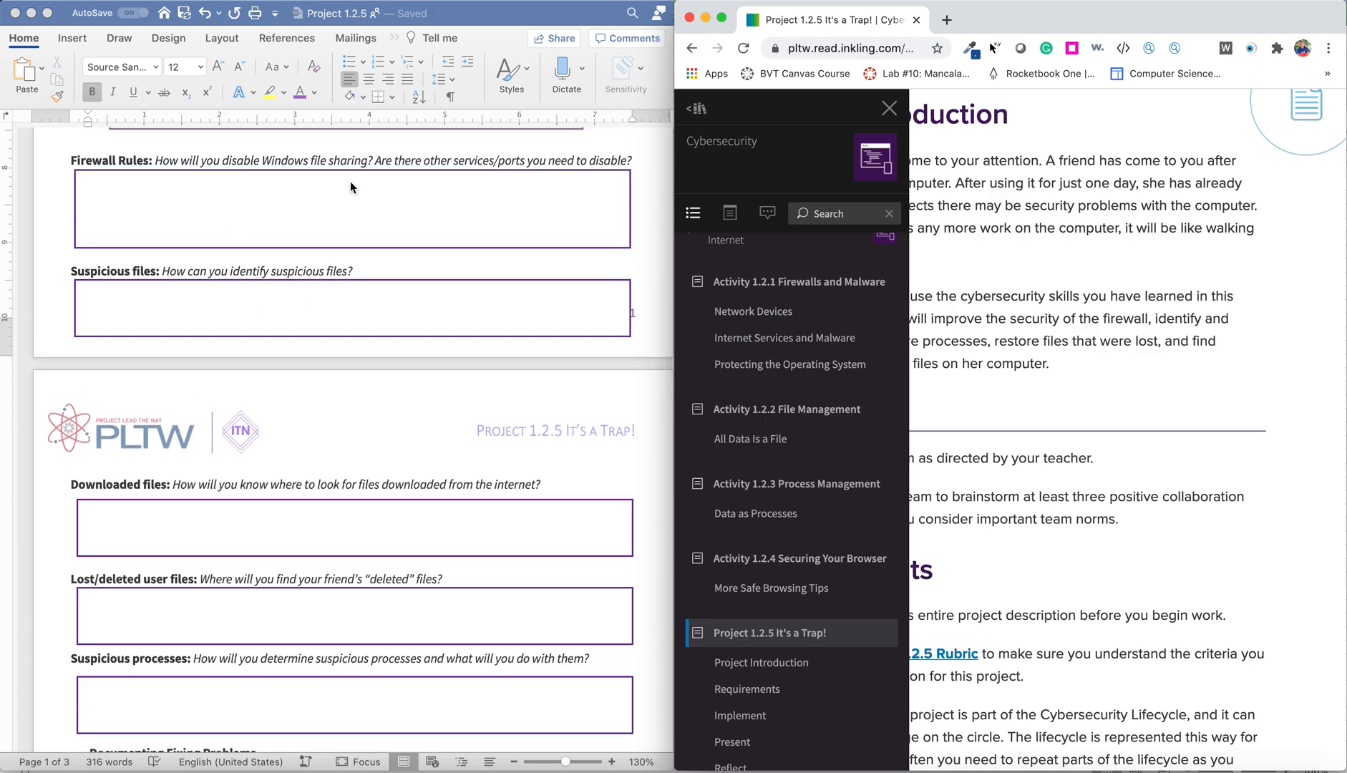
{"action": "mouse_move", "coordinate": [365, 544]}
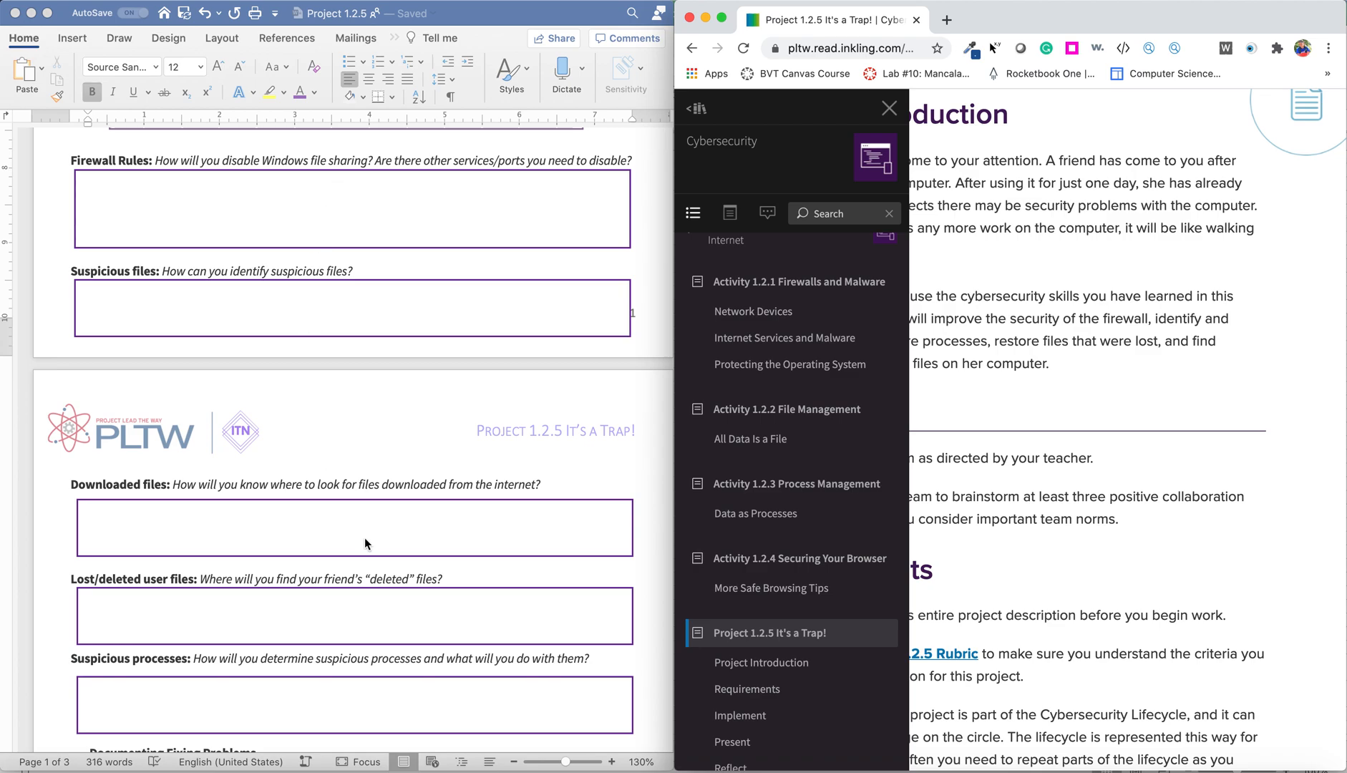
{"action": "mouse_move", "coordinate": [330, 524]}
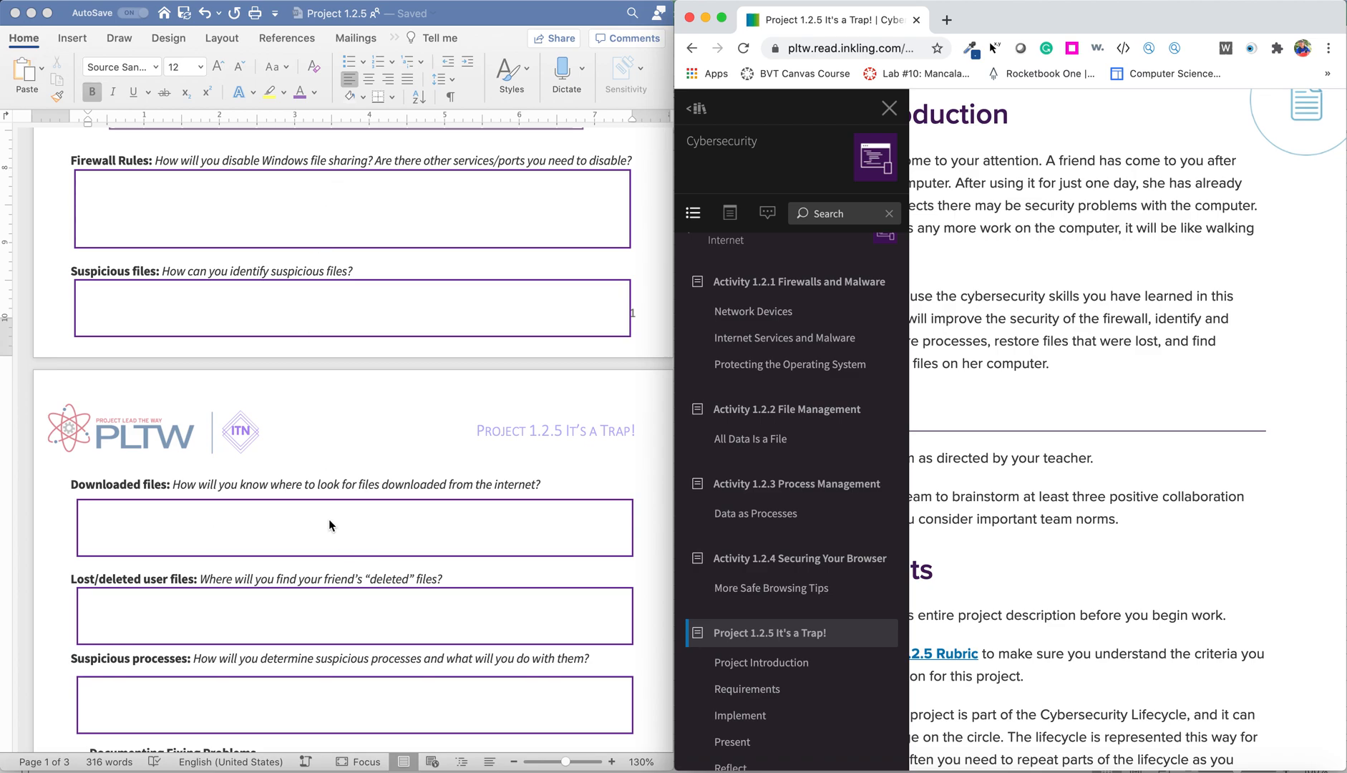
{"action": "mouse_move", "coordinate": [260, 627]}
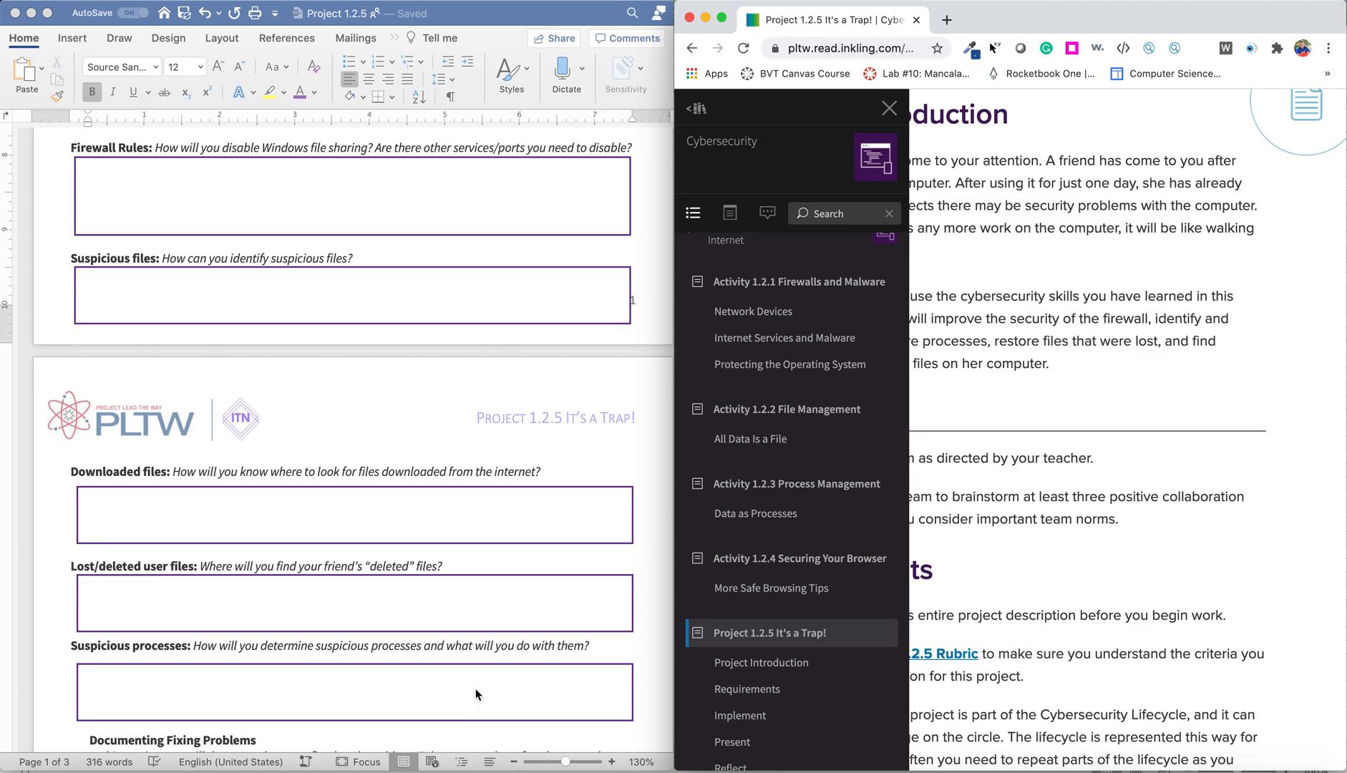
{"action": "scroll", "scroll_direction": "down", "scroll_amount": 3}
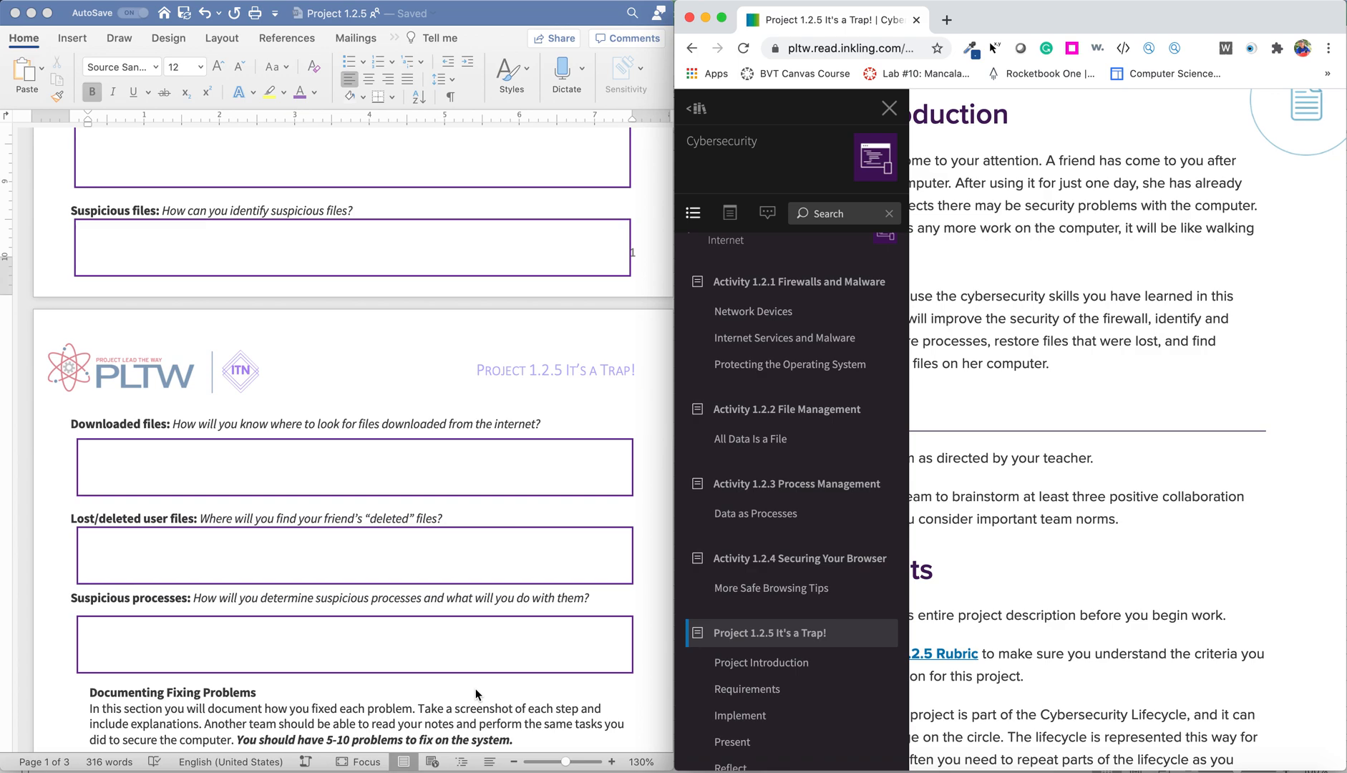
{"action": "mouse_move", "coordinate": [889, 108]}
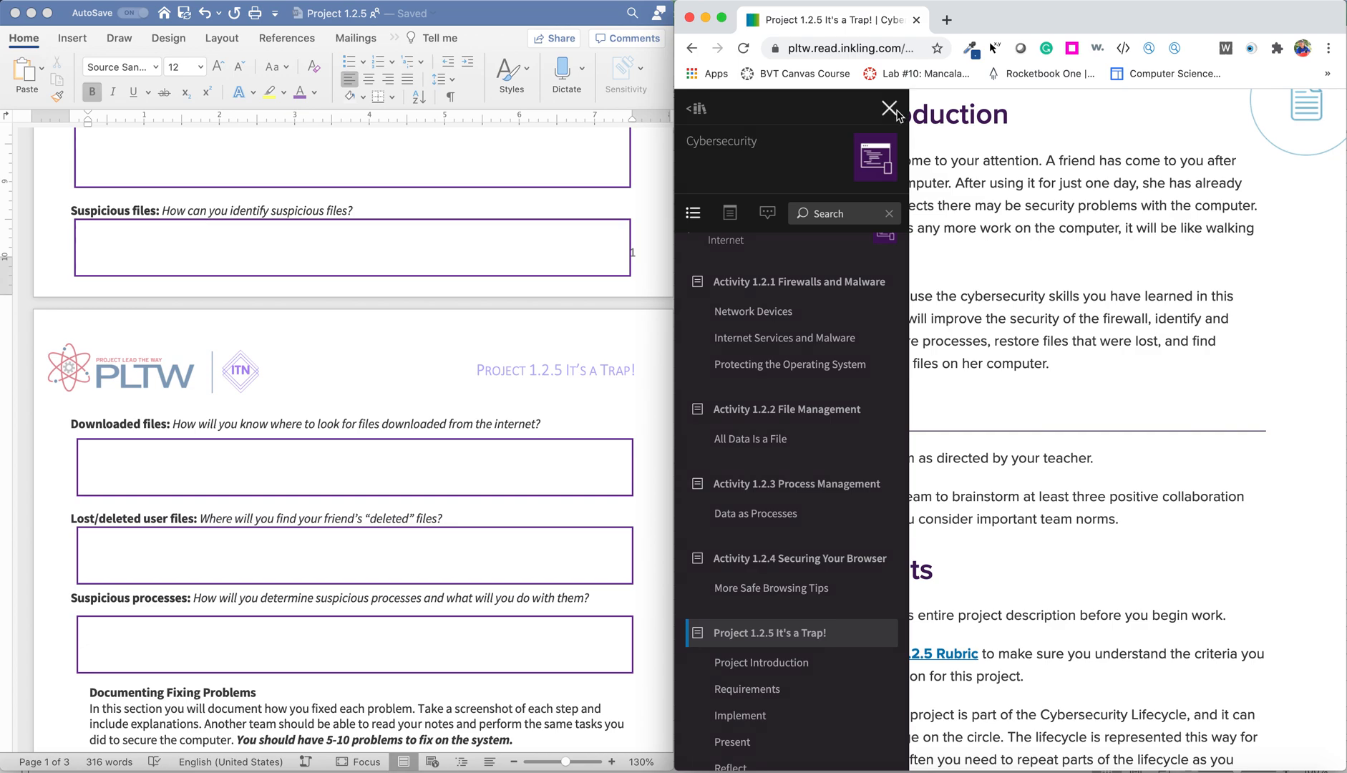
Step: Close the Inkling contents sidebar to reveal Team Norms and Requirements
{"action": "left_click", "coordinate": [889, 110]}
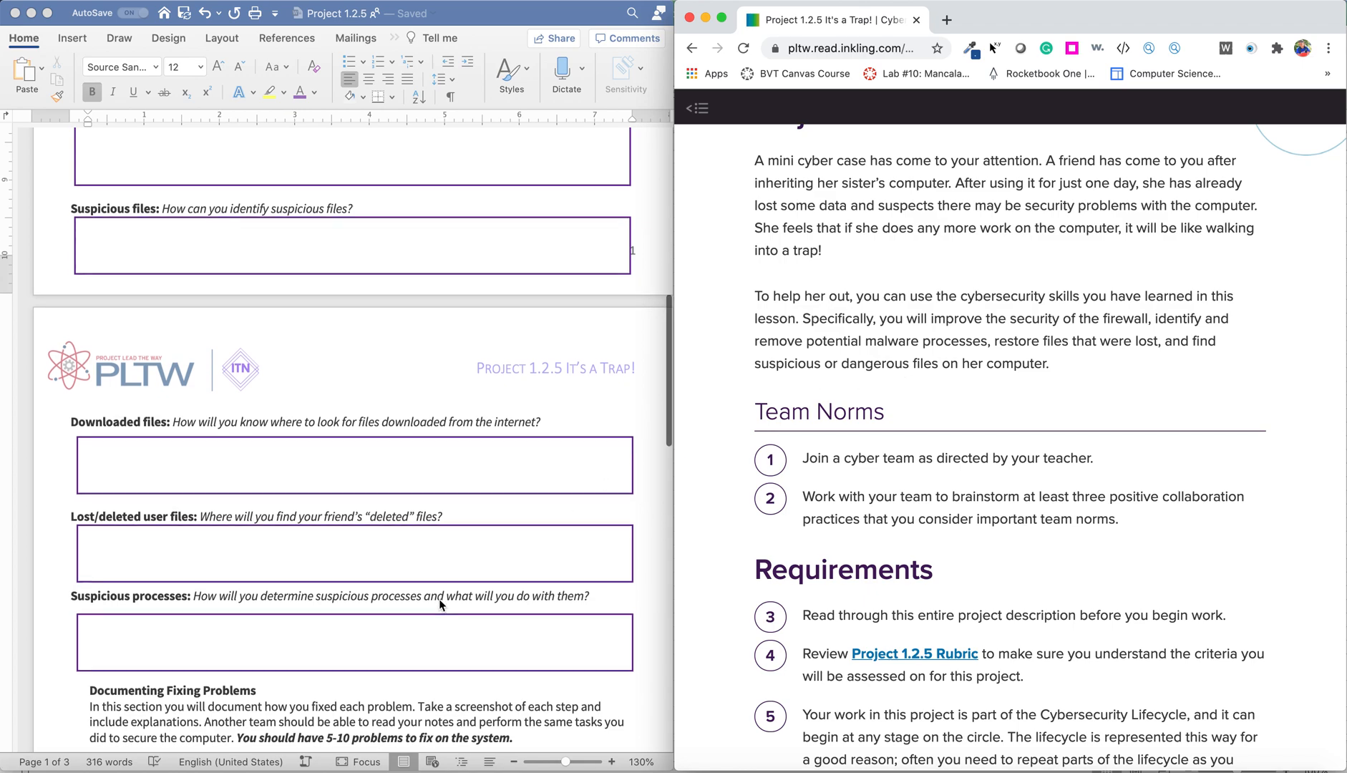
{"action": "scroll", "scroll_direction": "down", "scroll_amount": 3}
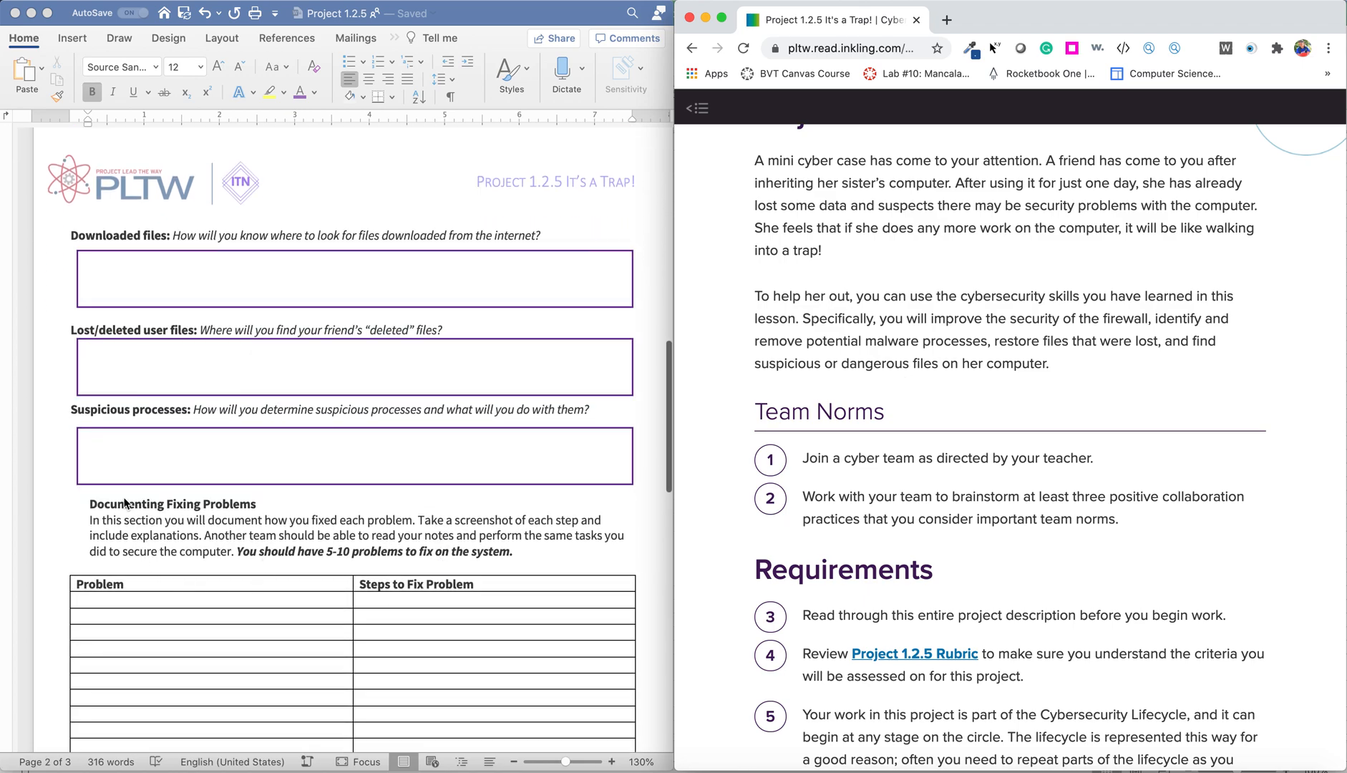
{"action": "scroll", "scroll_direction": "down", "scroll_amount": 3}
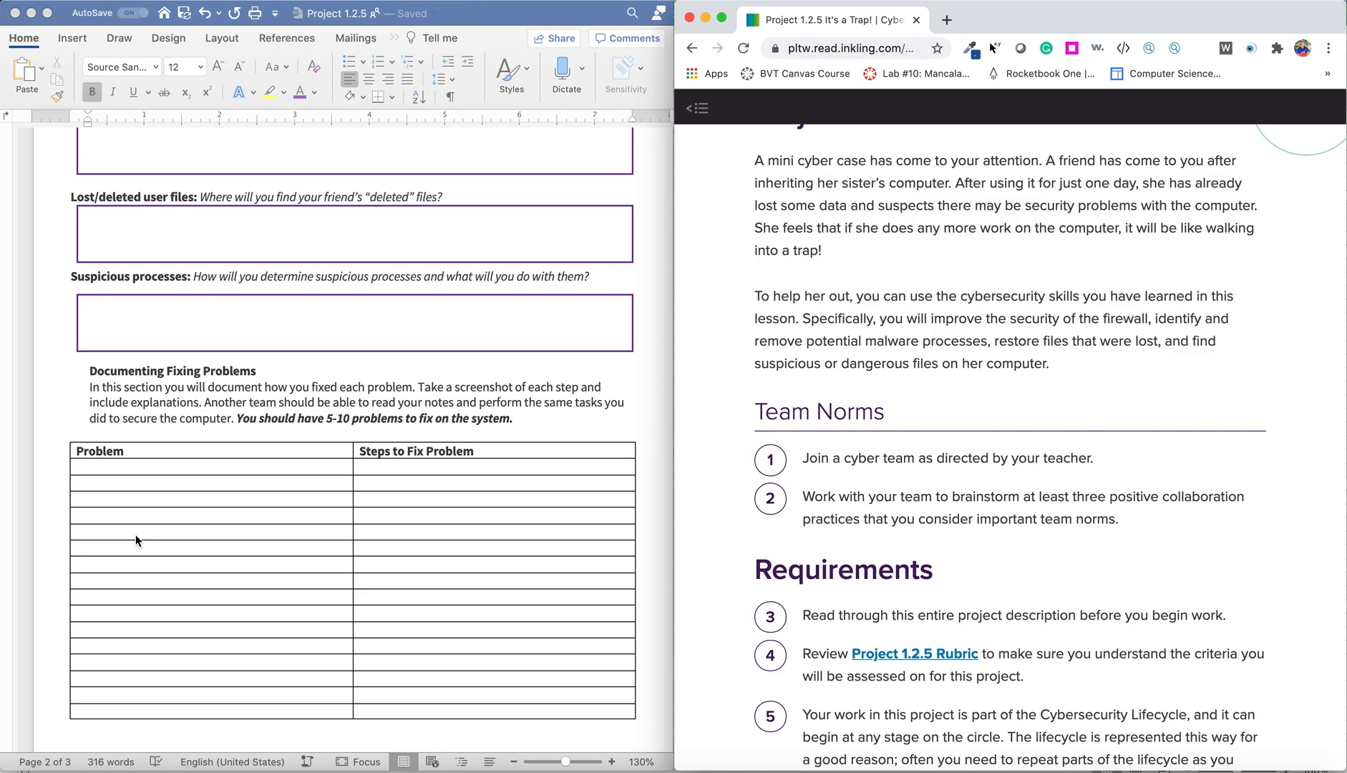
{"action": "mouse_move", "coordinate": [159, 692]}
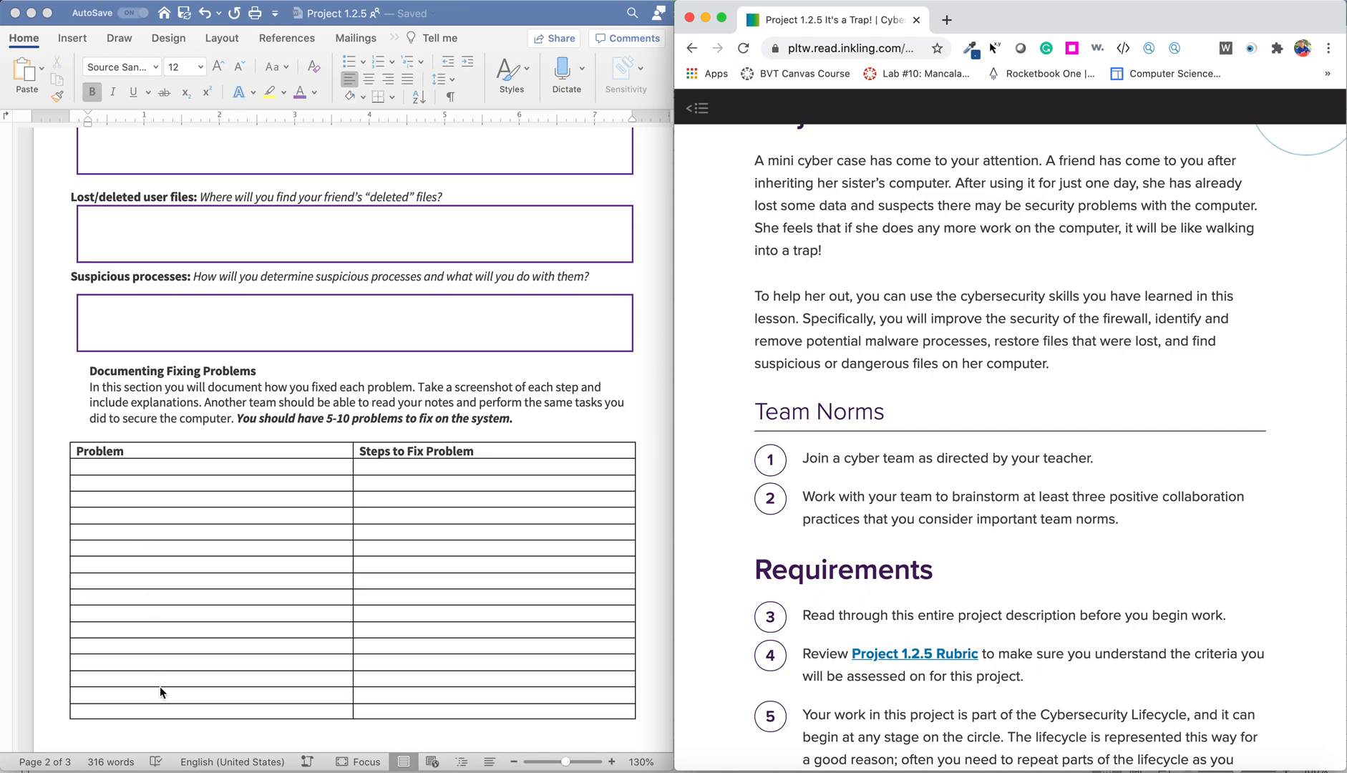
{"action": "mouse_move", "coordinate": [421, 713]}
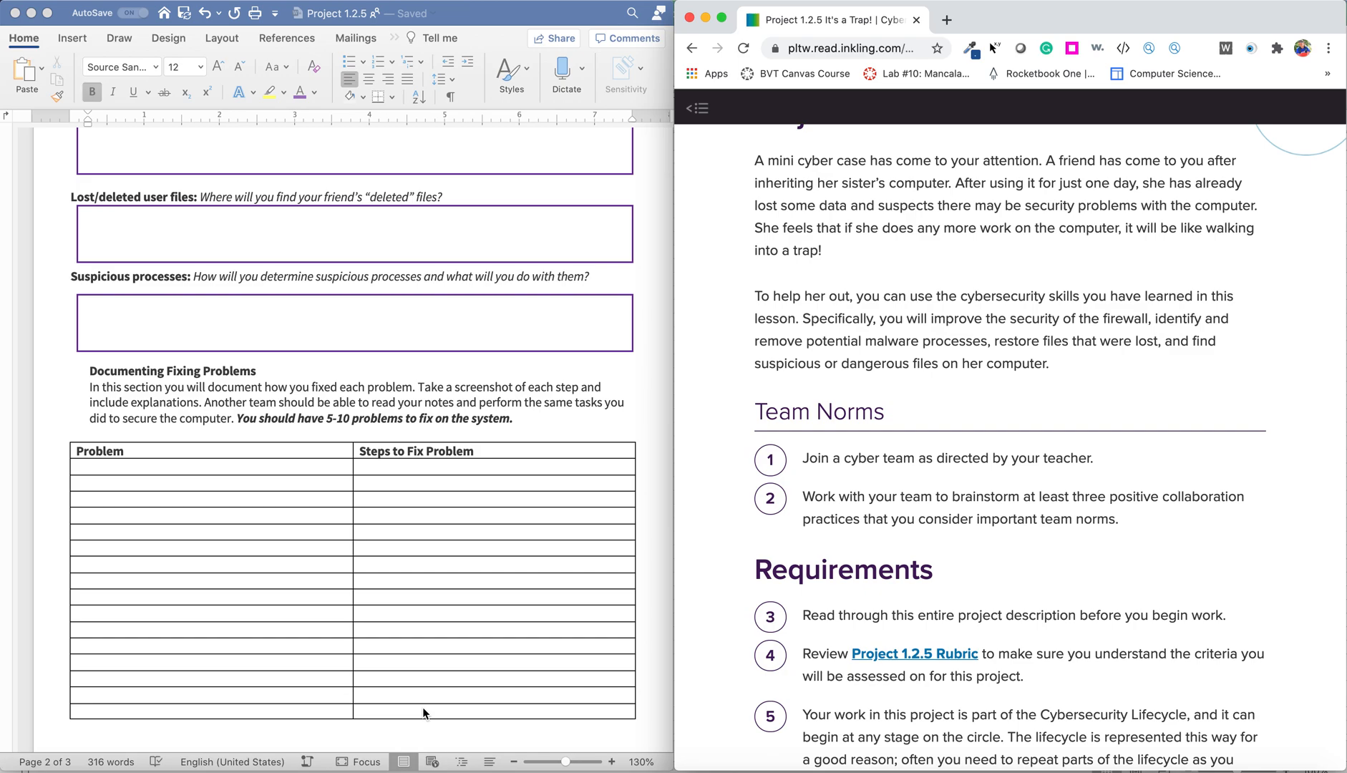
{"action": "mouse_move", "coordinate": [451, 522]}
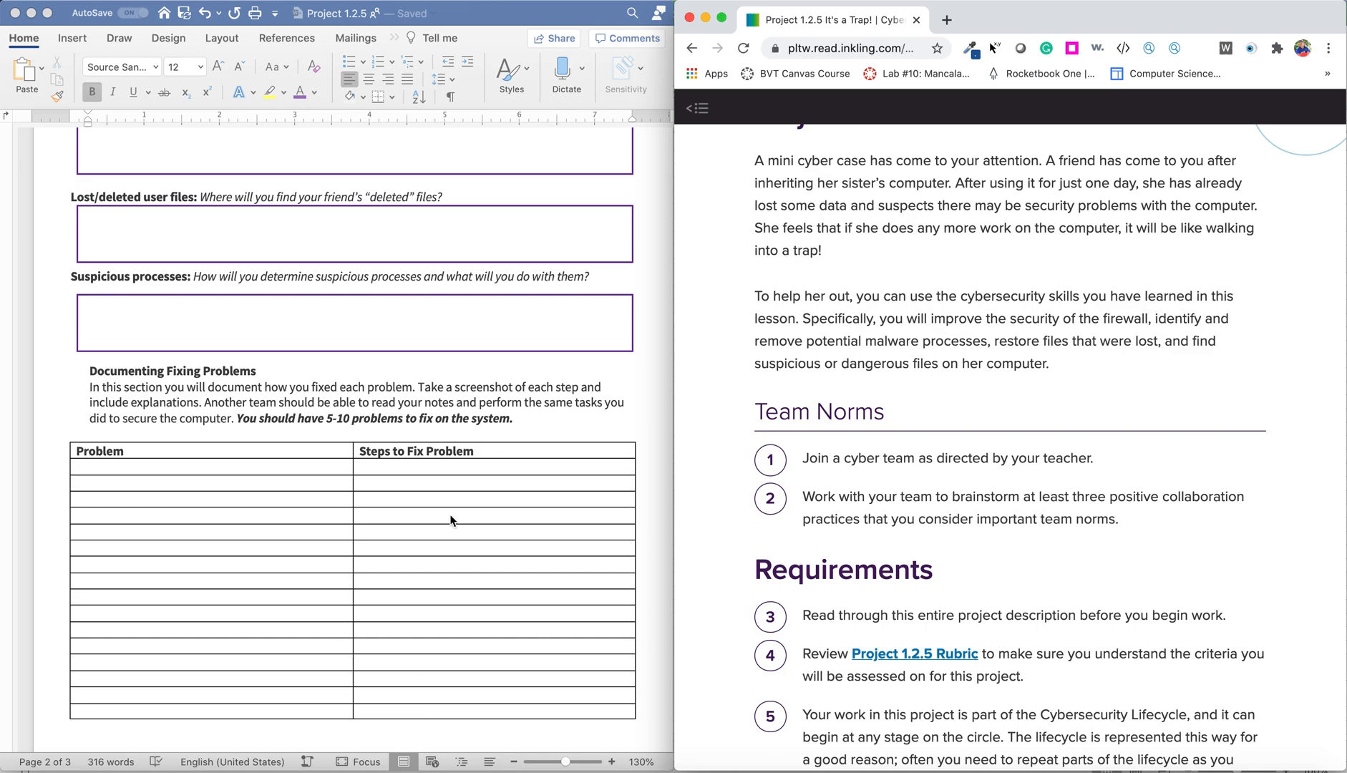
{"action": "mouse_move", "coordinate": [516, 471]}
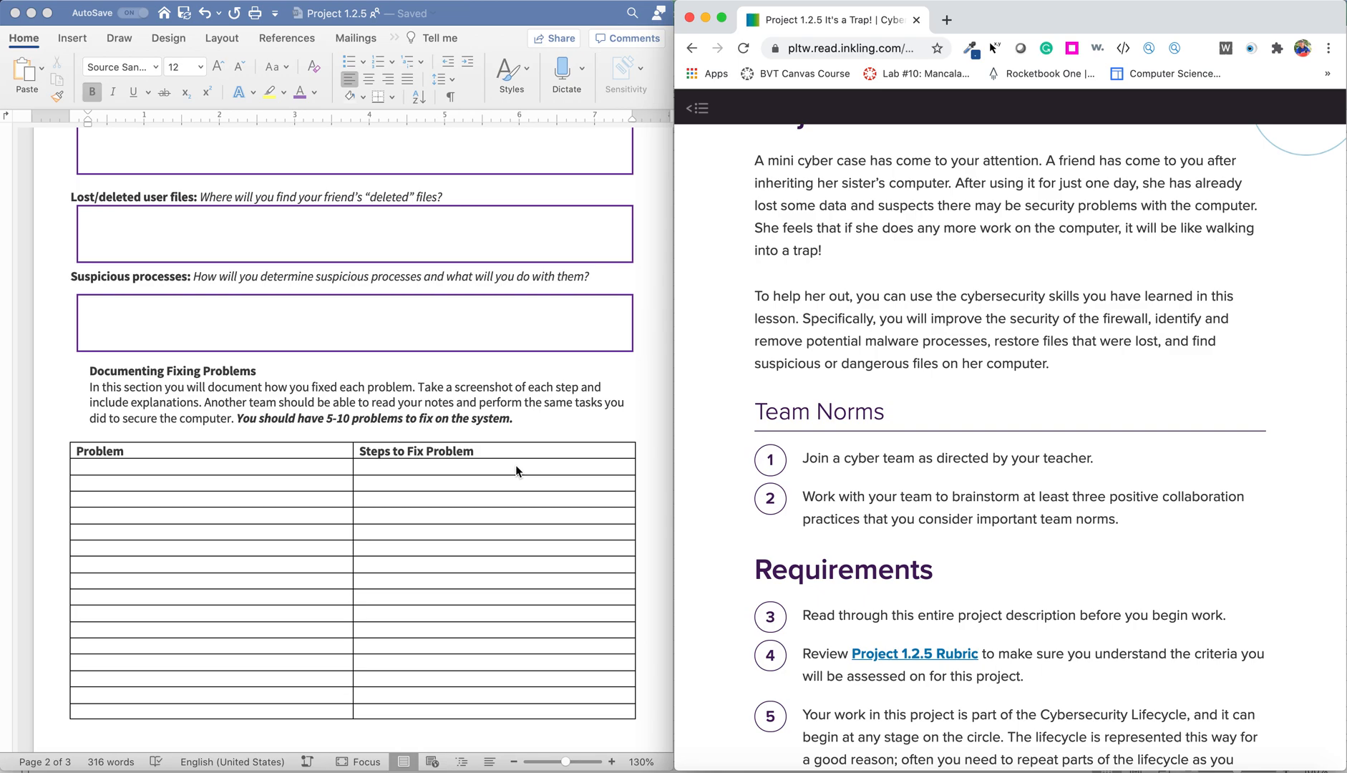
{"action": "mouse_move", "coordinate": [480, 438]}
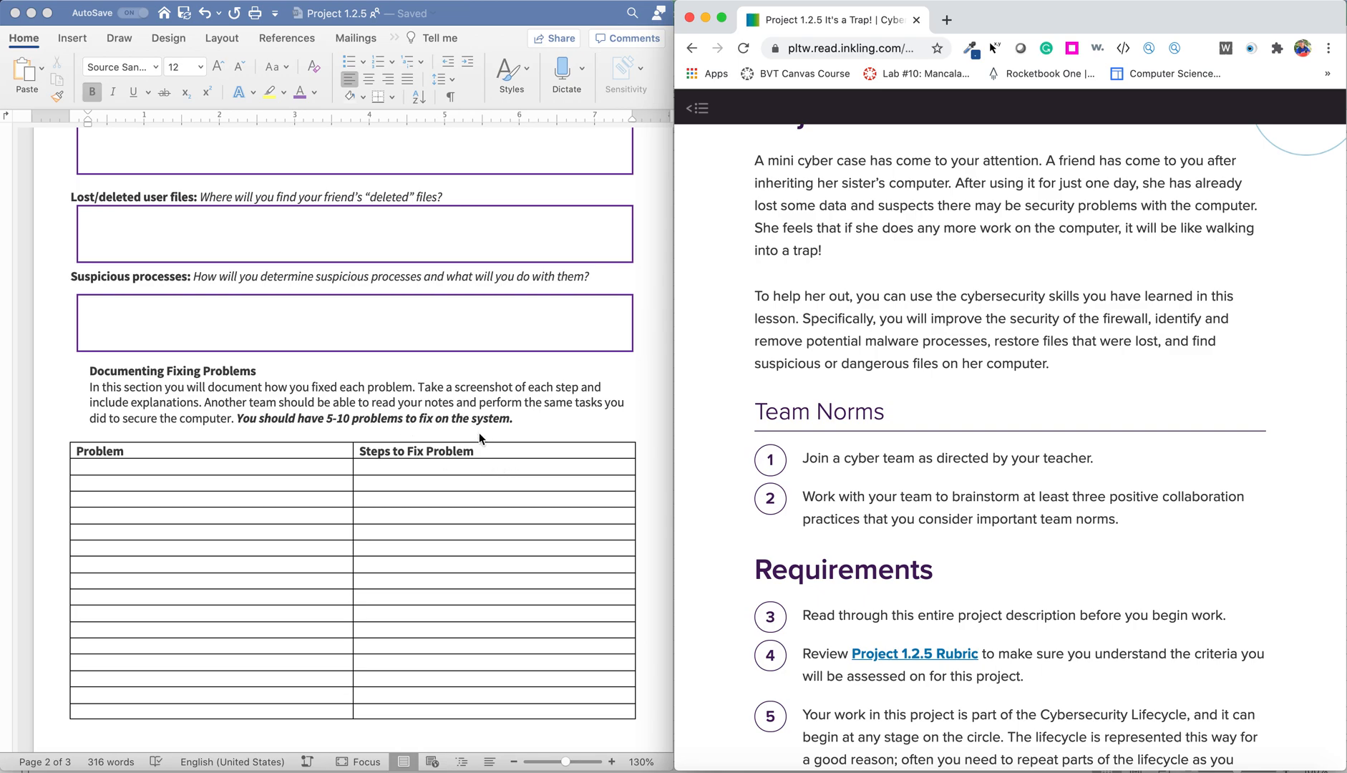
{"action": "mouse_move", "coordinate": [433, 338]}
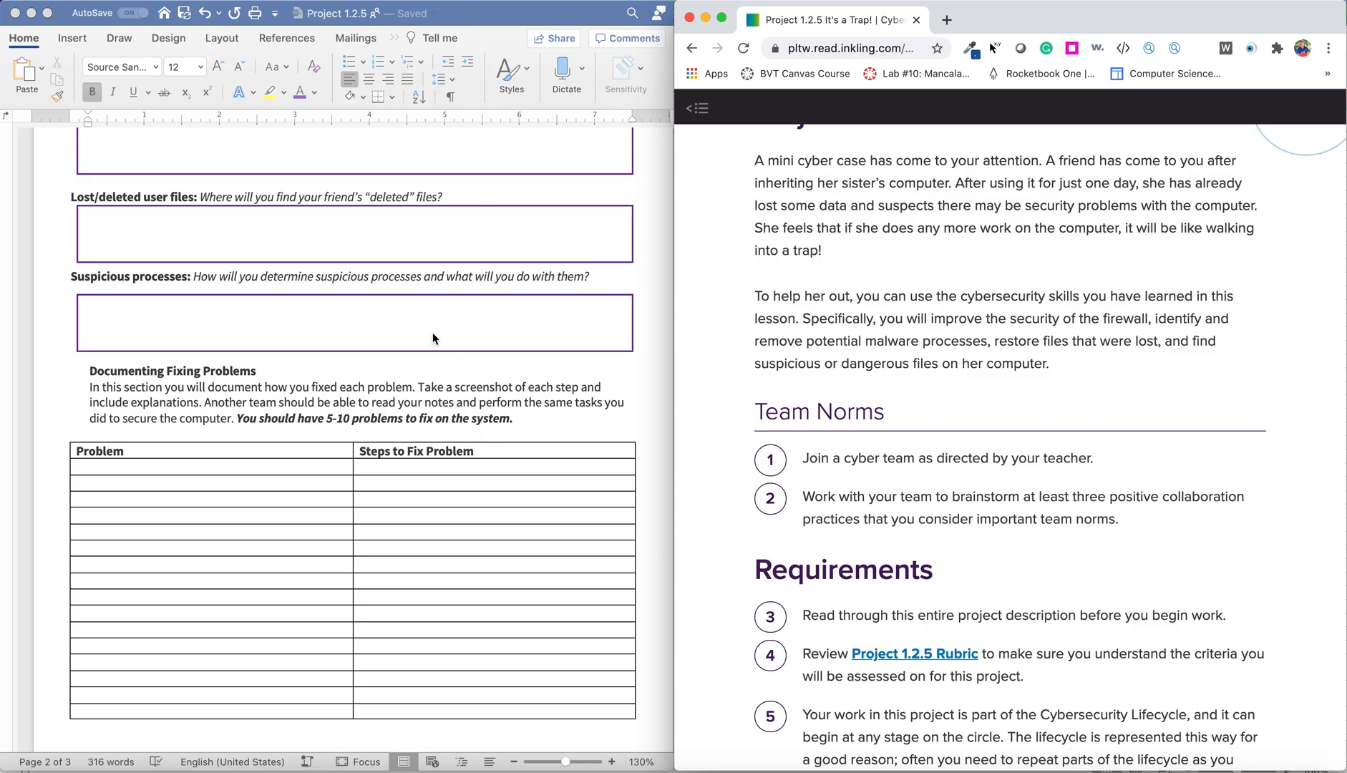
Step: Scroll back up to the How do you start? section and Plan of Action box
{"action": "scroll", "scroll_direction": "up", "scroll_amount": 3}
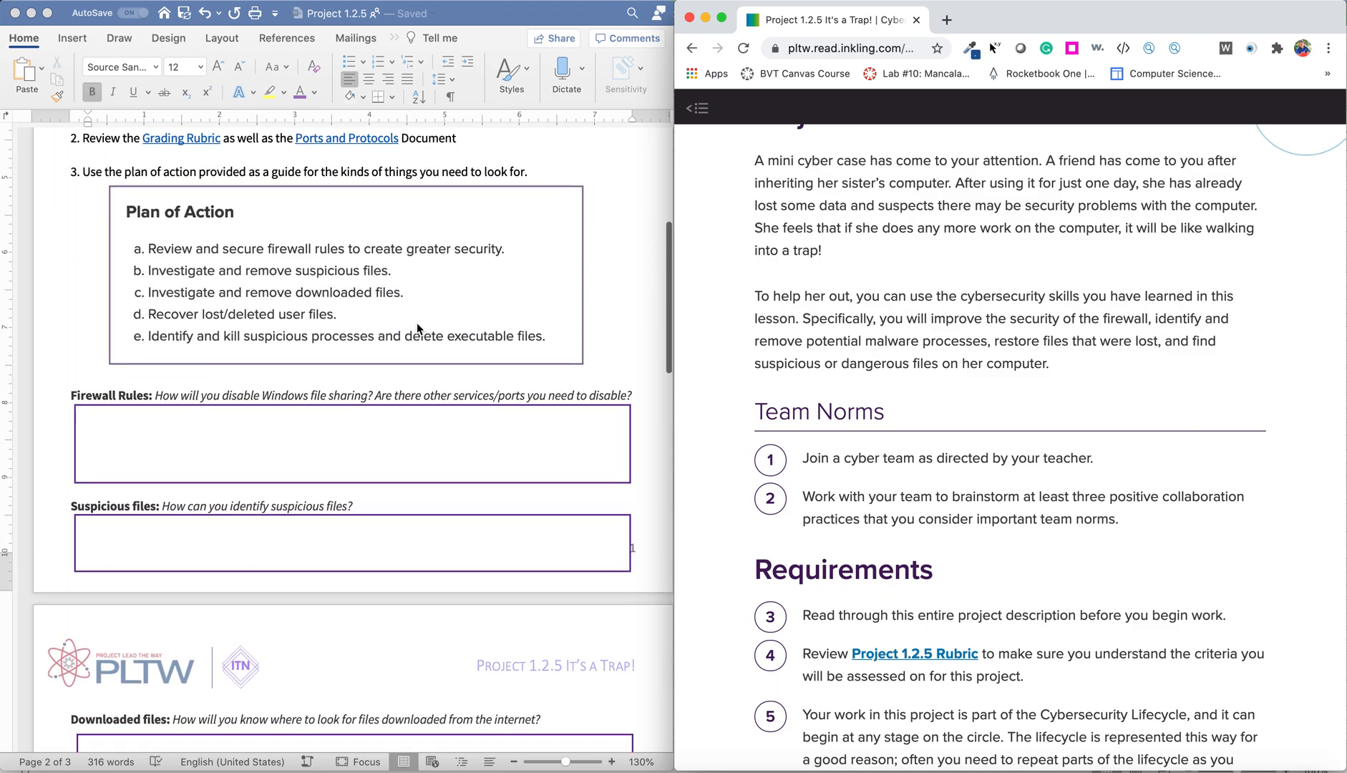
{"action": "scroll", "scroll_direction": "up", "scroll_amount": 3}
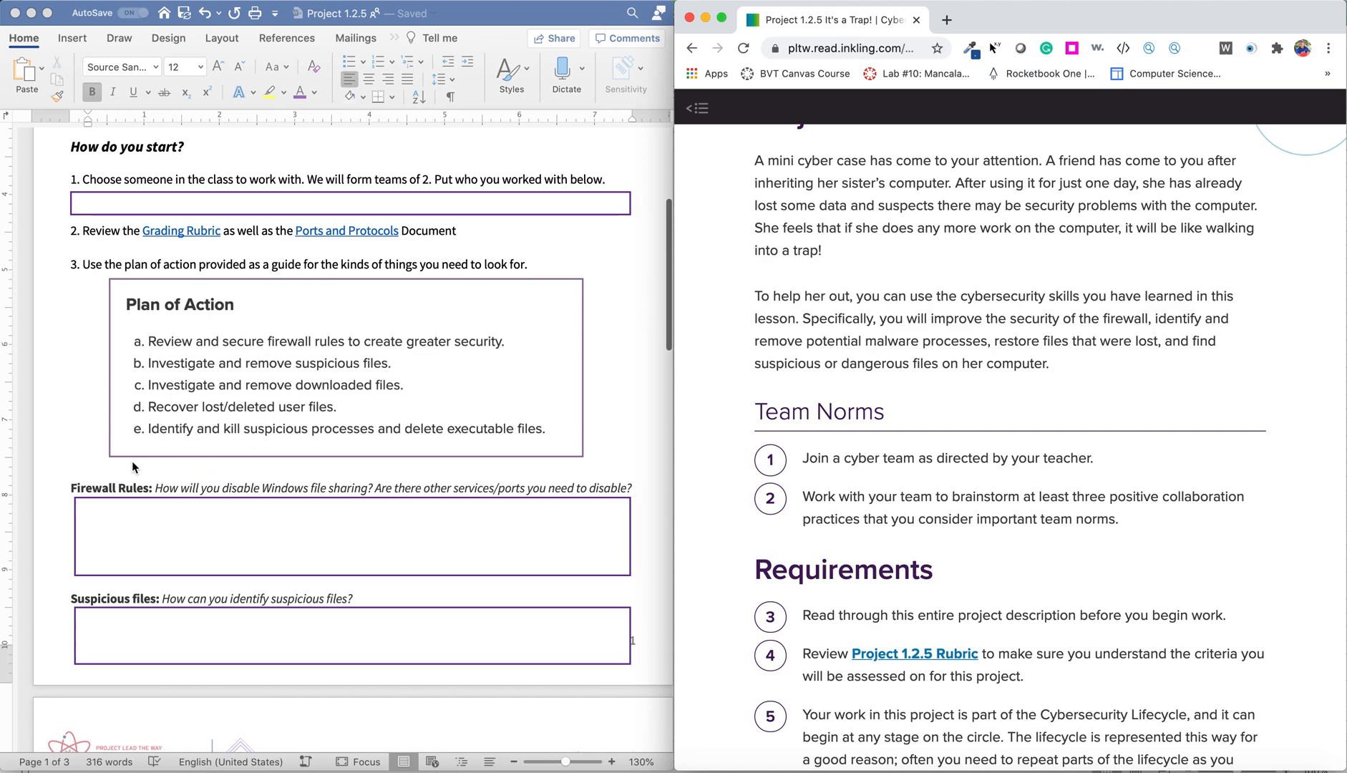
{"action": "mouse_move", "coordinate": [335, 391]}
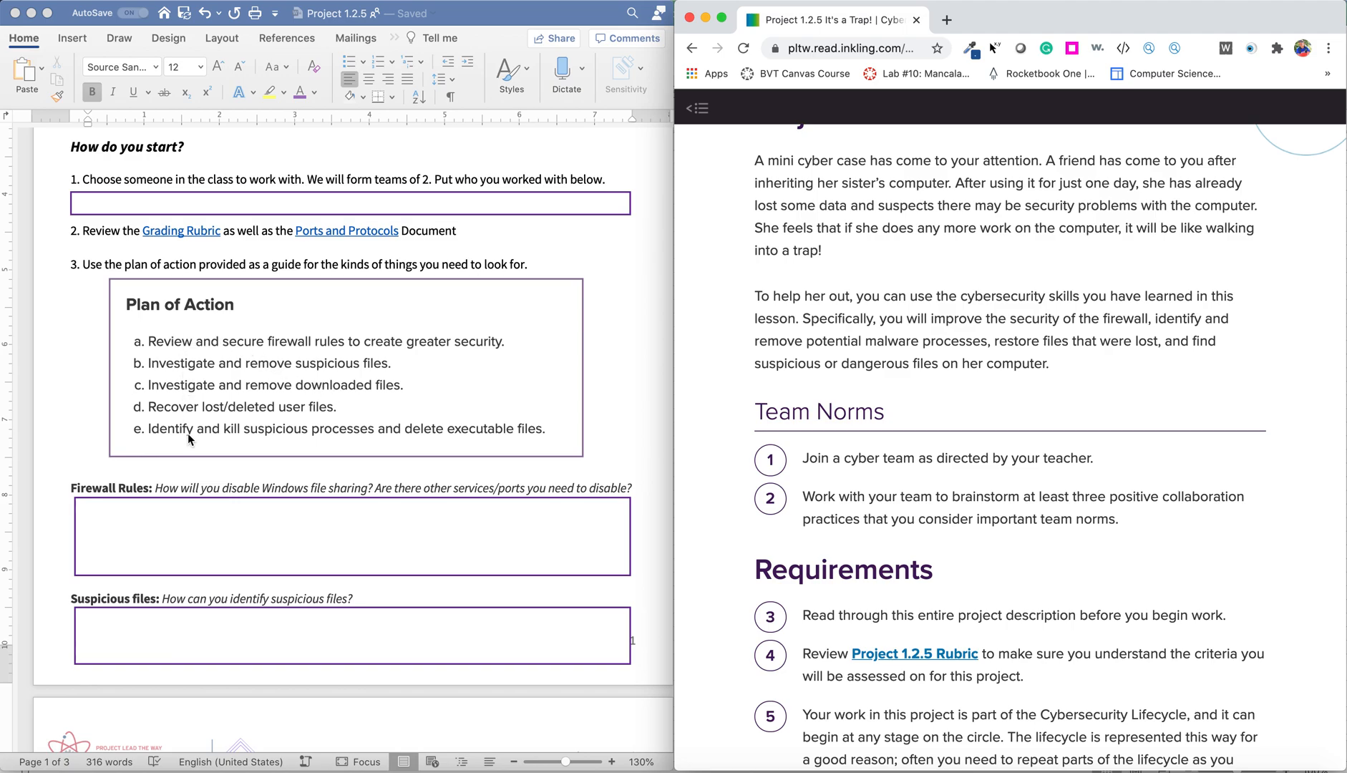
Step: Scroll past the fix-problems table to page 3's collaborative reflection questions
{"action": "scroll", "scroll_direction": "down", "scroll_amount": 3}
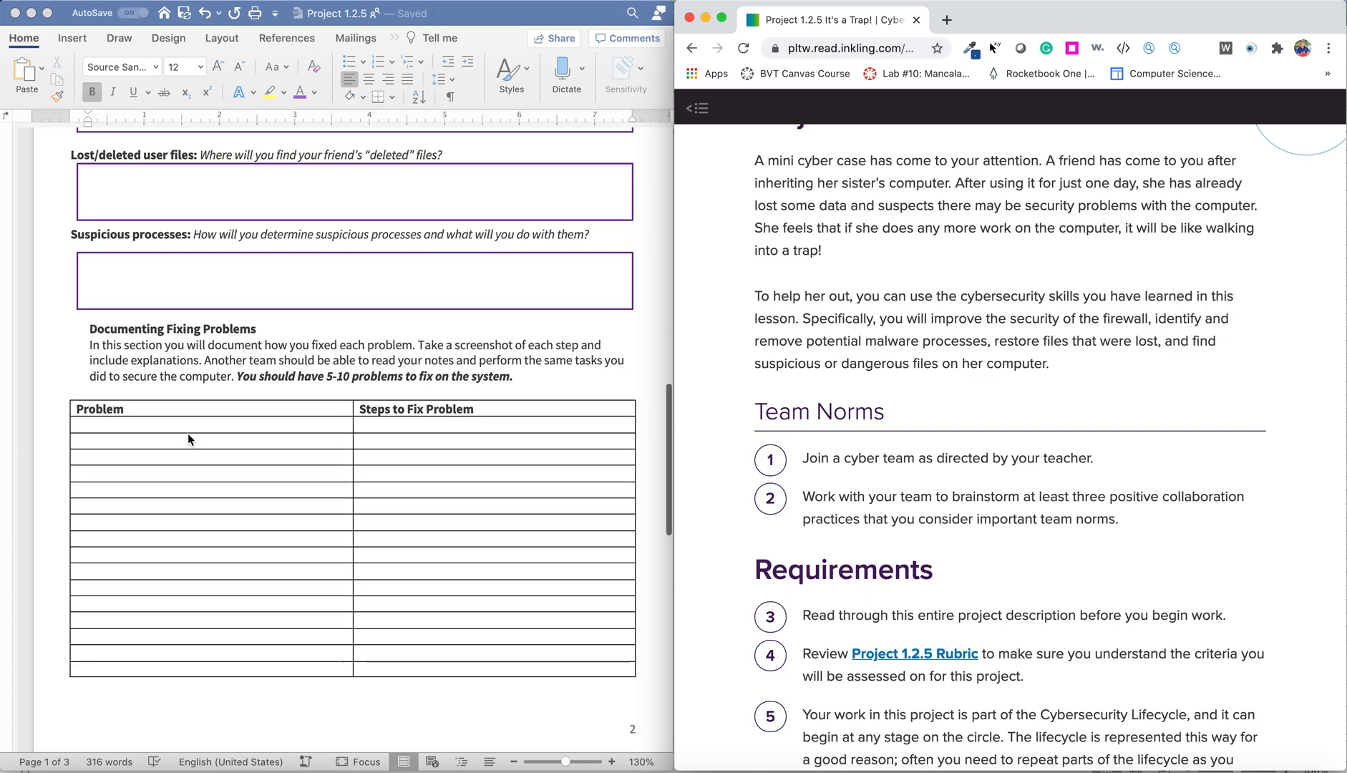
{"action": "scroll", "scroll_direction": "down", "scroll_amount": 3}
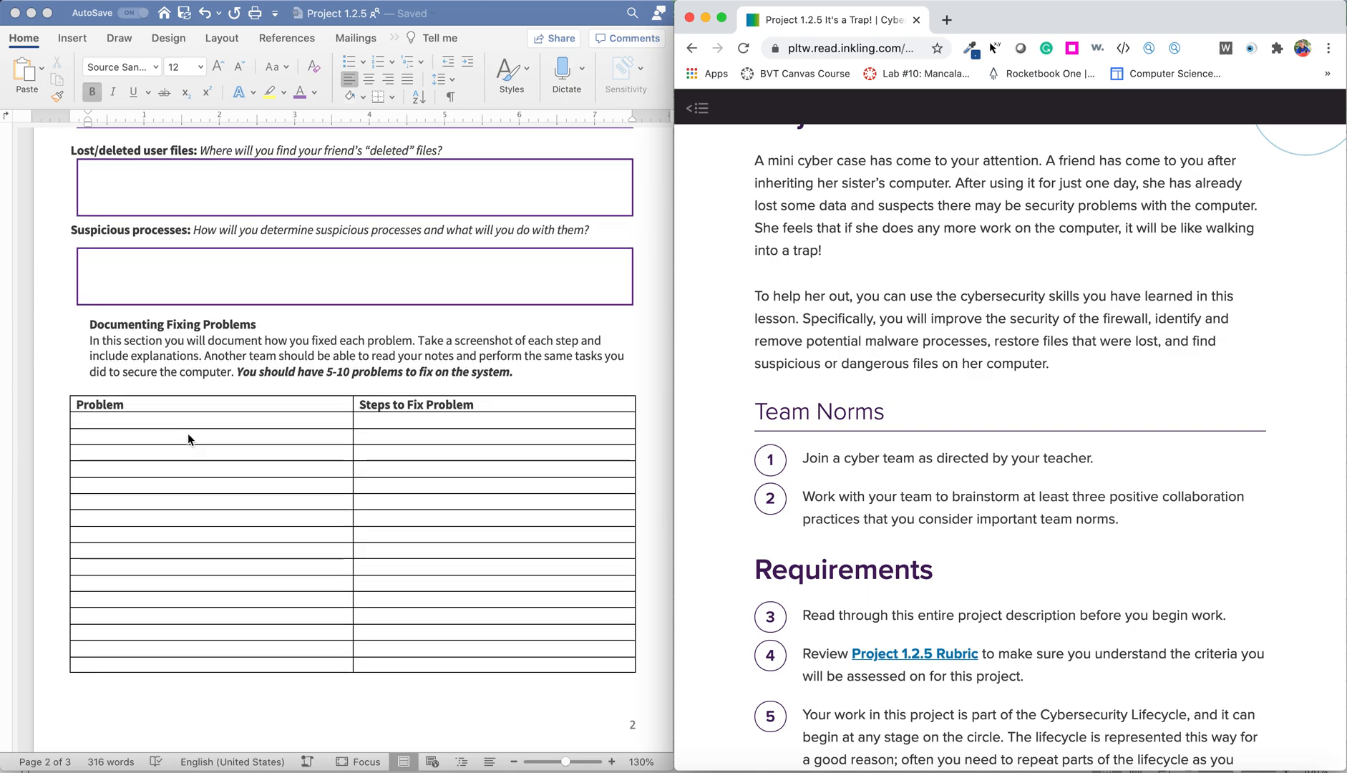
{"action": "scroll", "scroll_direction": "down", "scroll_amount": 3}
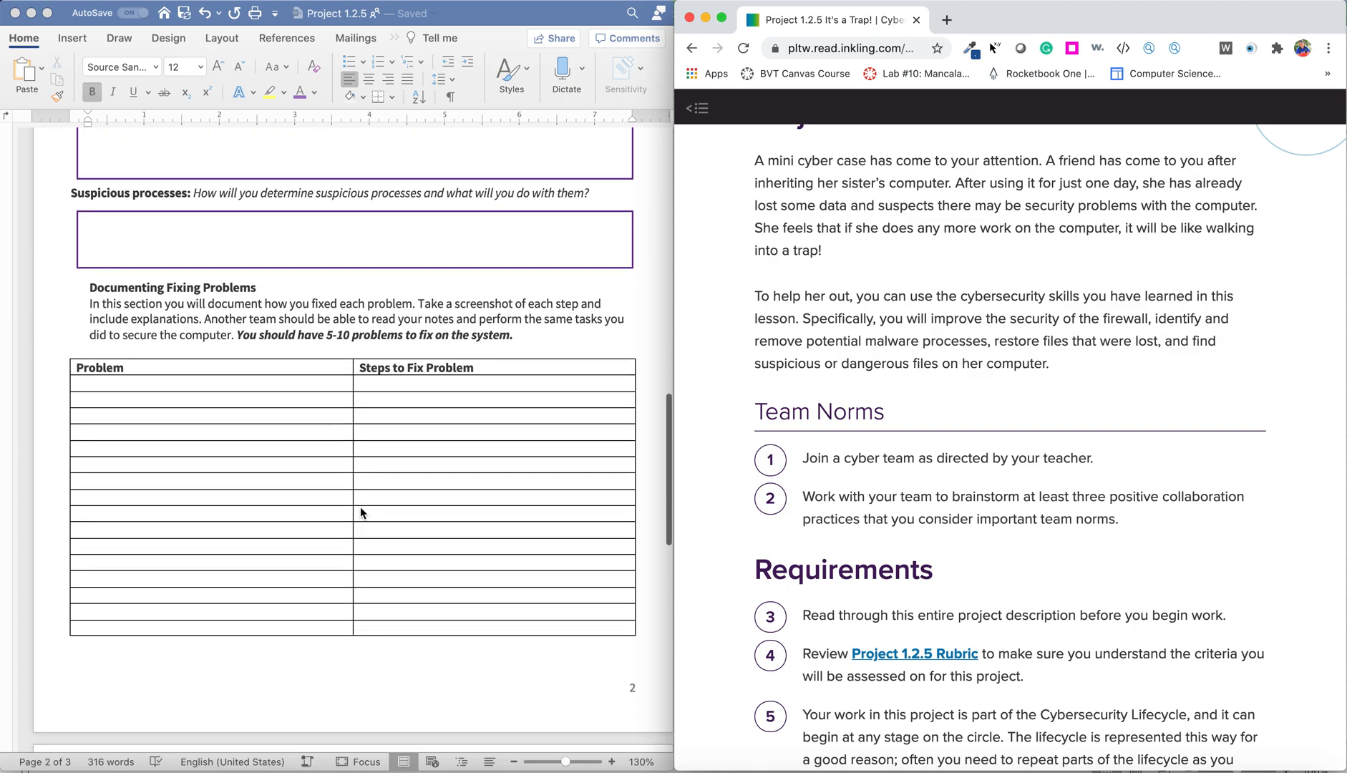
{"action": "scroll", "scroll_direction": "down", "scroll_amount": 3}
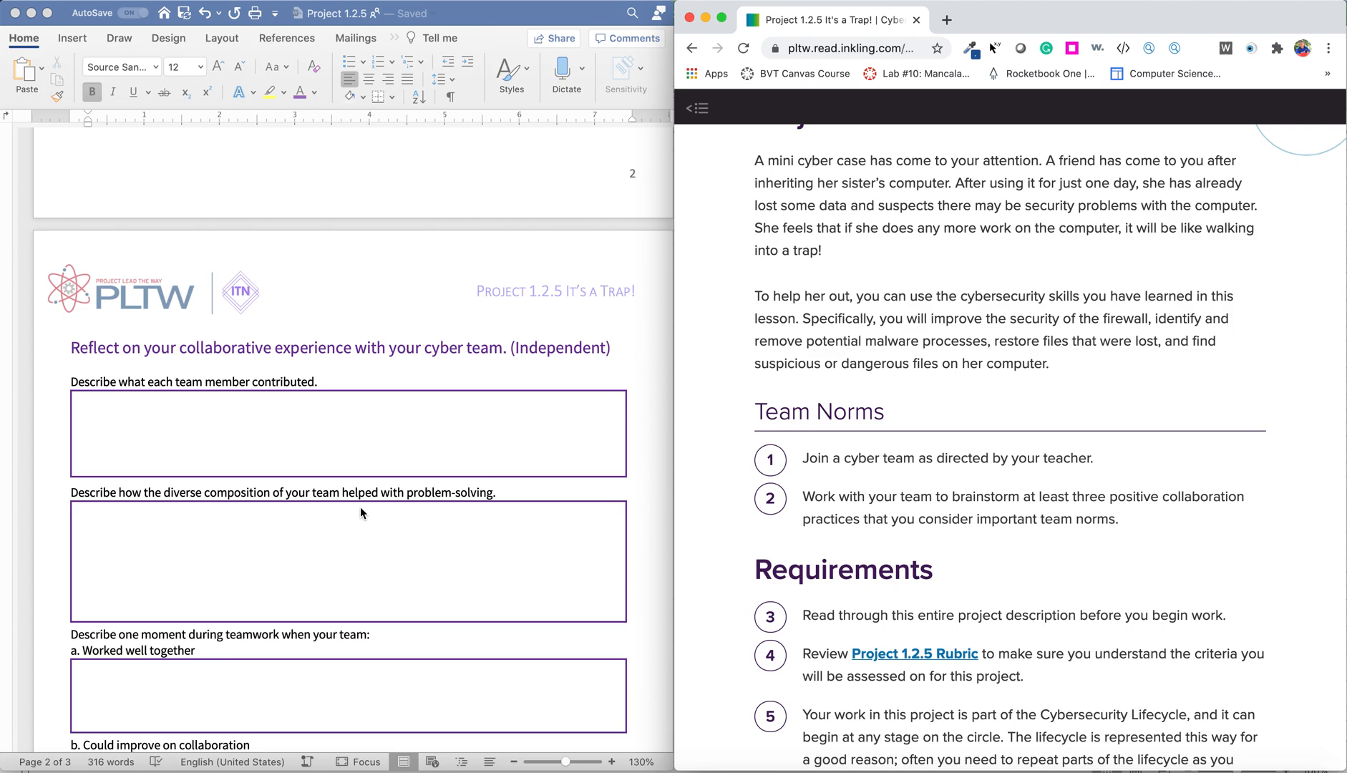
{"action": "mouse_move", "coordinate": [549, 362]}
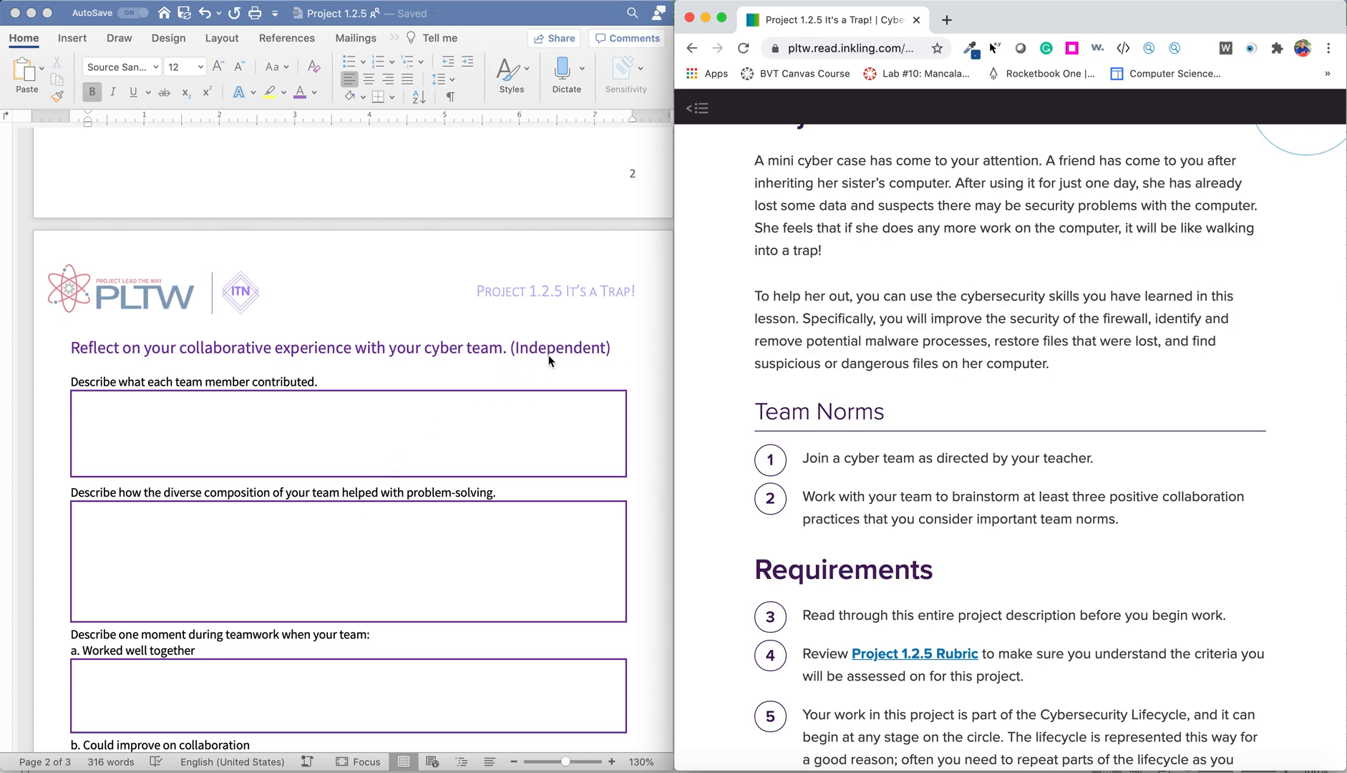
{"action": "mouse_move", "coordinate": [541, 433]}
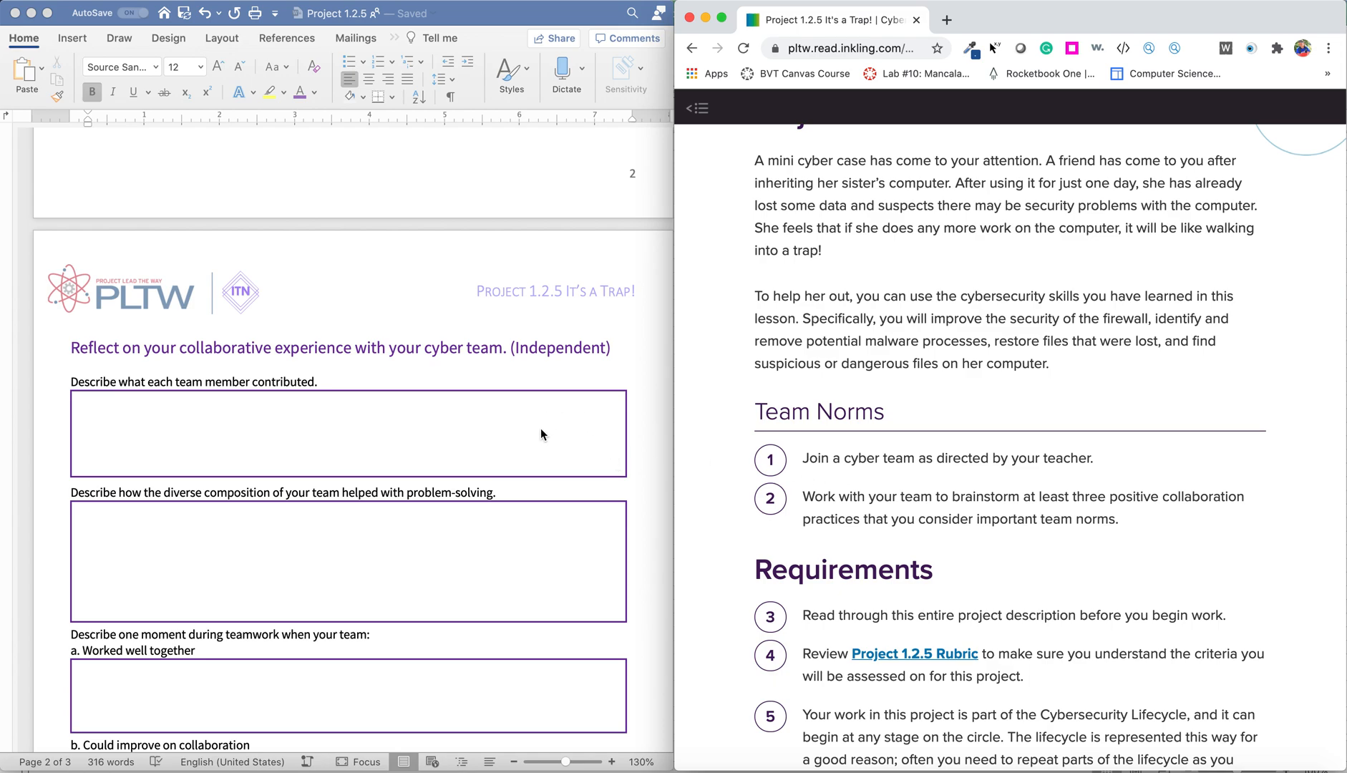
{"action": "mouse_move", "coordinate": [536, 467]}
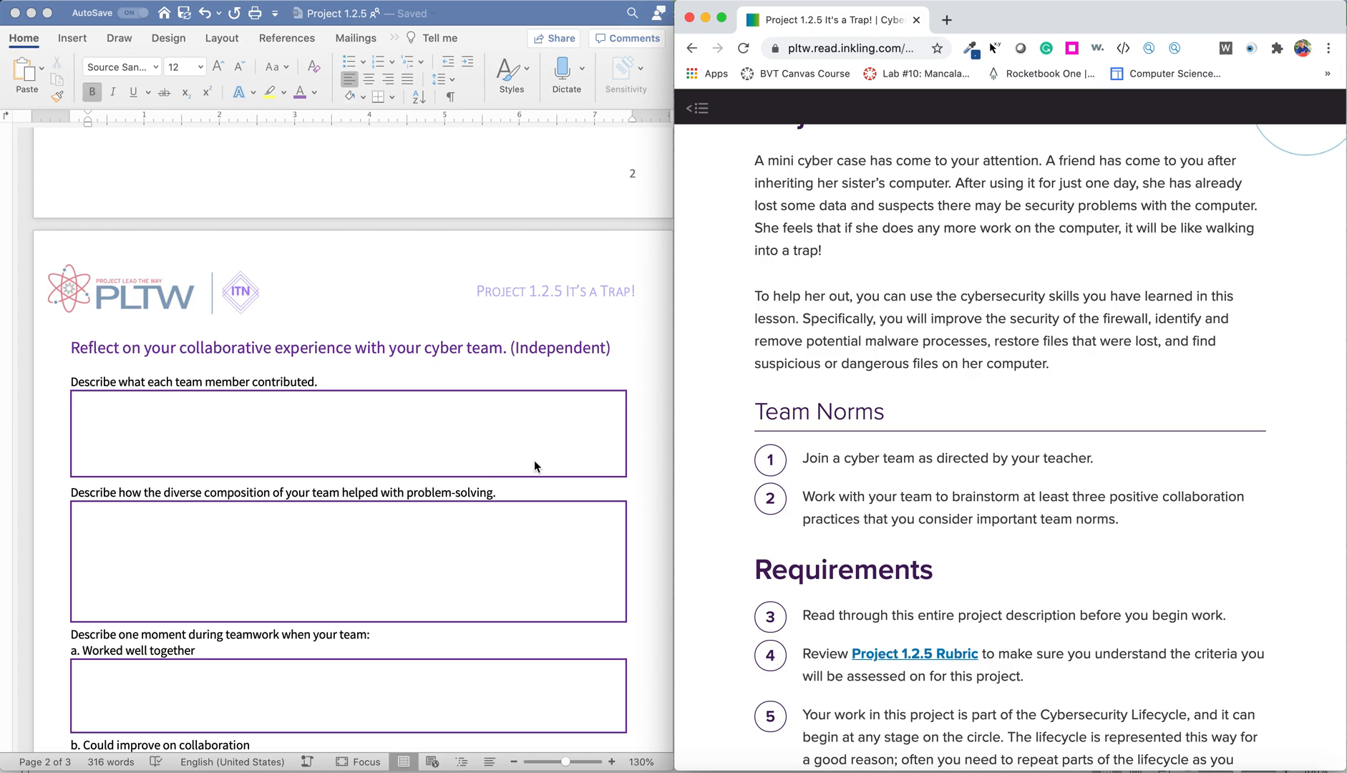
{"action": "mouse_move", "coordinate": [359, 429]}
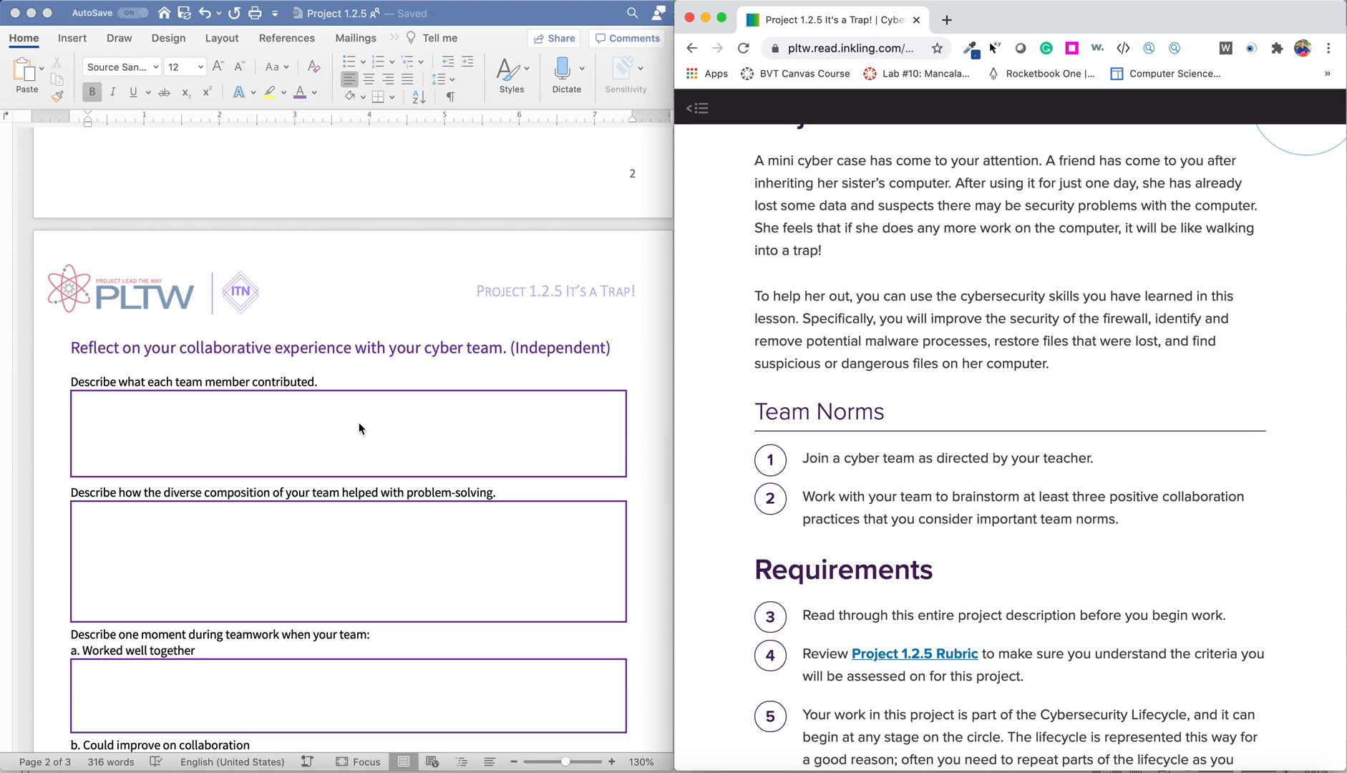
{"action": "mouse_move", "coordinate": [223, 555]}
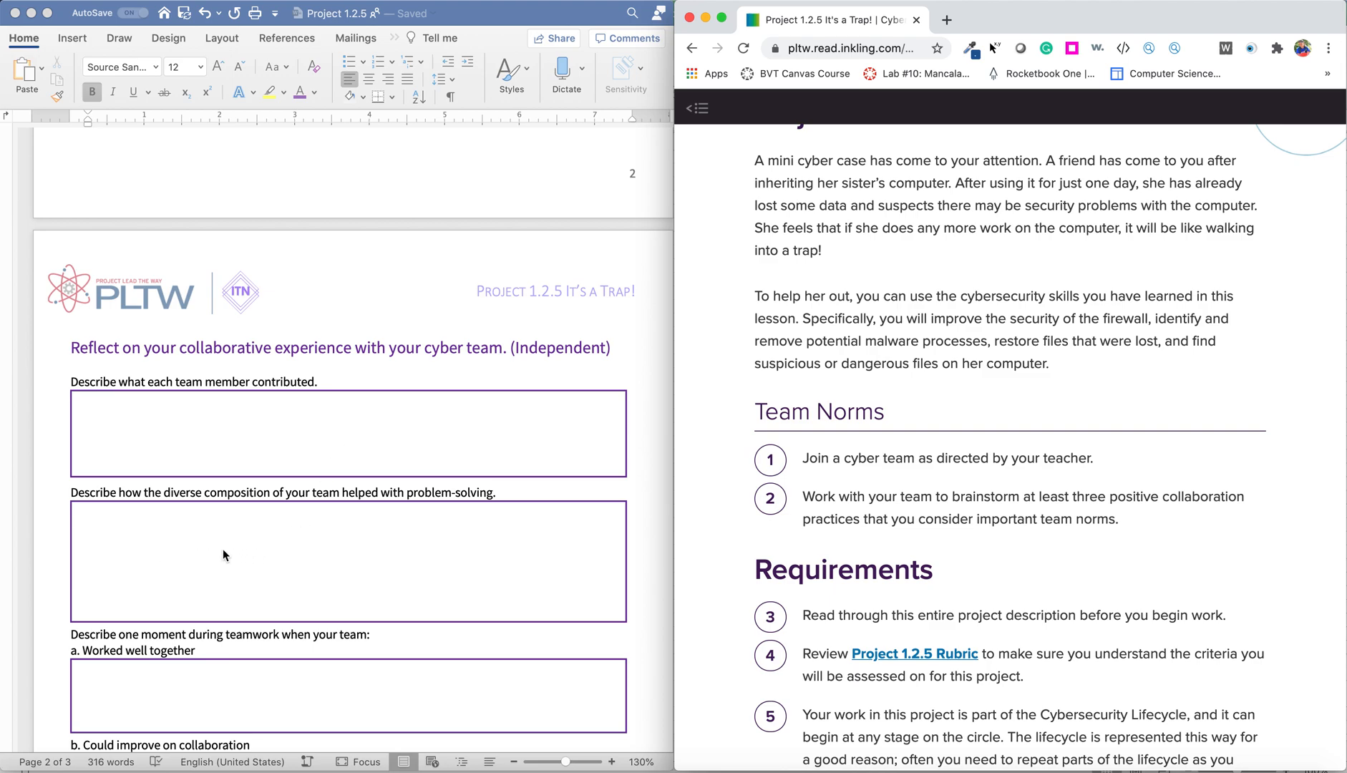
{"action": "scroll", "scroll_direction": "down", "scroll_amount": 3}
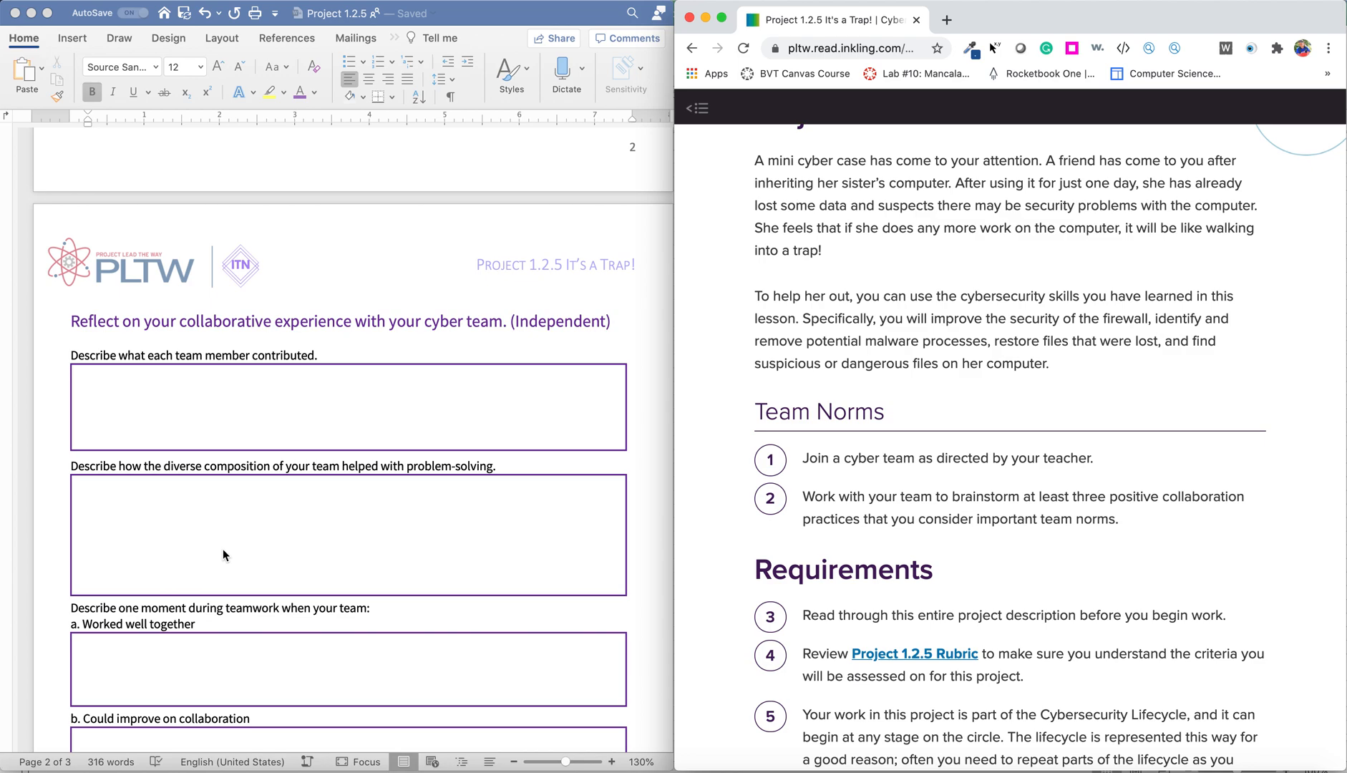
{"action": "scroll", "scroll_direction": "down", "scroll_amount": 3}
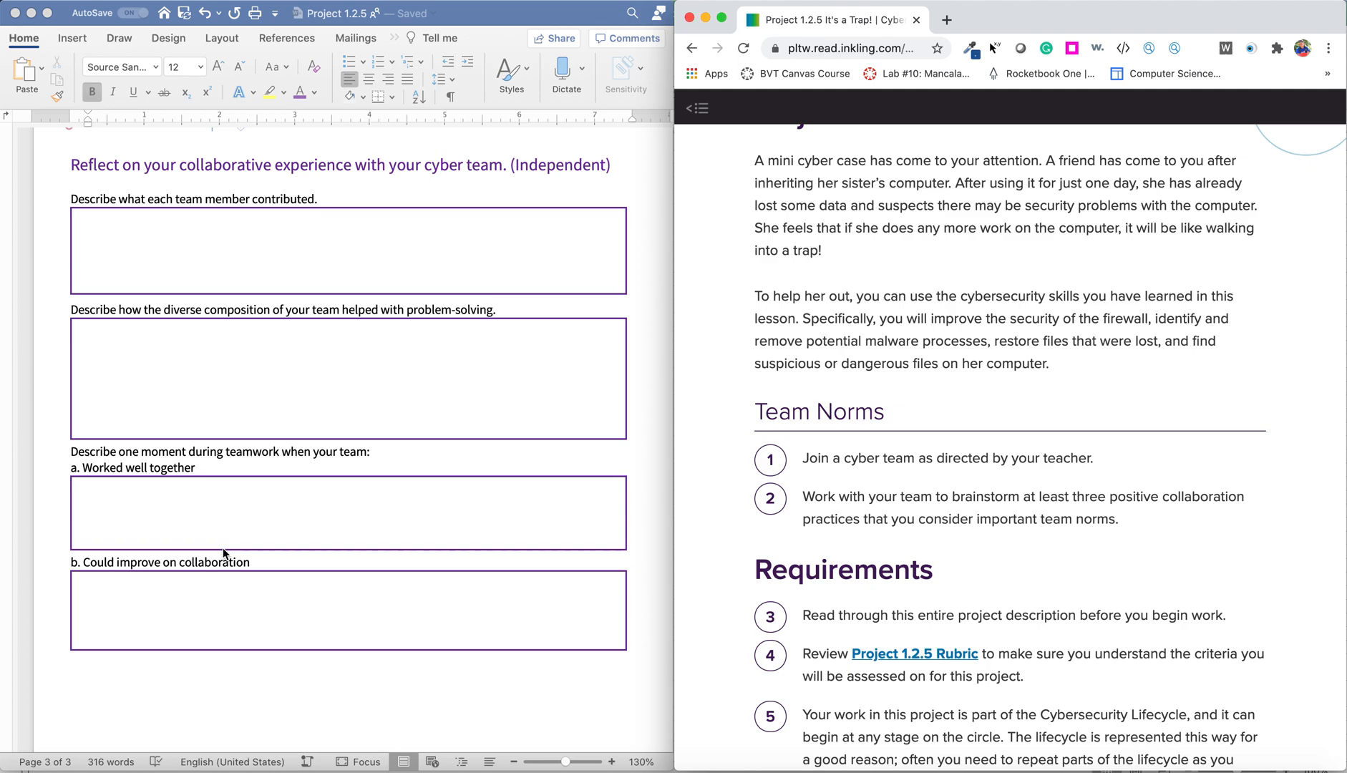
{"action": "mouse_move", "coordinate": [301, 653]}
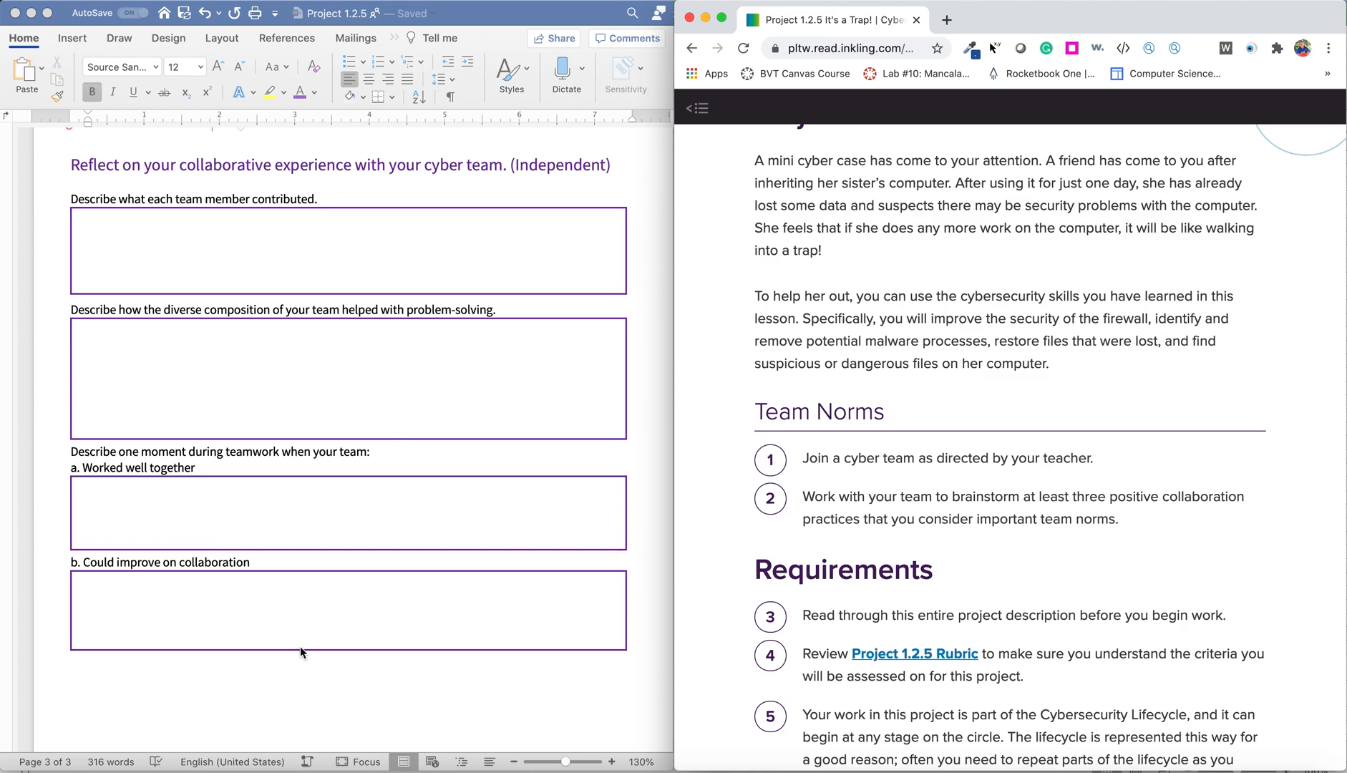
{"action": "mouse_move", "coordinate": [303, 463]}
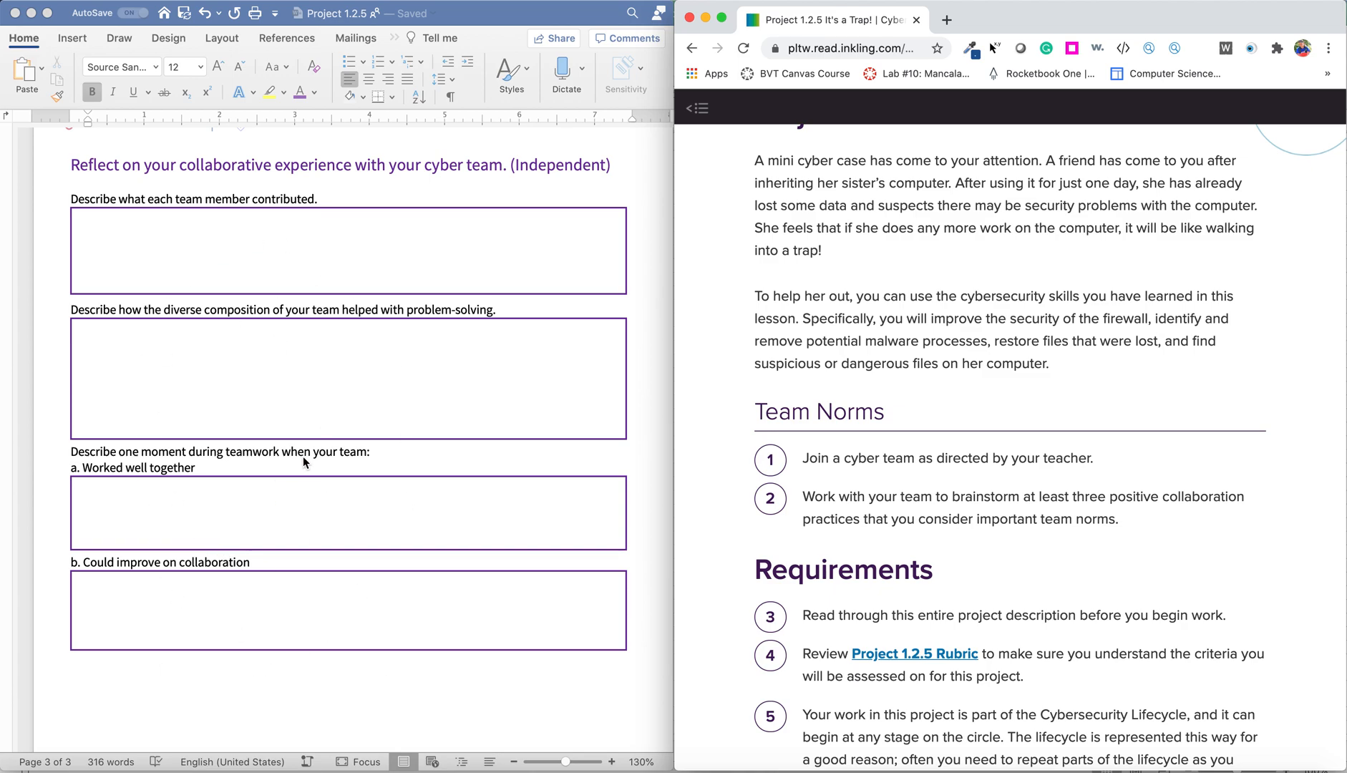
{"action": "mouse_move", "coordinate": [379, 401]}
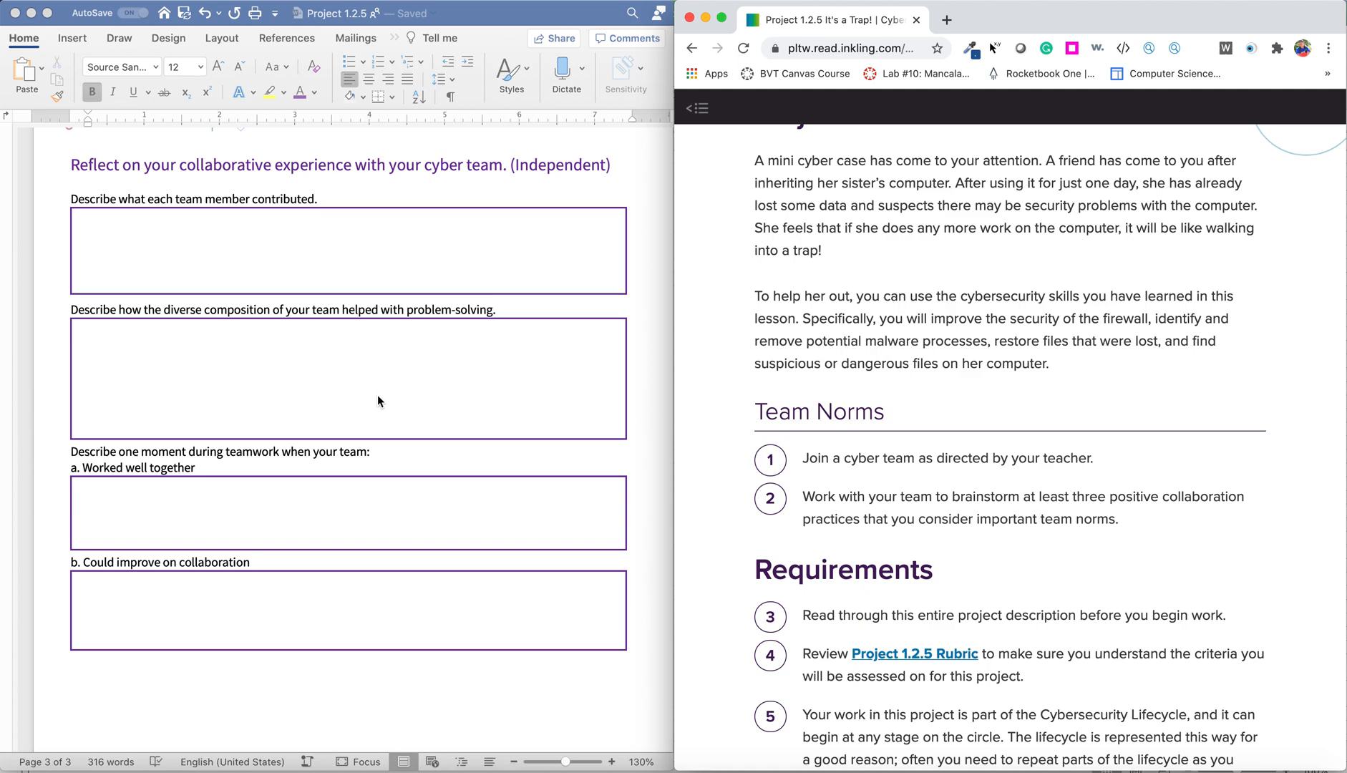
{"action": "scroll", "scroll_direction": "down", "scroll_amount": 3}
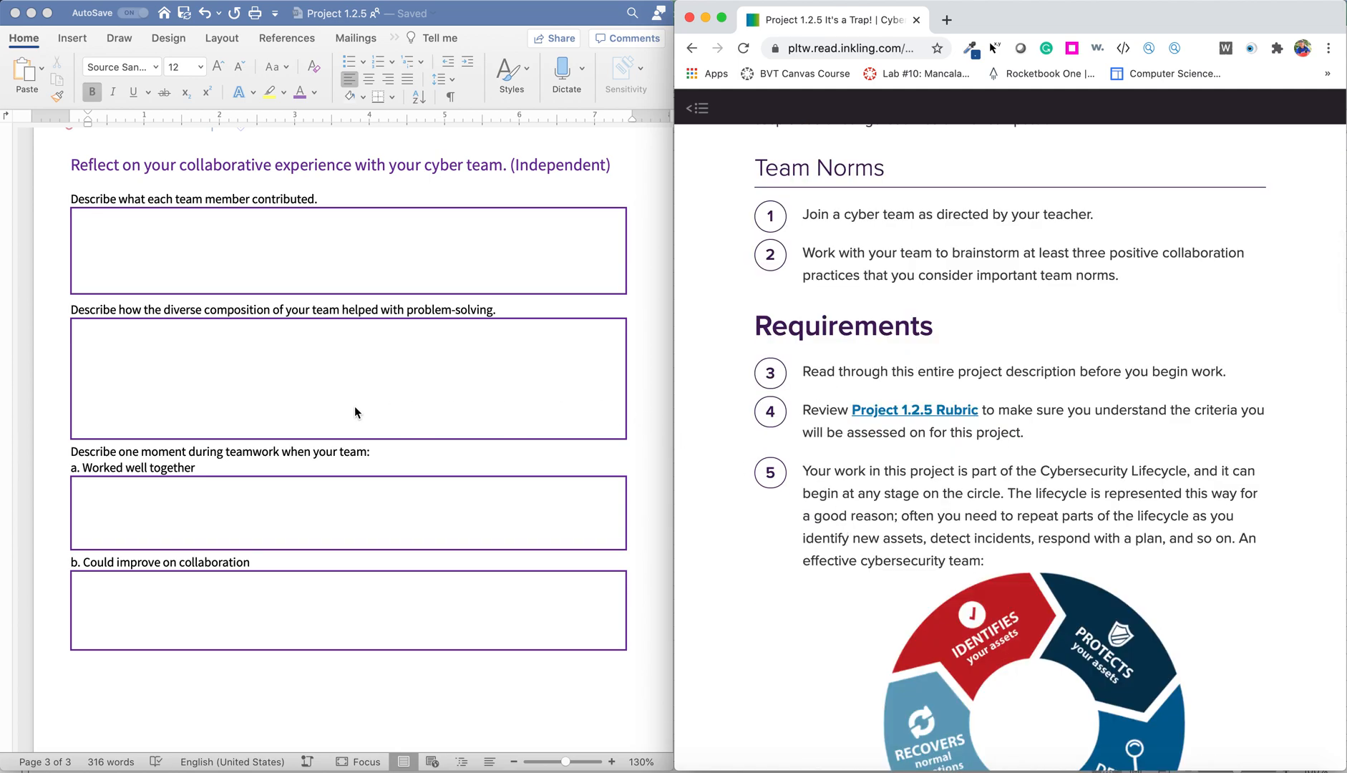
{"action": "scroll", "scroll_direction": "up", "scroll_amount": 3}
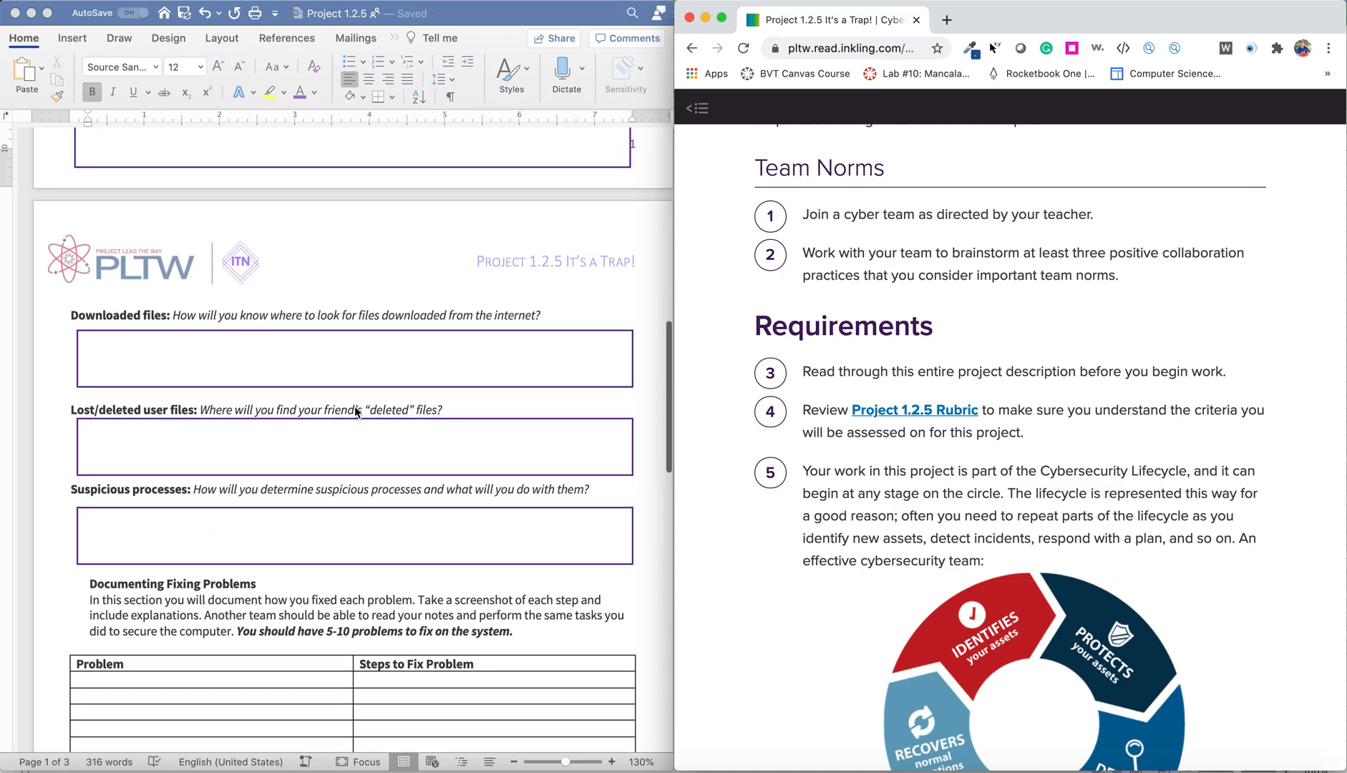
{"action": "scroll", "scroll_direction": "up", "scroll_amount": 3}
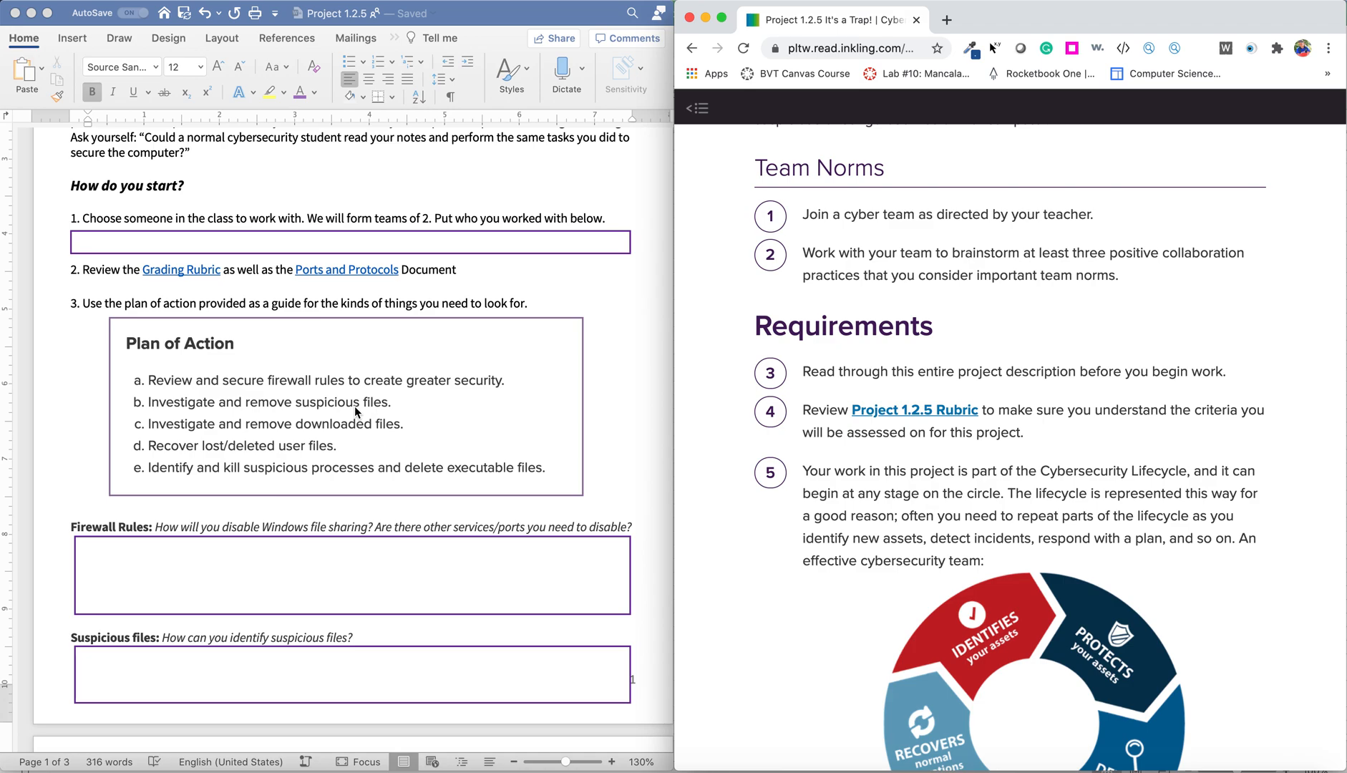
{"action": "scroll", "scroll_direction": "up", "scroll_amount": 3}
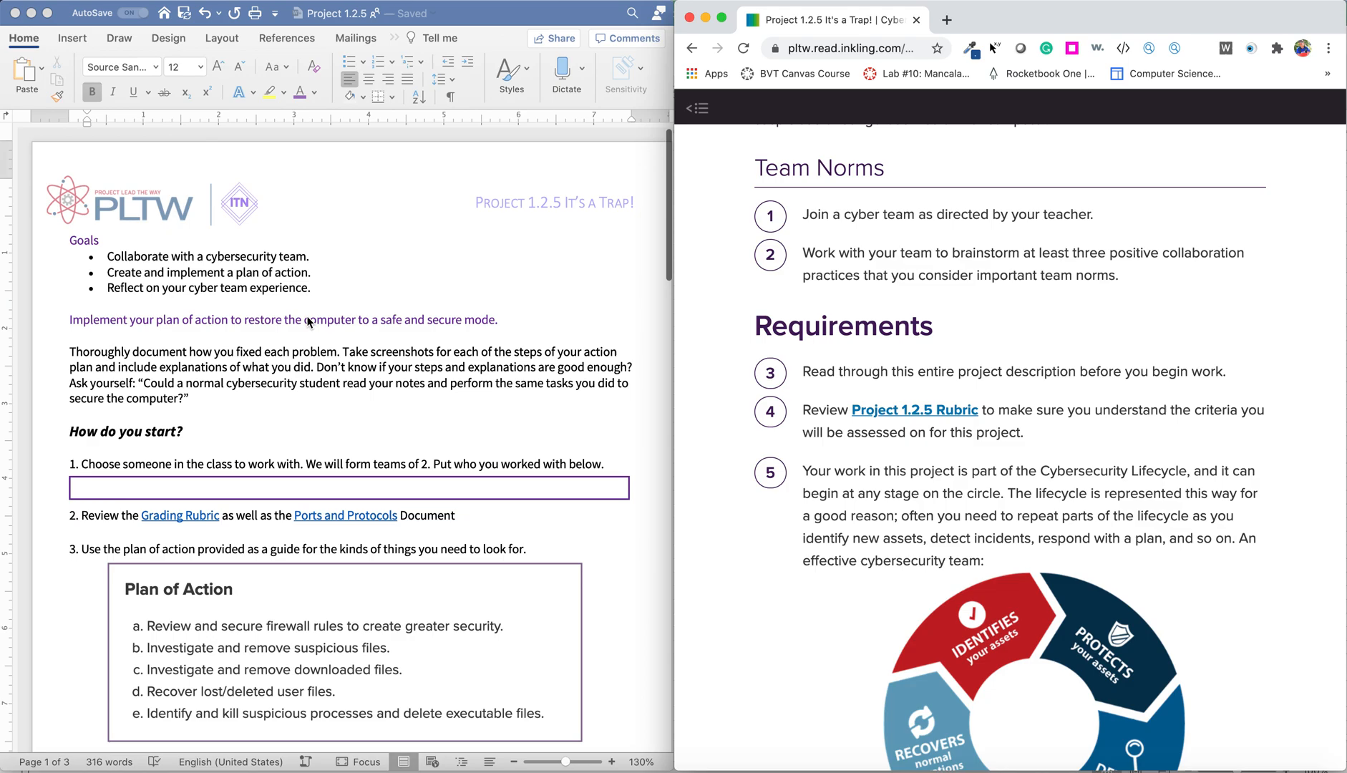
{"action": "scroll", "scroll_direction": "down", "scroll_amount": 3}
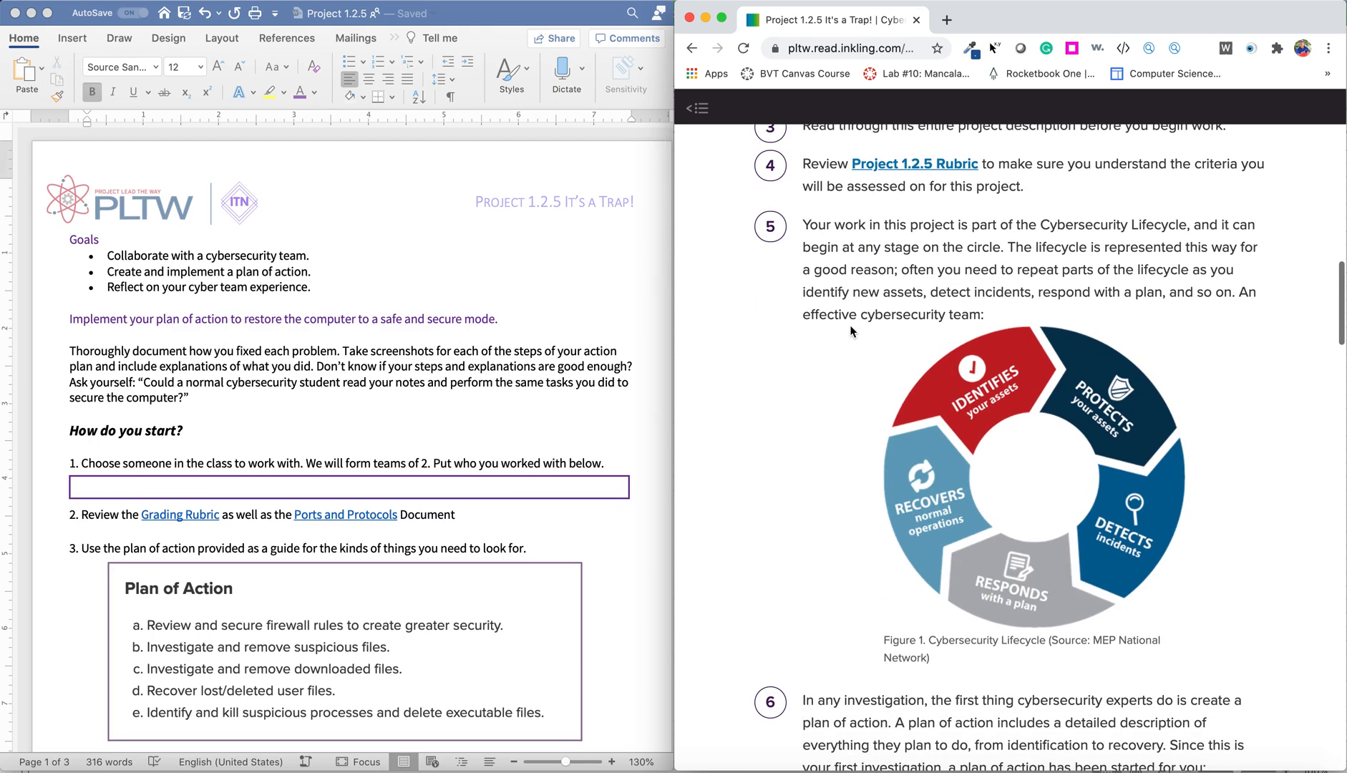
{"action": "scroll", "scroll_direction": "down", "scroll_amount": 3}
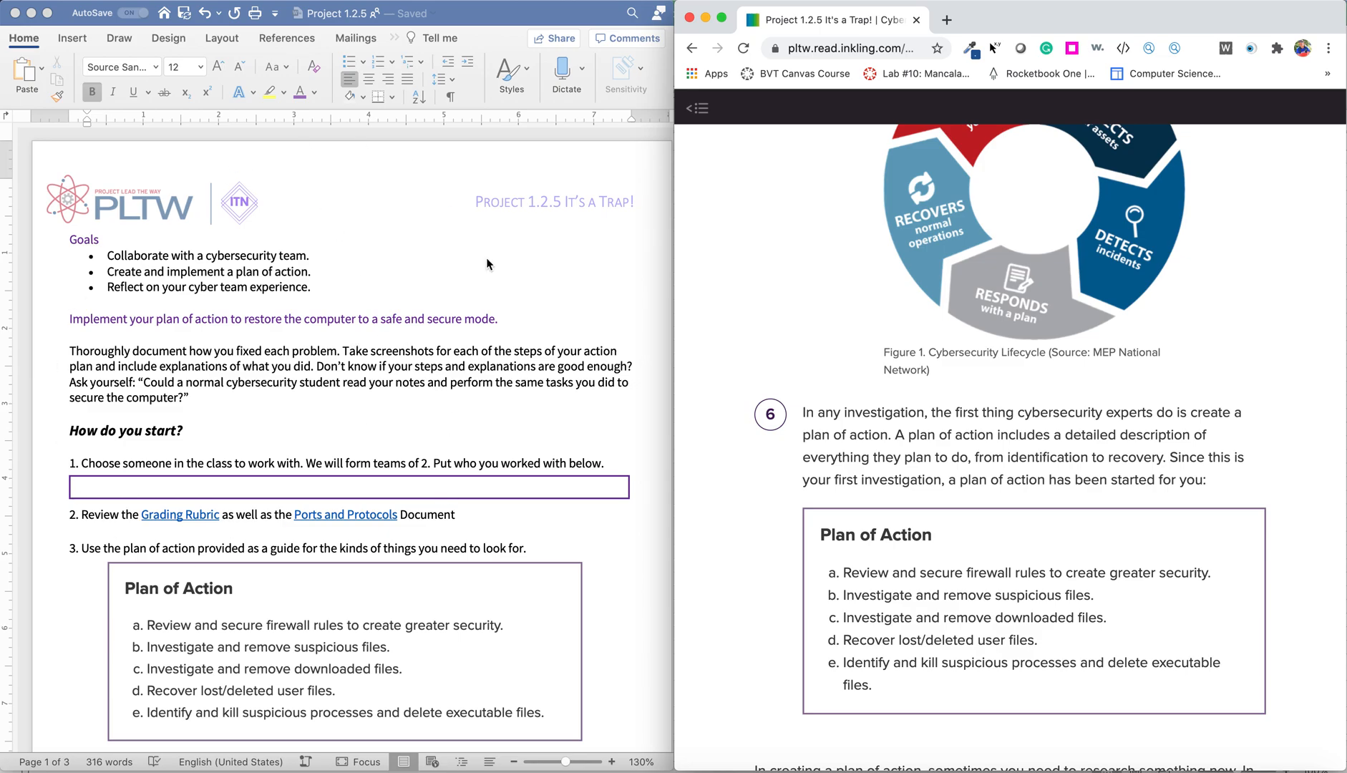
{"action": "mouse_move", "coordinate": [378, 254]}
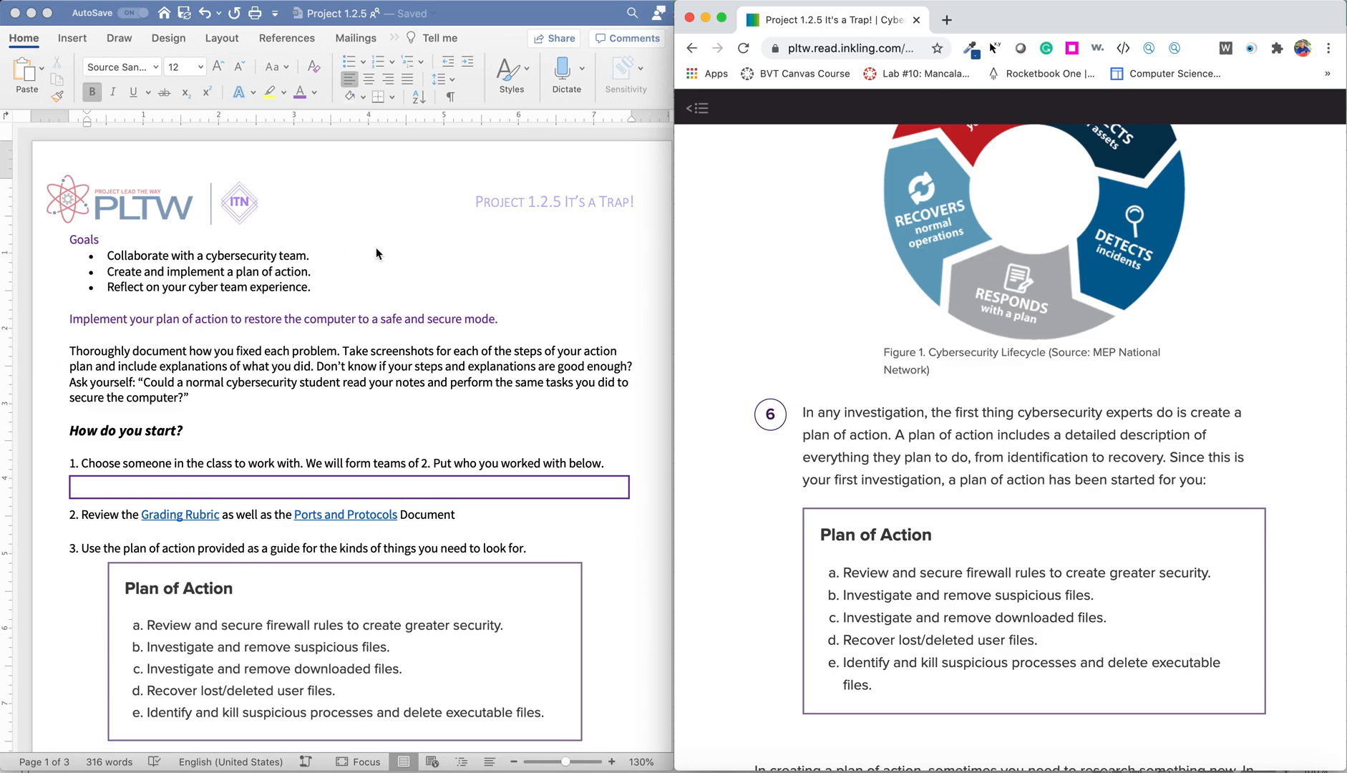
{"action": "scroll", "scroll_direction": "down", "scroll_amount": 3}
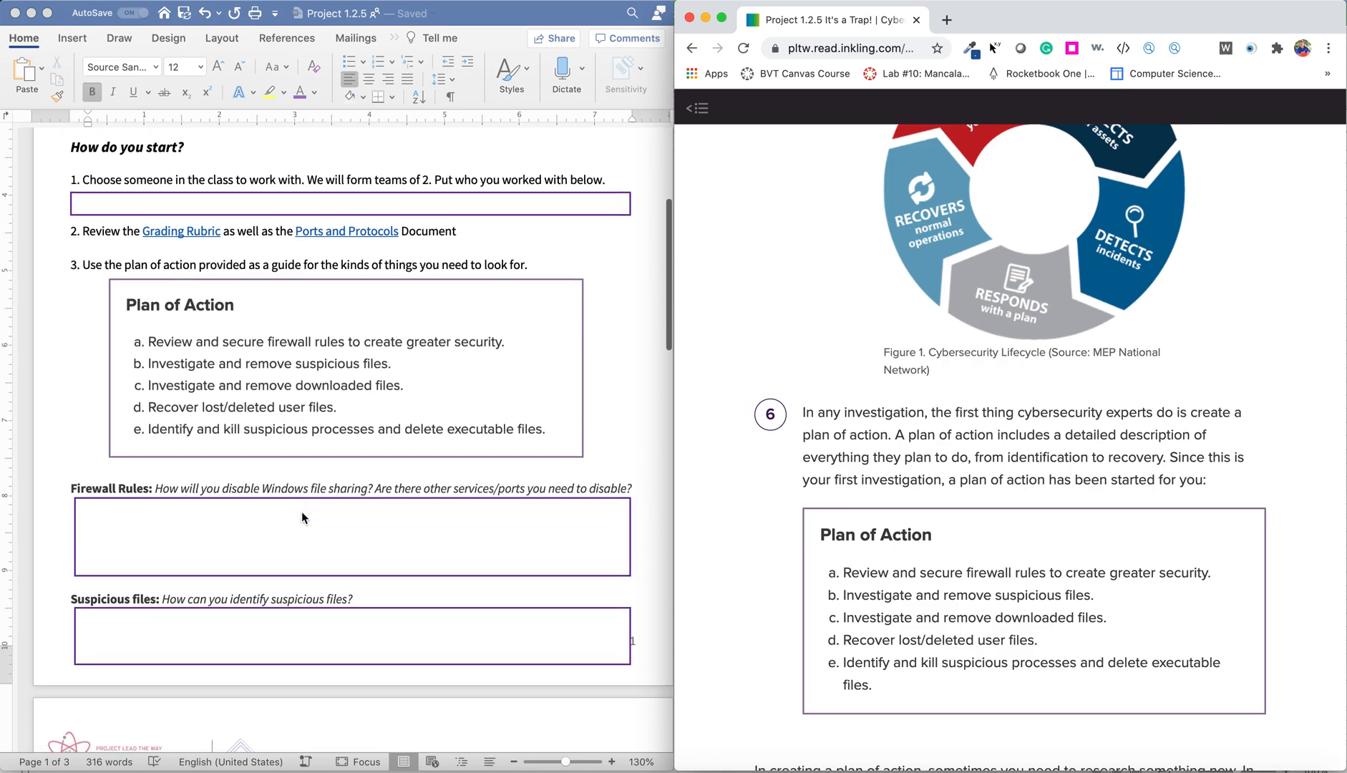
{"action": "scroll", "scroll_direction": "down", "scroll_amount": 3}
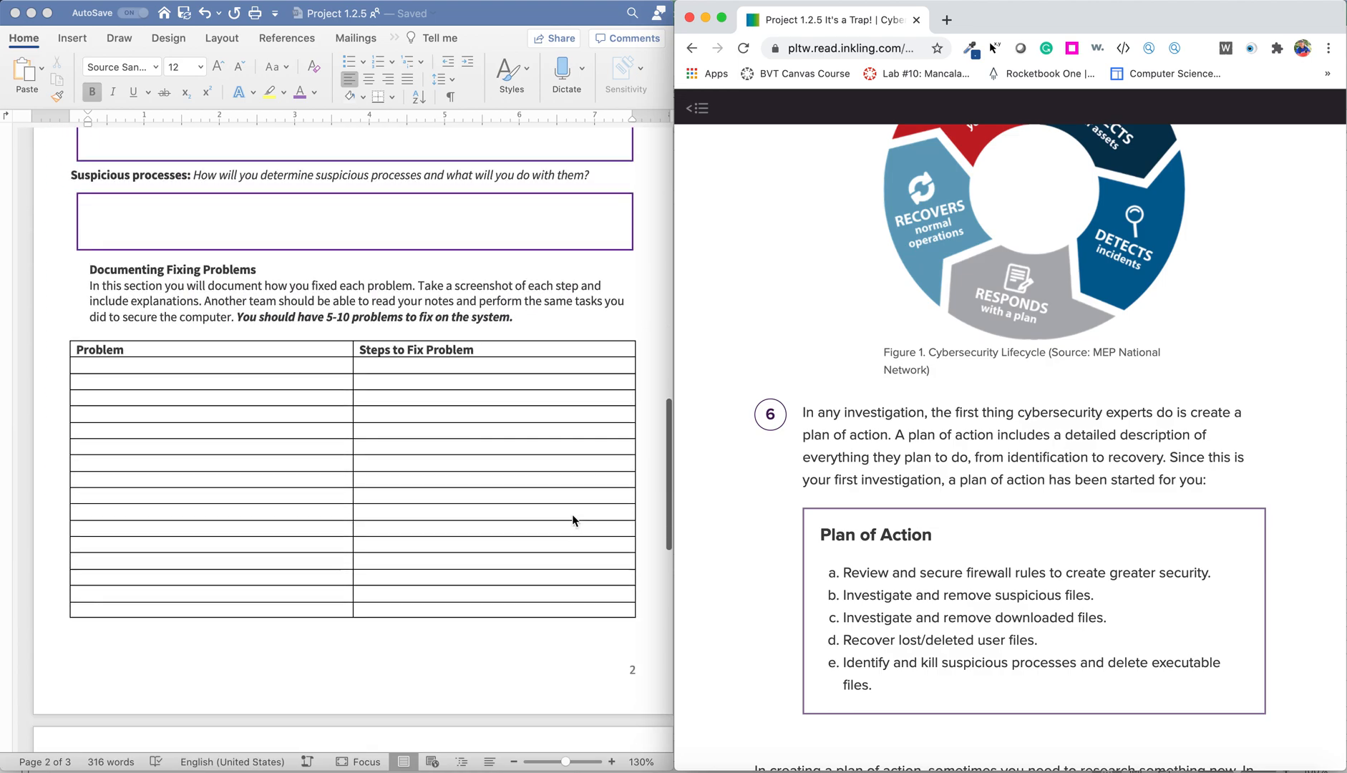
{"action": "scroll", "scroll_direction": "down", "scroll_amount": 3}
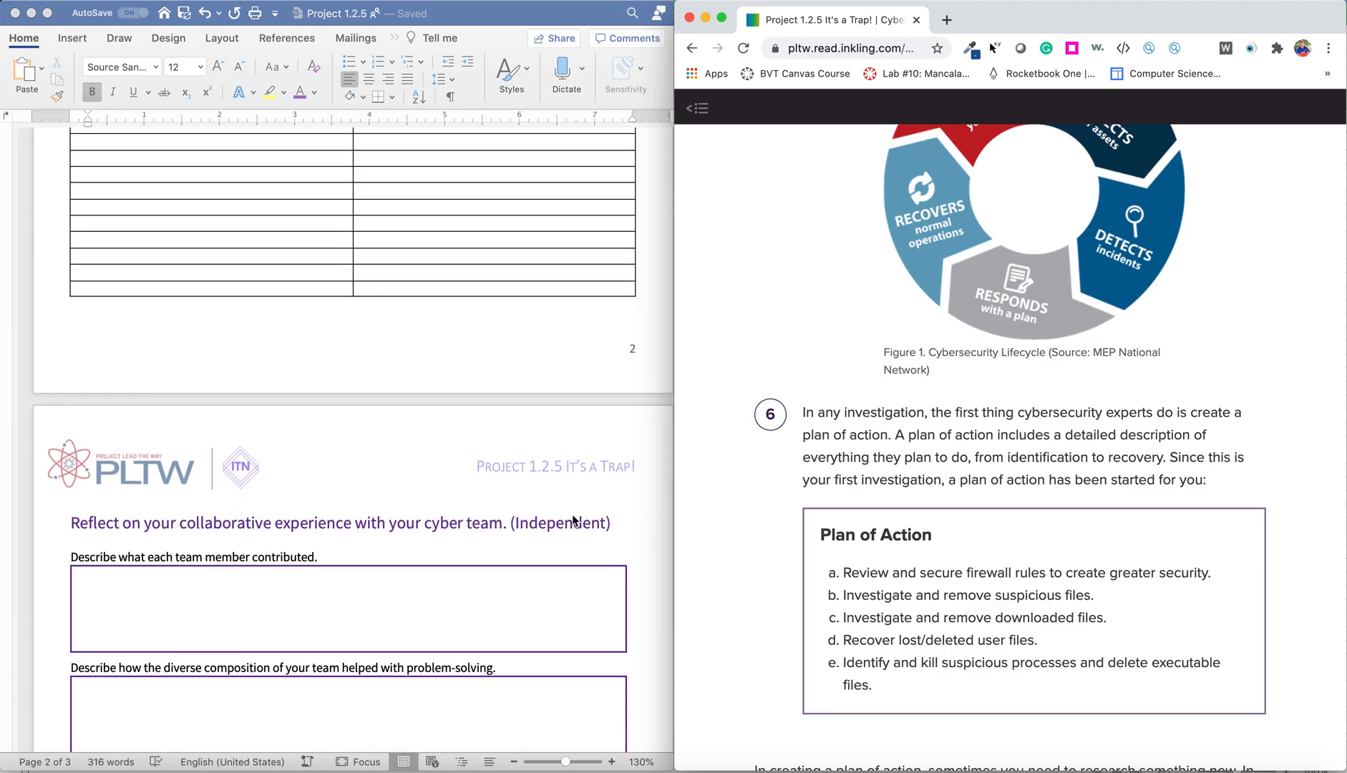
{"action": "mouse_move", "coordinate": [747, 604]}
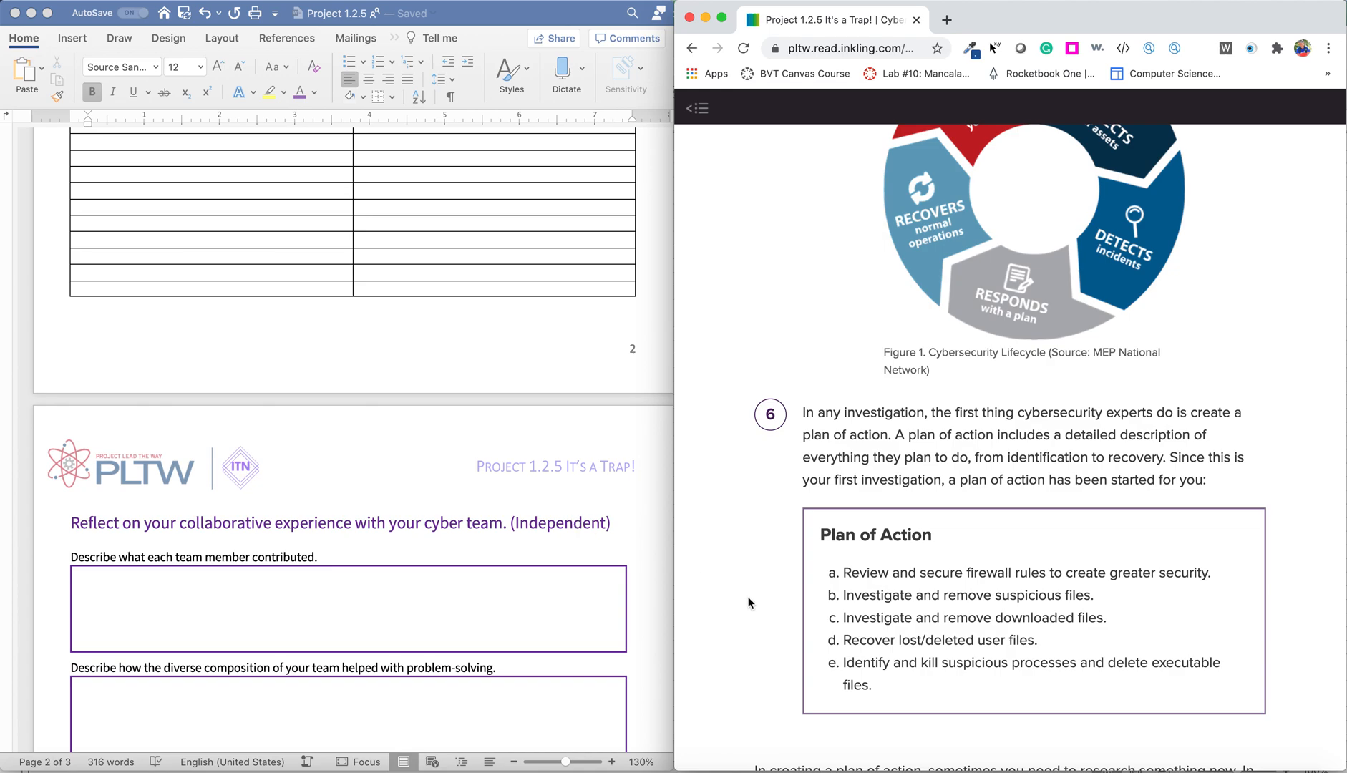
{"action": "scroll", "scroll_direction": "down", "scroll_amount": 3}
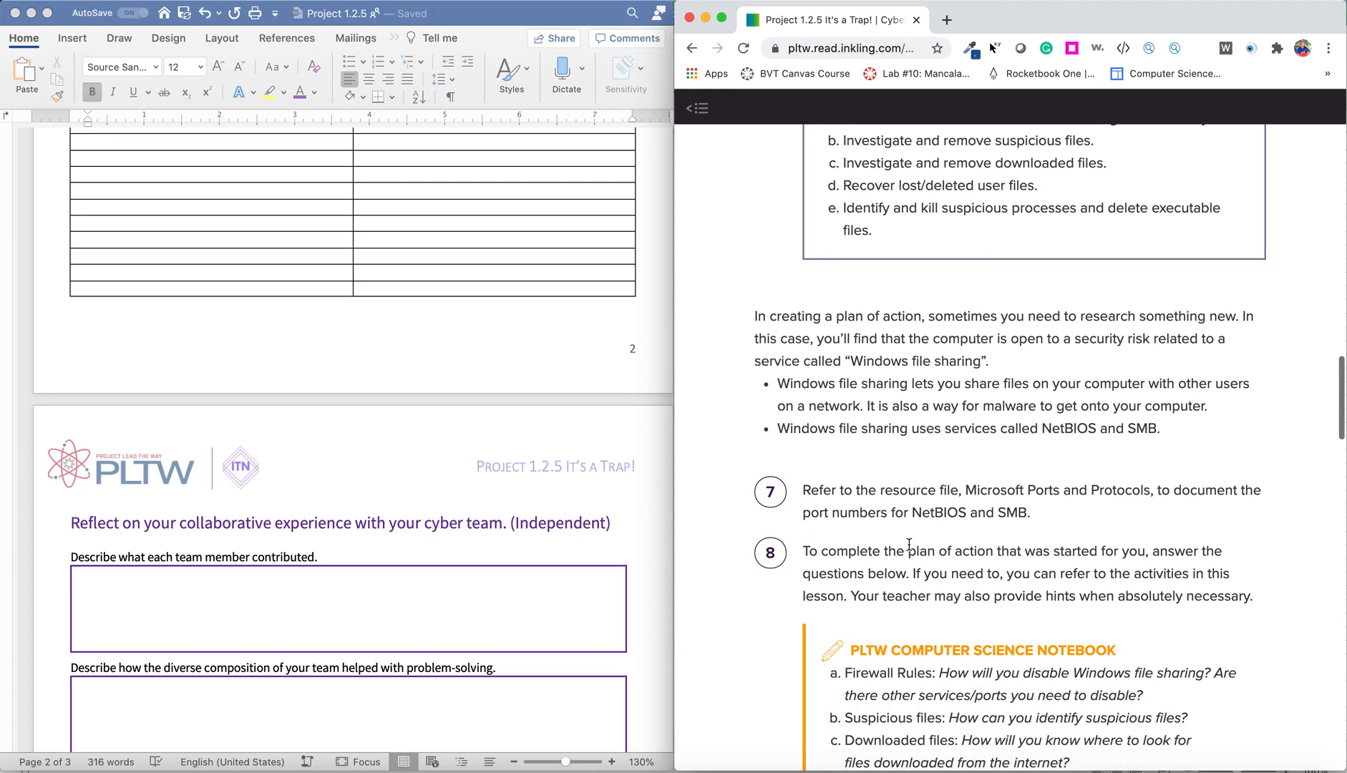
{"action": "scroll", "scroll_direction": "down", "scroll_amount": 3}
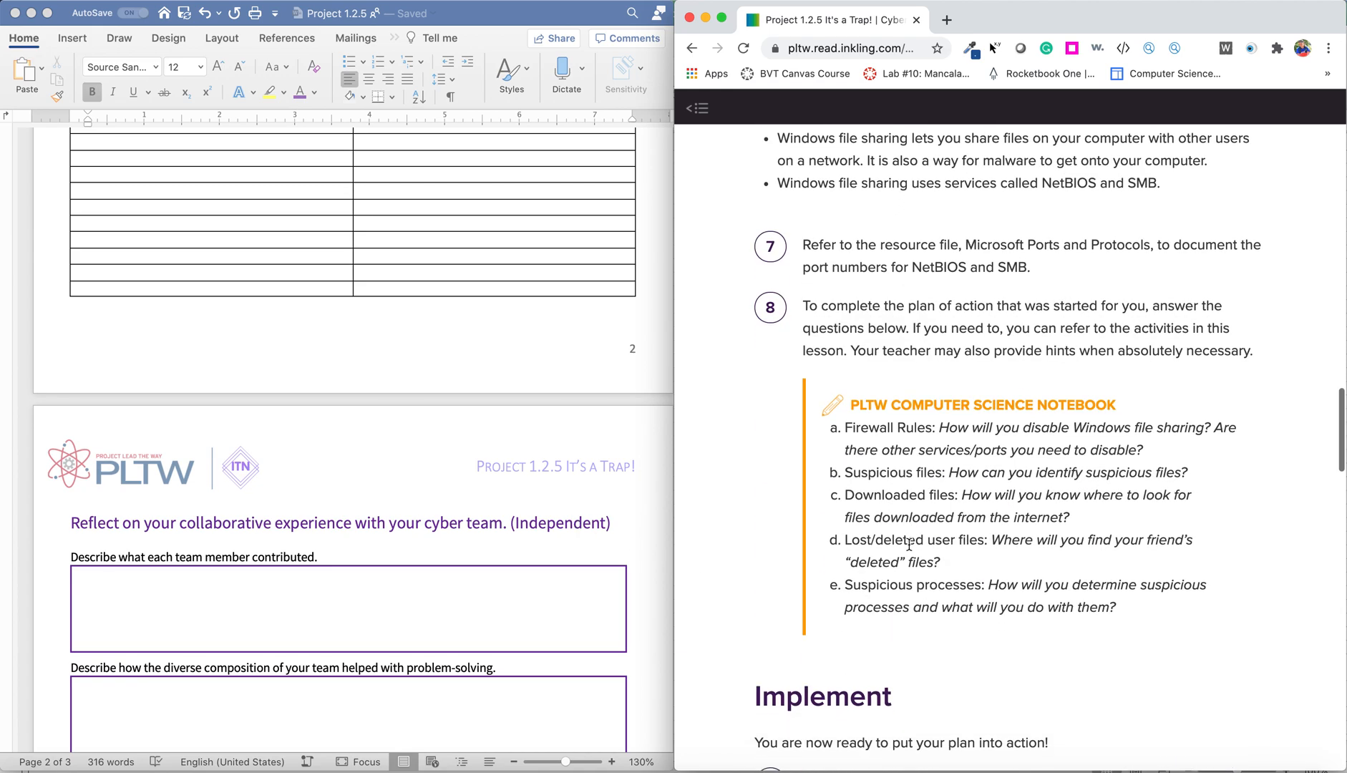
{"action": "scroll", "scroll_direction": "down", "scroll_amount": 3}
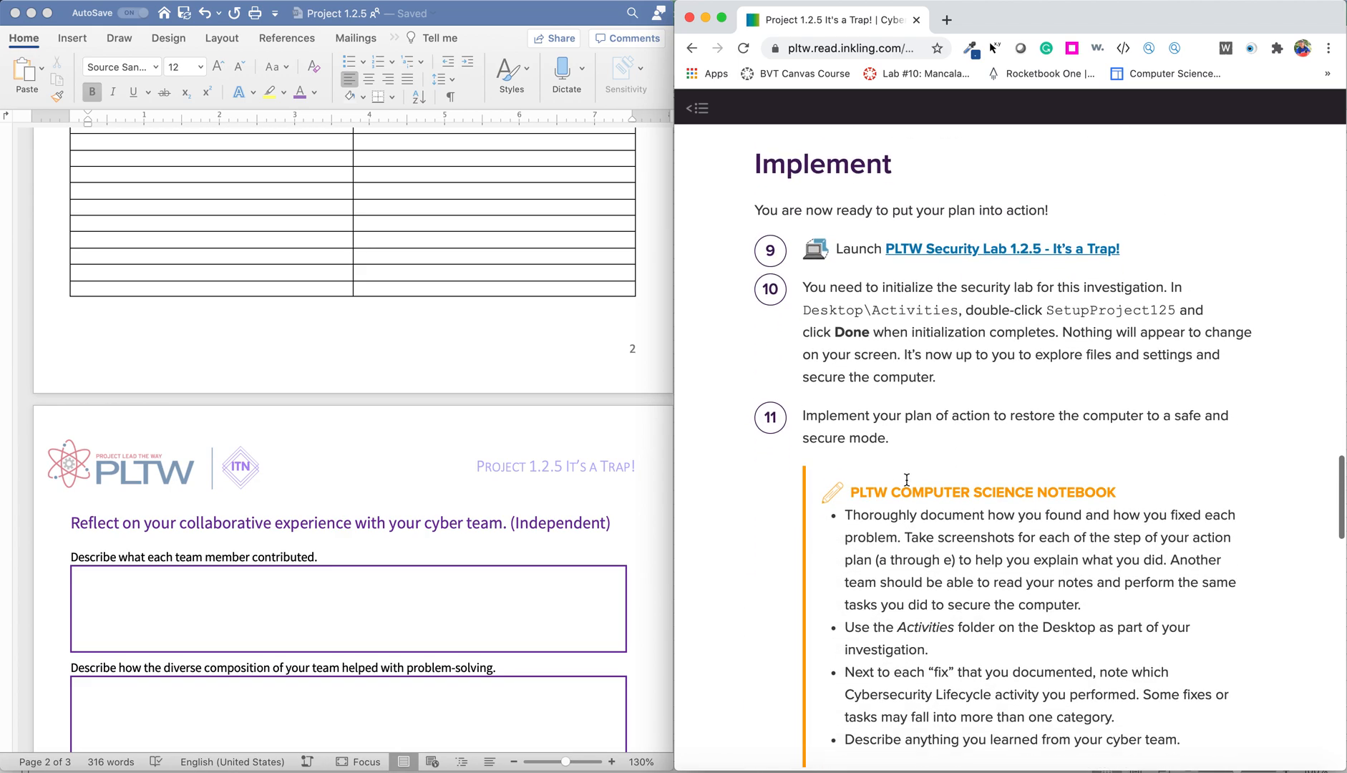
{"action": "scroll", "scroll_direction": "down", "scroll_amount": 3}
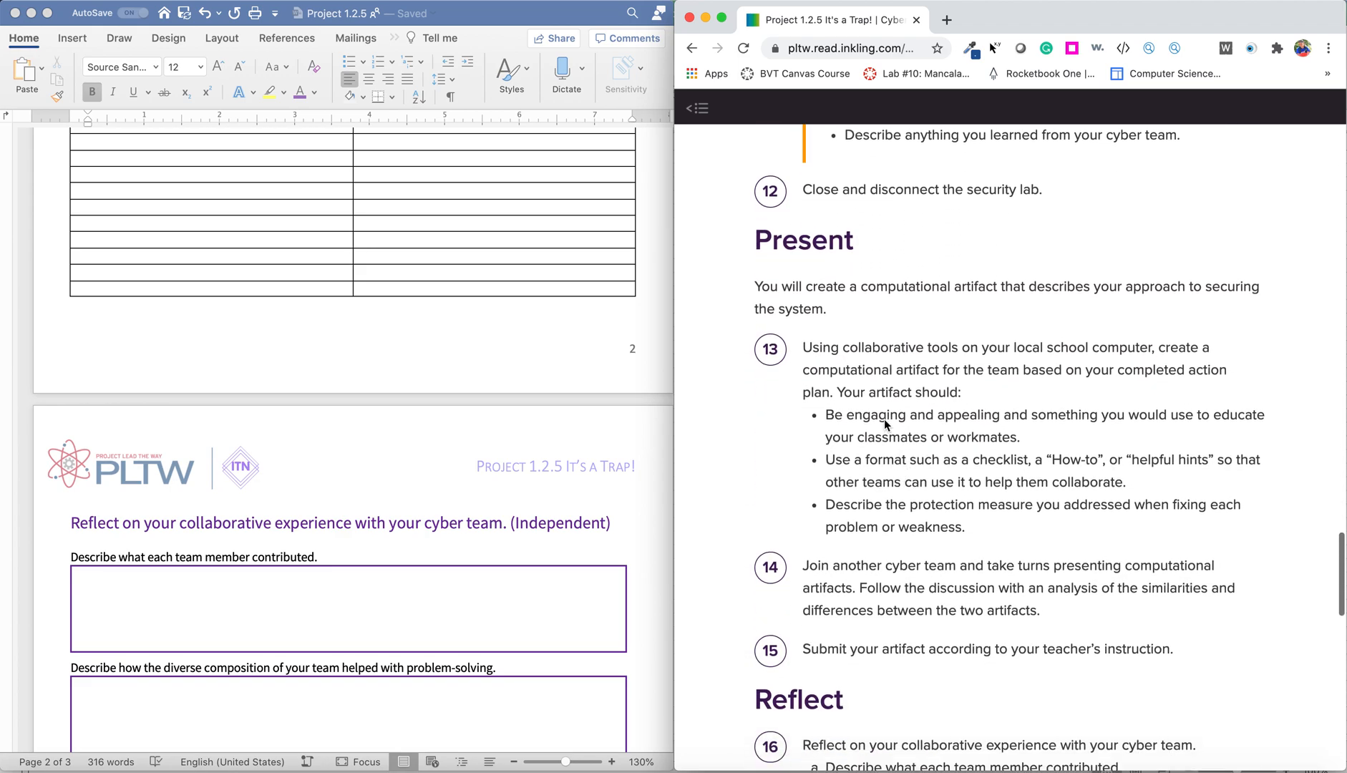
{"action": "mouse_move", "coordinate": [1065, 375]}
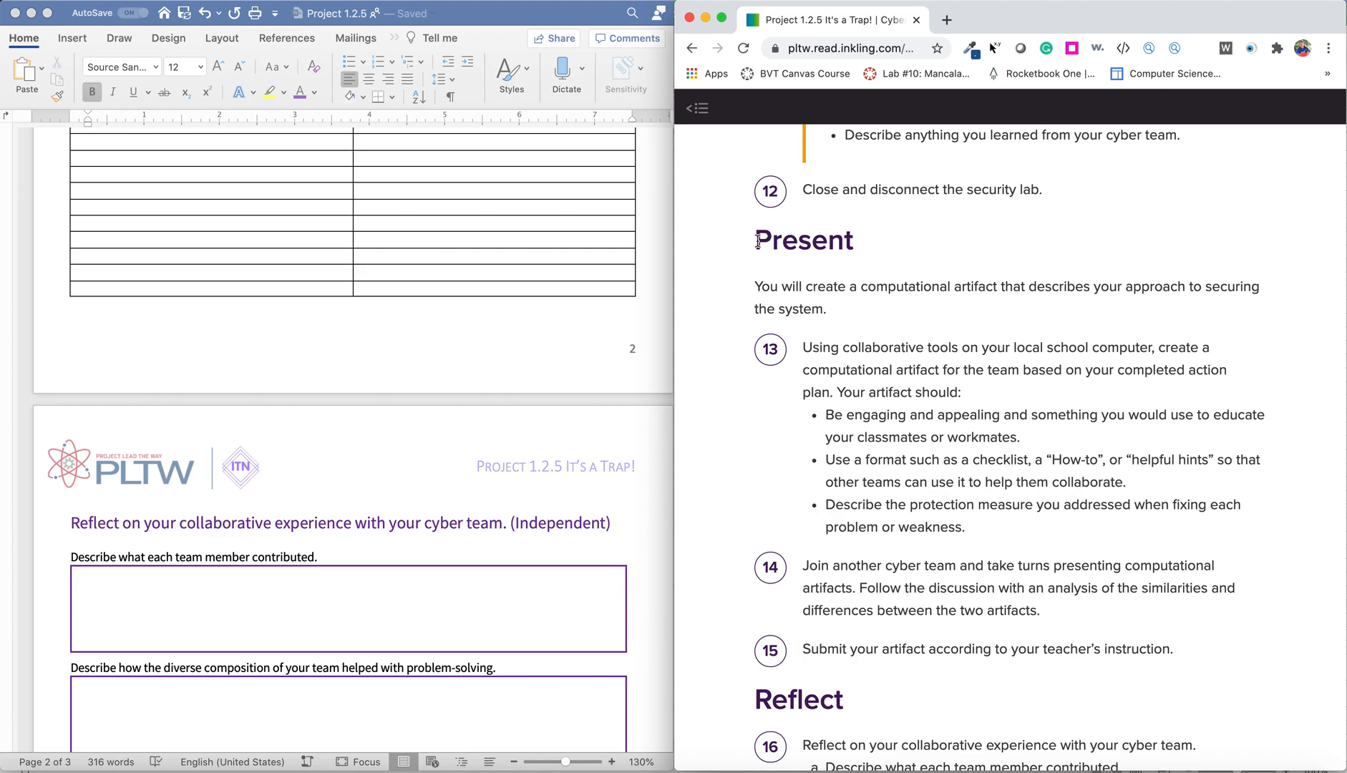
Step: Select the Present introduction through step 13's artifact bullets, scrolling down to Reflect
{"action": "double_click", "coordinate": [803, 240]}
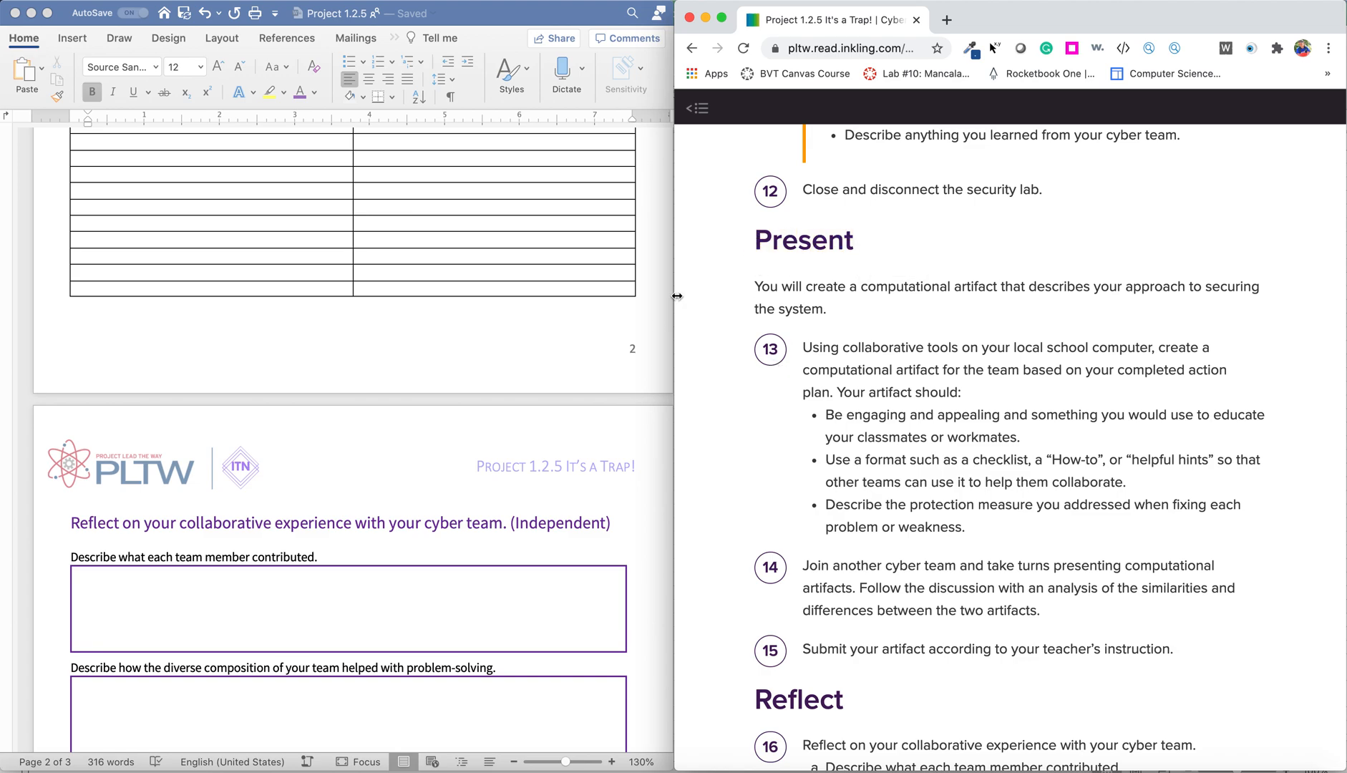
{"action": "mouse_move", "coordinate": [630, 430]}
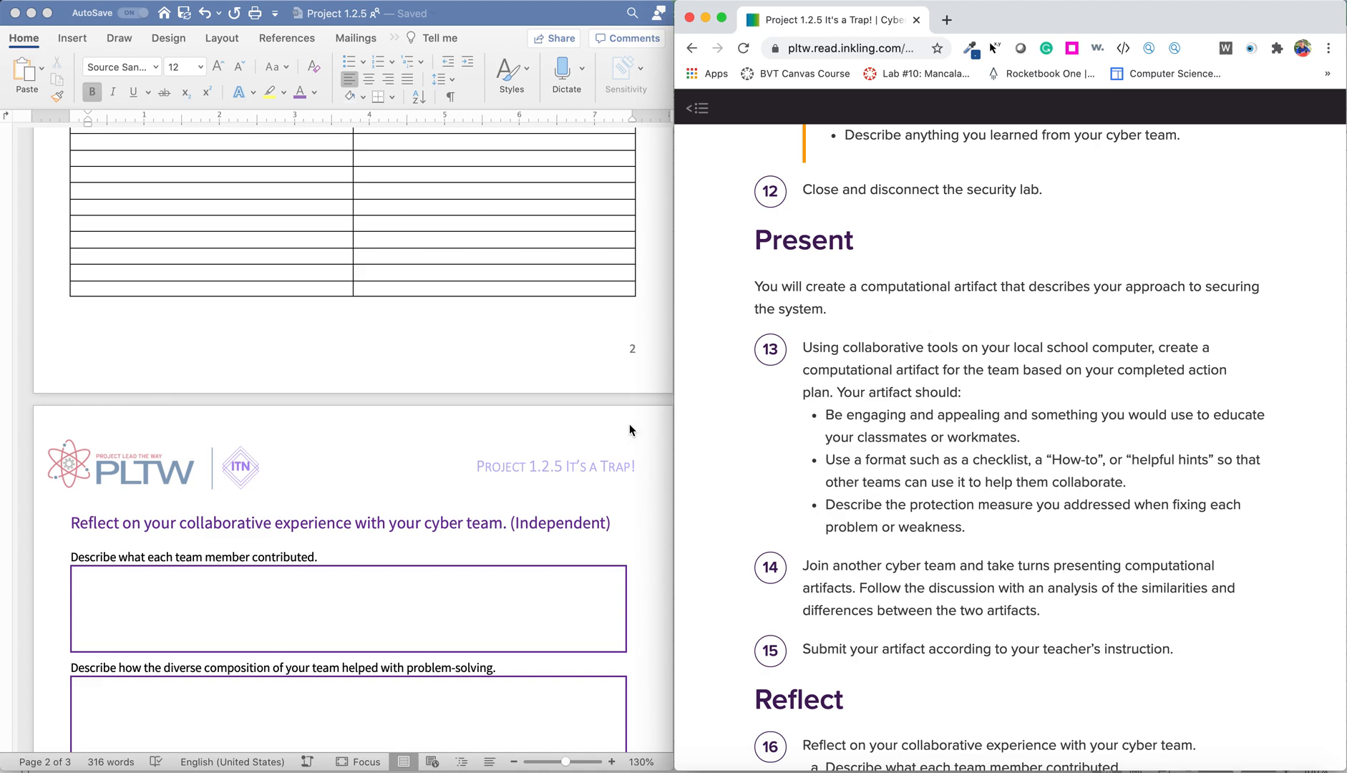
{"action": "mouse_move", "coordinate": [414, 388]}
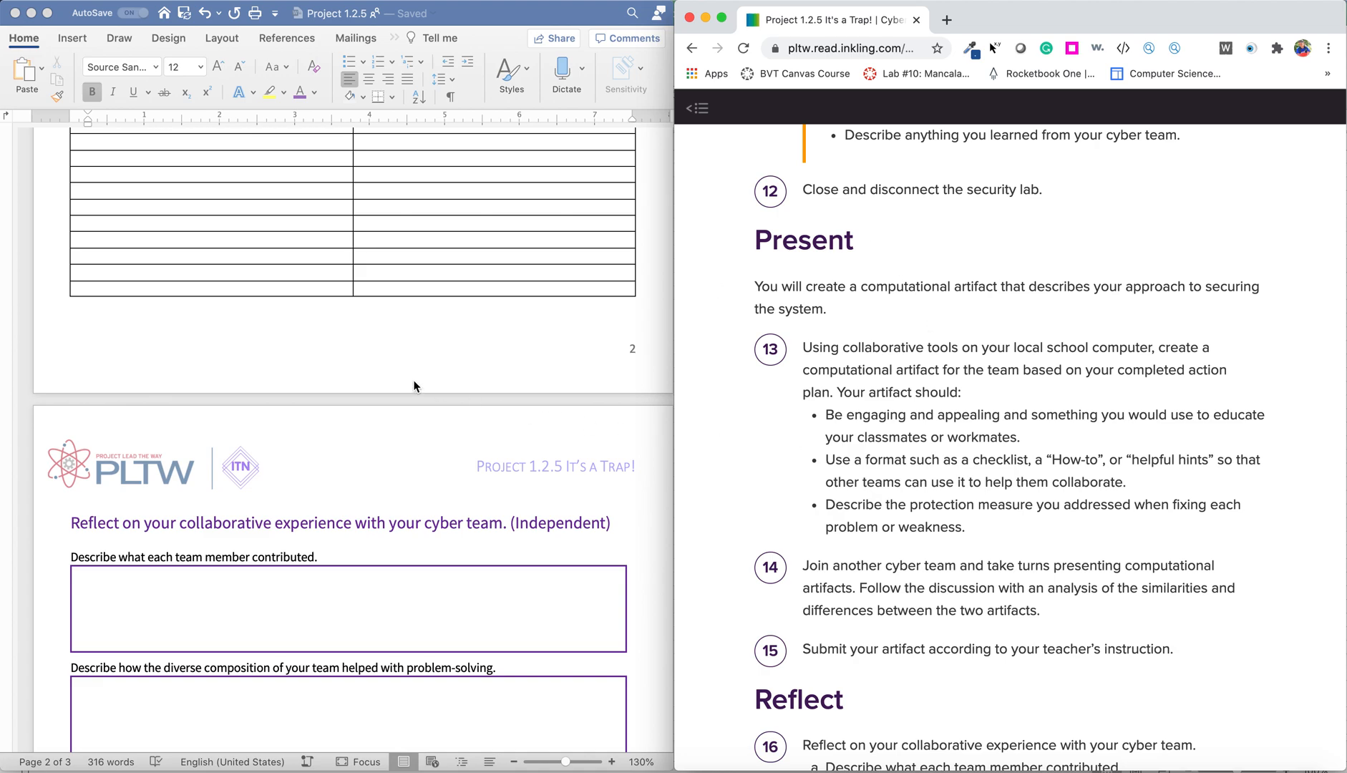
{"action": "scroll", "scroll_direction": "down", "scroll_amount": 3}
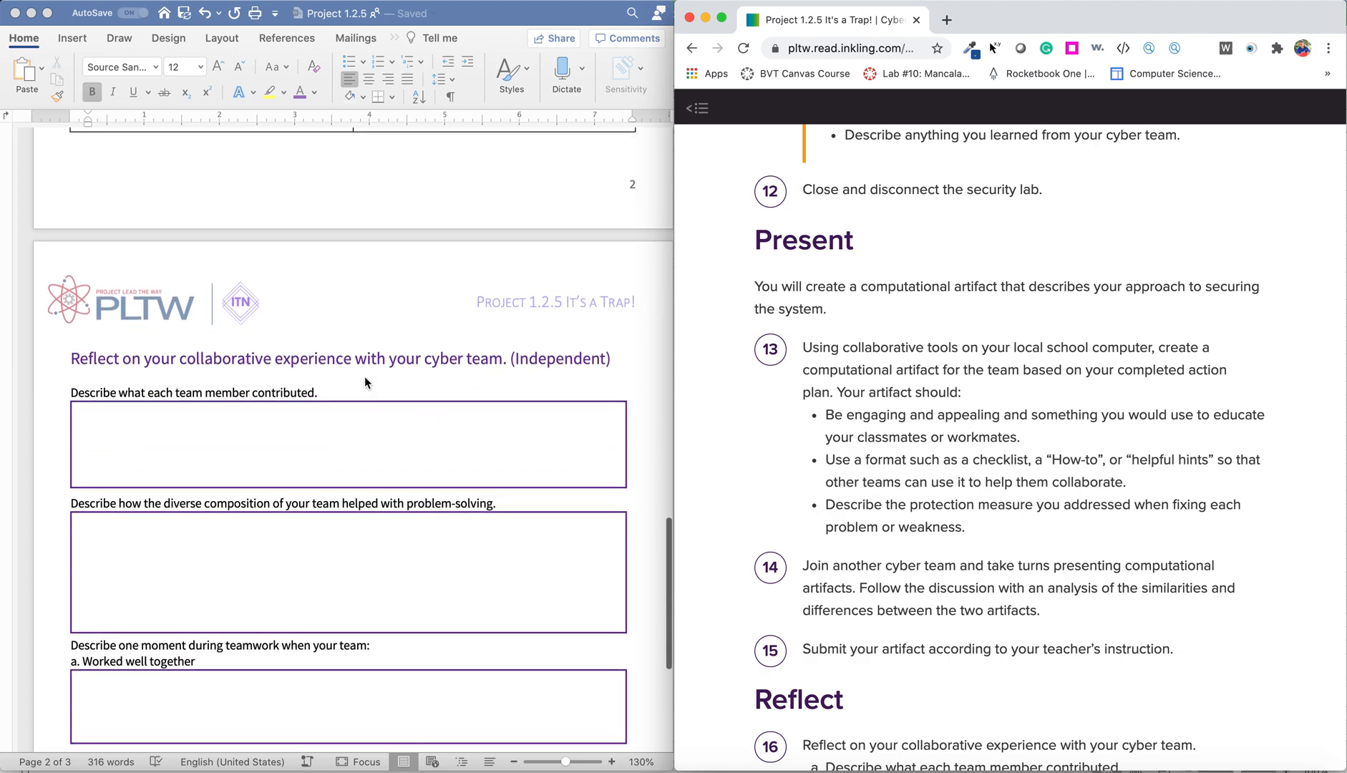
{"action": "scroll", "scroll_direction": "down", "scroll_amount": 3}
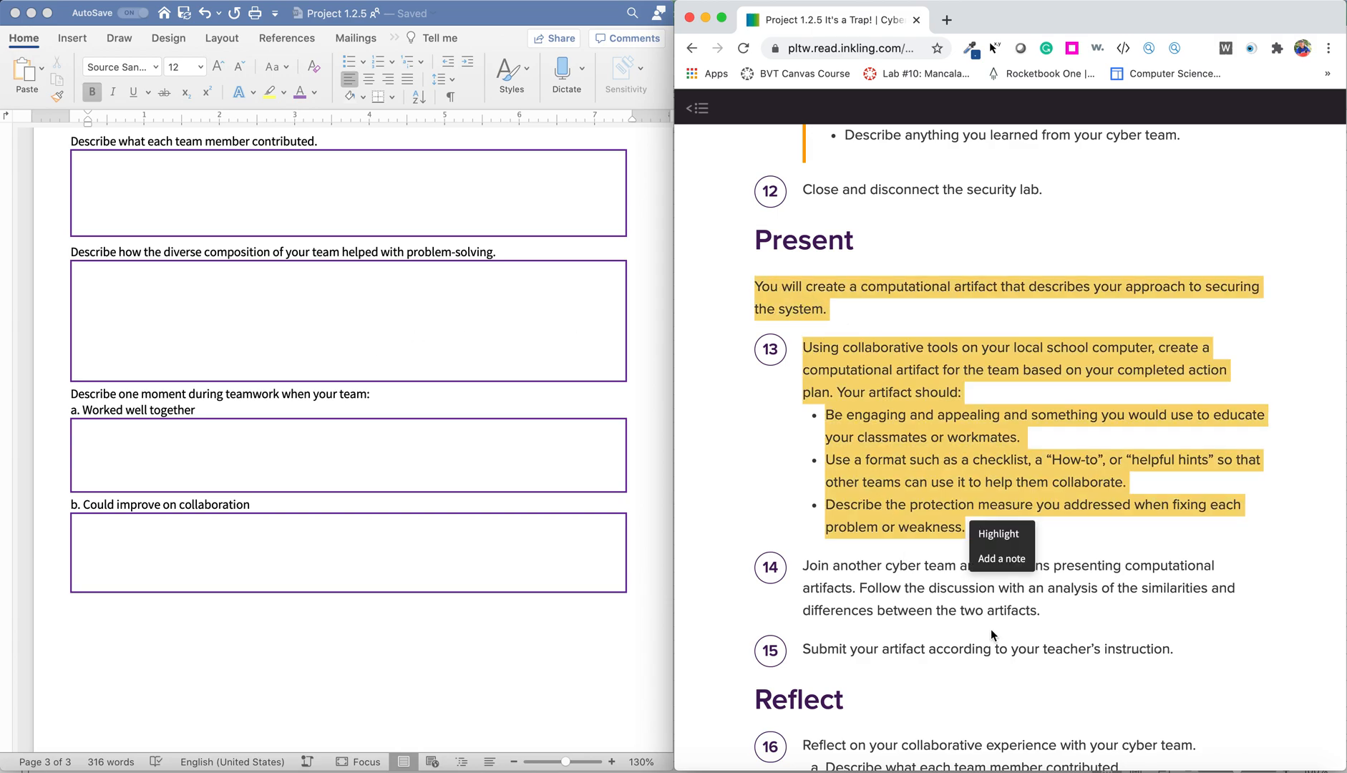
{"action": "scroll", "scroll_direction": "down", "scroll_amount": 3}
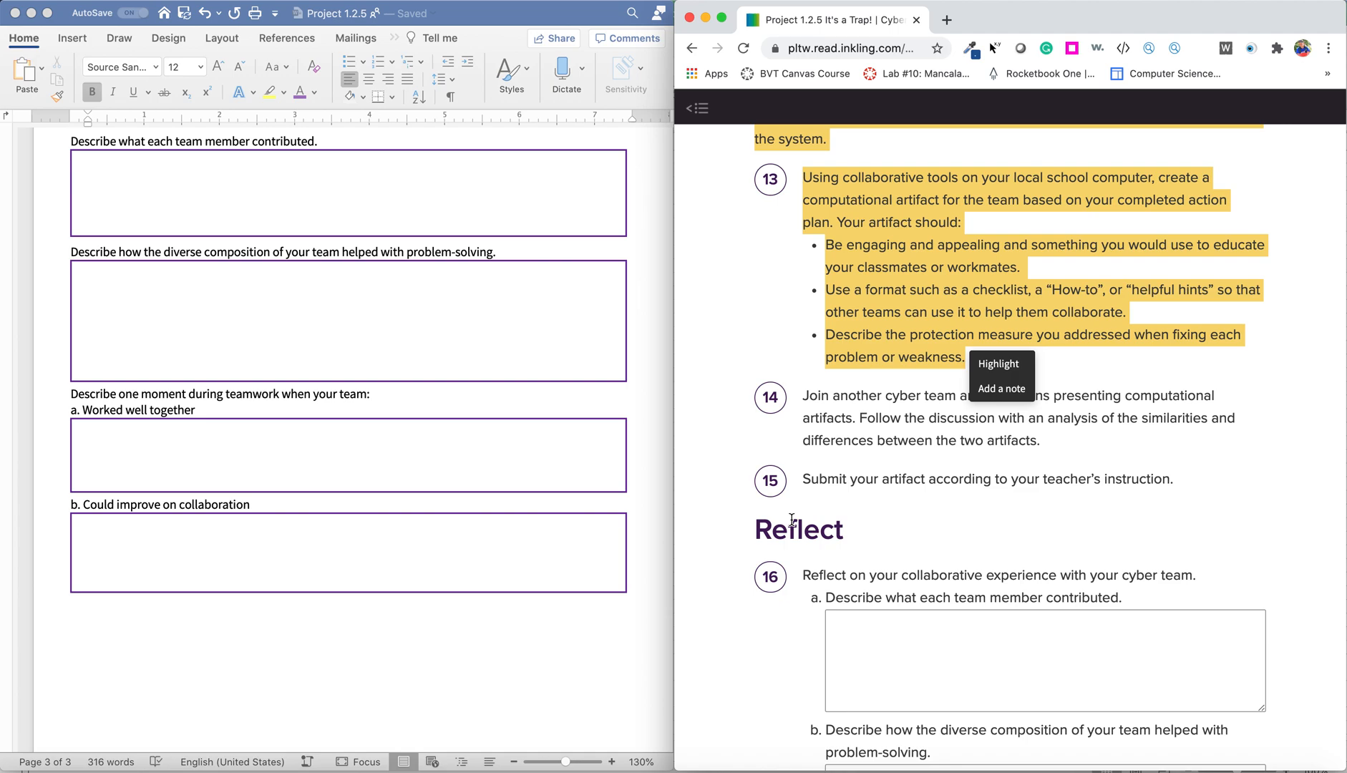
{"action": "mouse_move", "coordinate": [764, 516]}
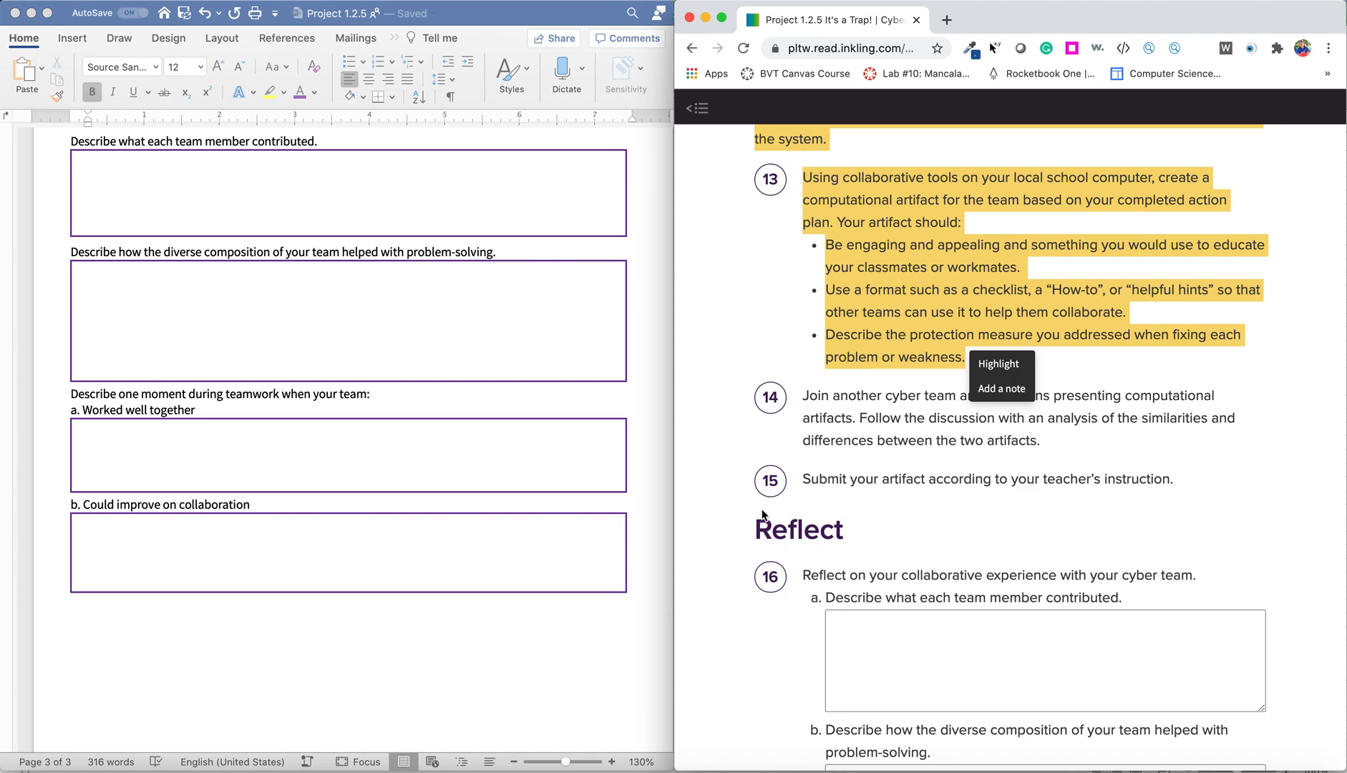
{"action": "mouse_move", "coordinate": [520, 546]}
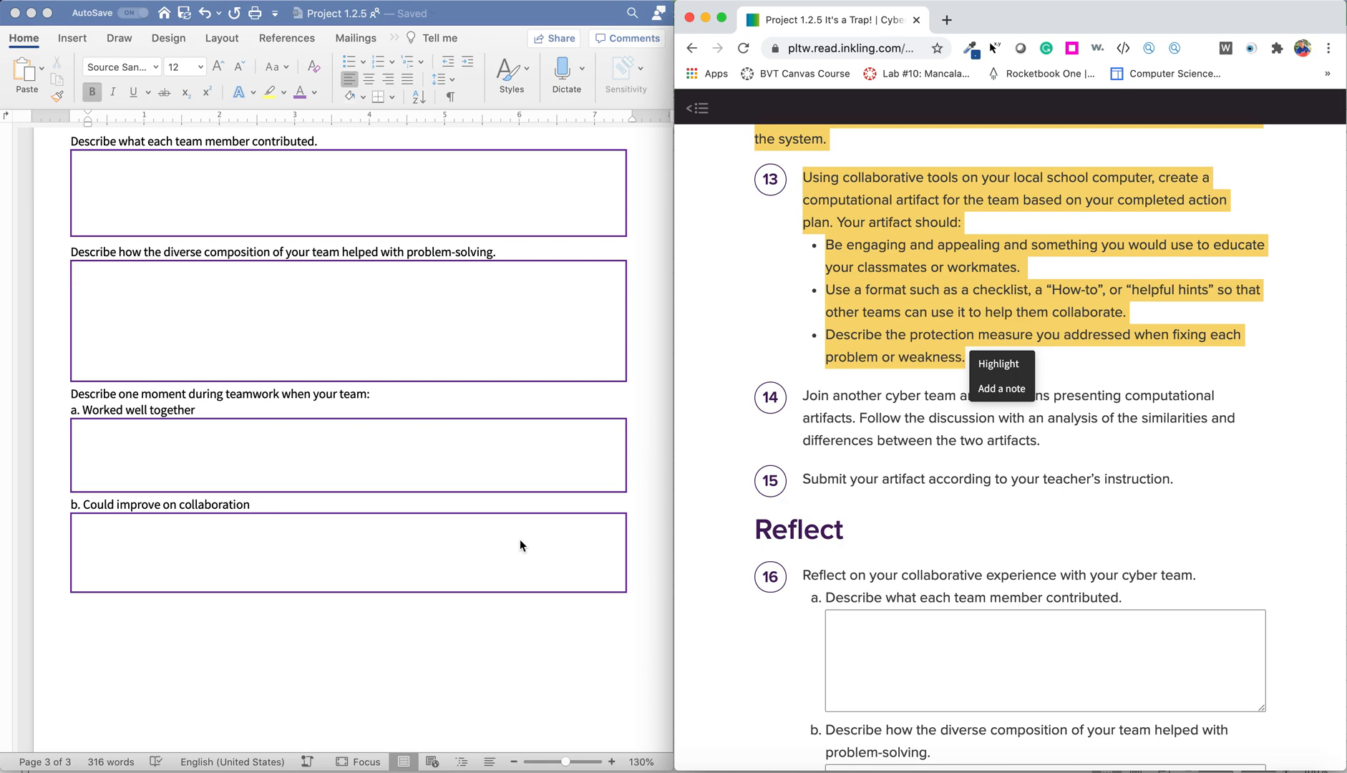